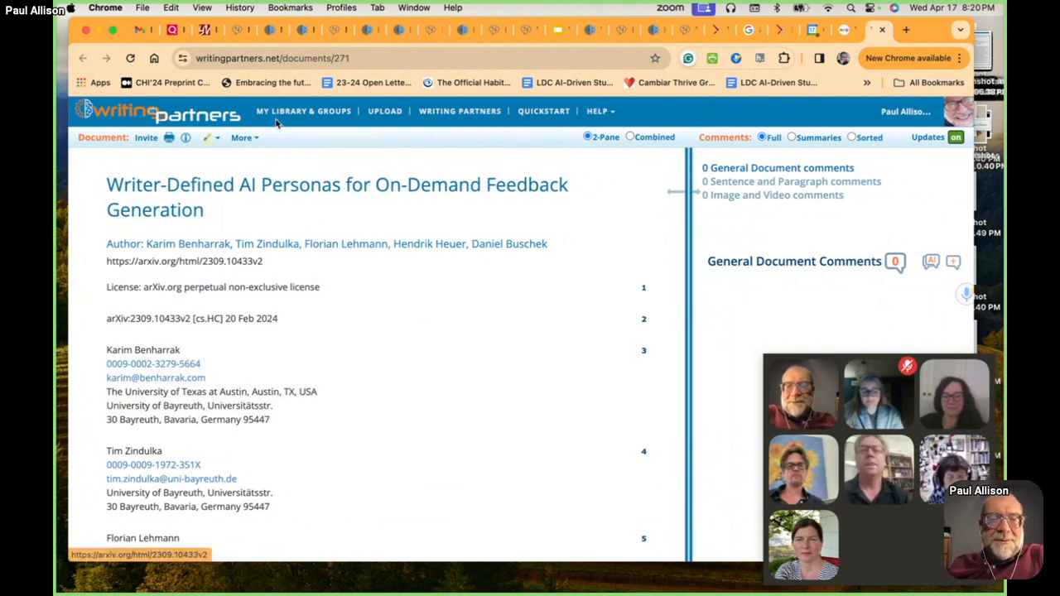
# Return to the library and open the '[Paragraphs 1 and 2] My Place in the World' draft.
pyautogui.click(303, 110)
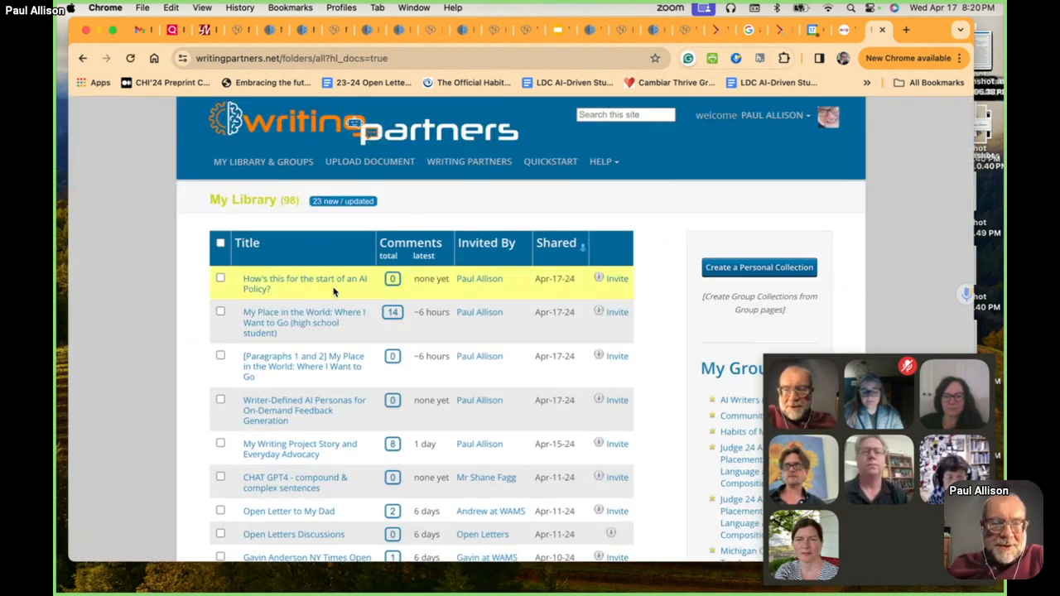
pyautogui.moveTo(301, 381)
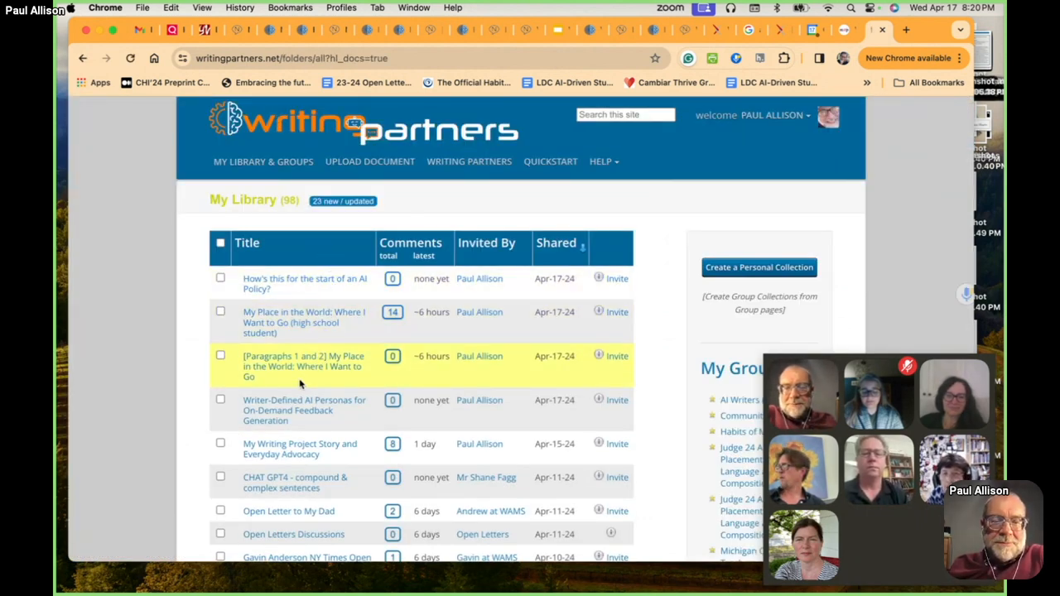
pyautogui.moveTo(294, 366)
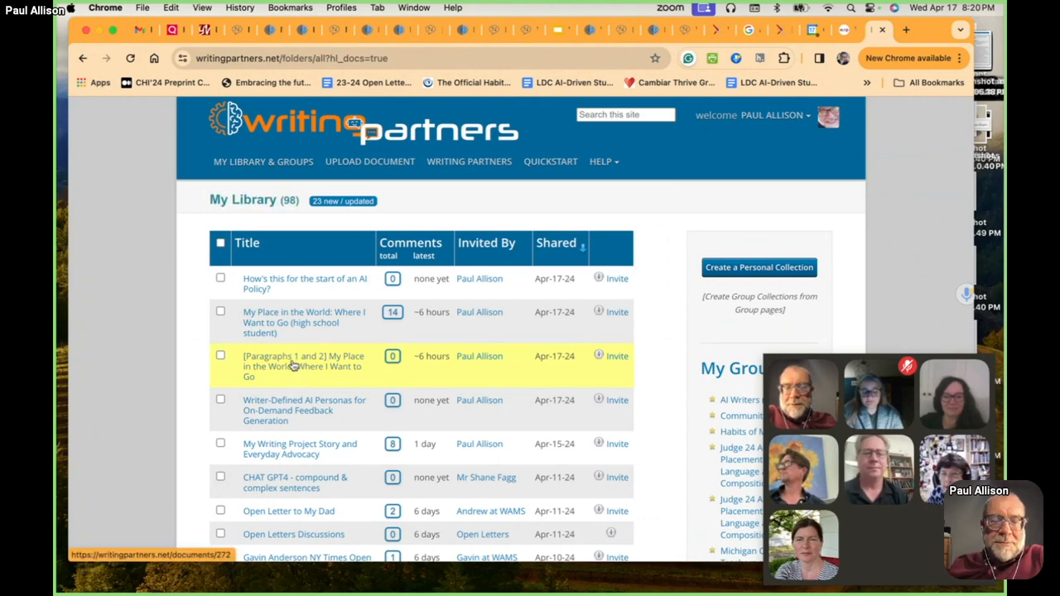
pyautogui.click(302, 366)
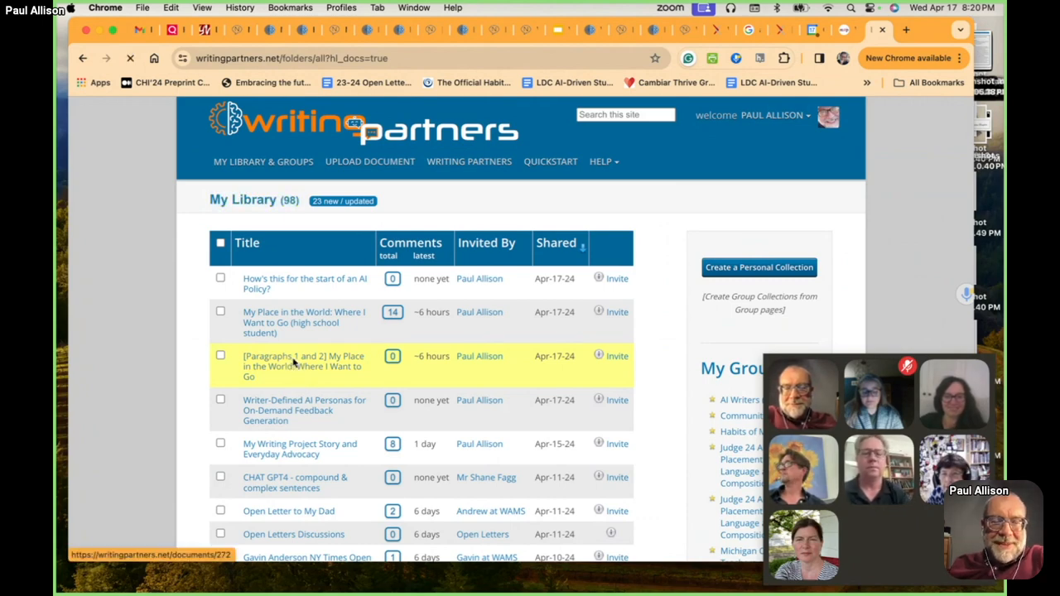
pyautogui.click(301, 366)
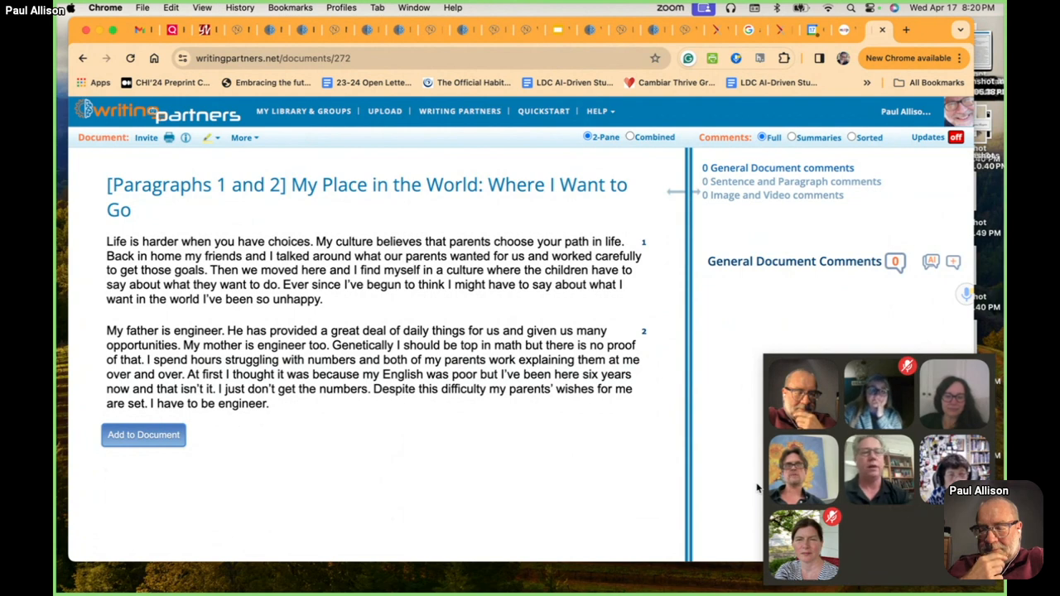
pyautogui.moveTo(714, 333)
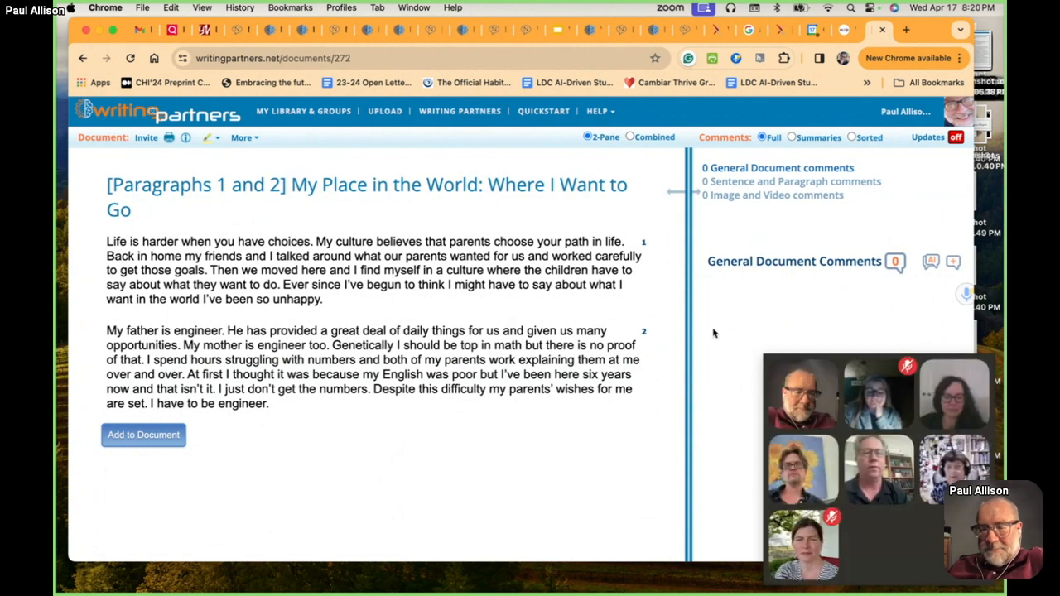
# Drag across the draft view to reach the AI writing partner chooser.
pyautogui.moveTo(691, 304); pyautogui.dragTo(613, 303)
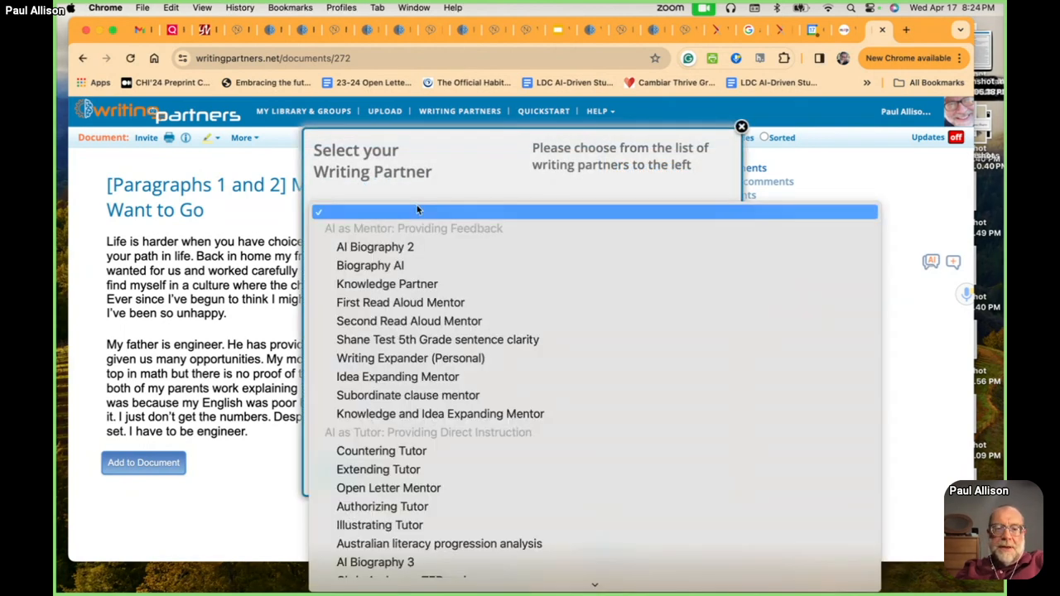
# Scroll the partner dropdown down to the Imagined Audience Simulator.
pyautogui.scroll(-3)
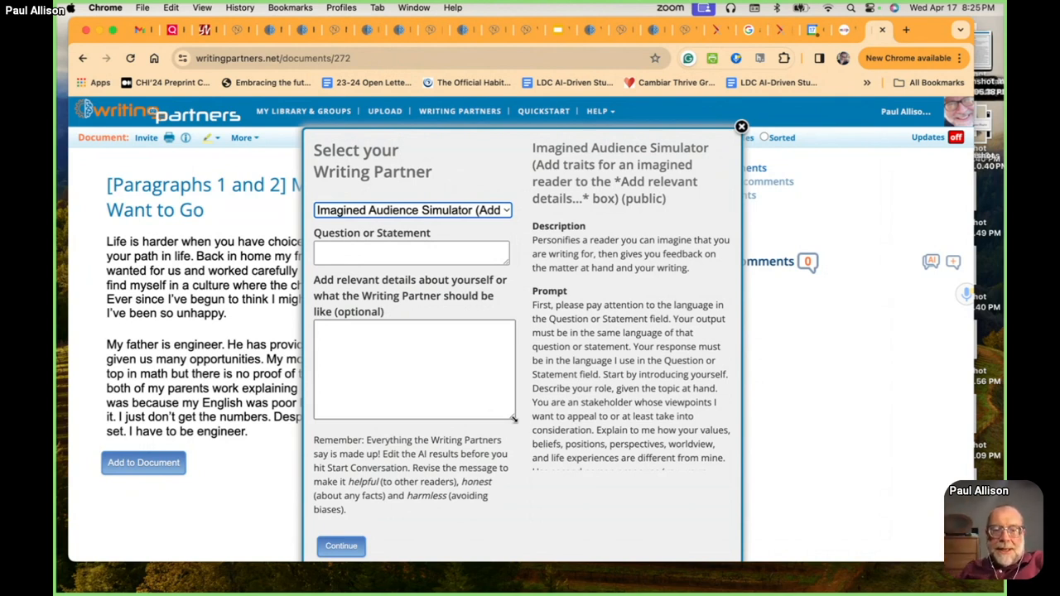
# Cast the reader as a student like me who moved from one culture to another.
pyautogui.click(414, 369)
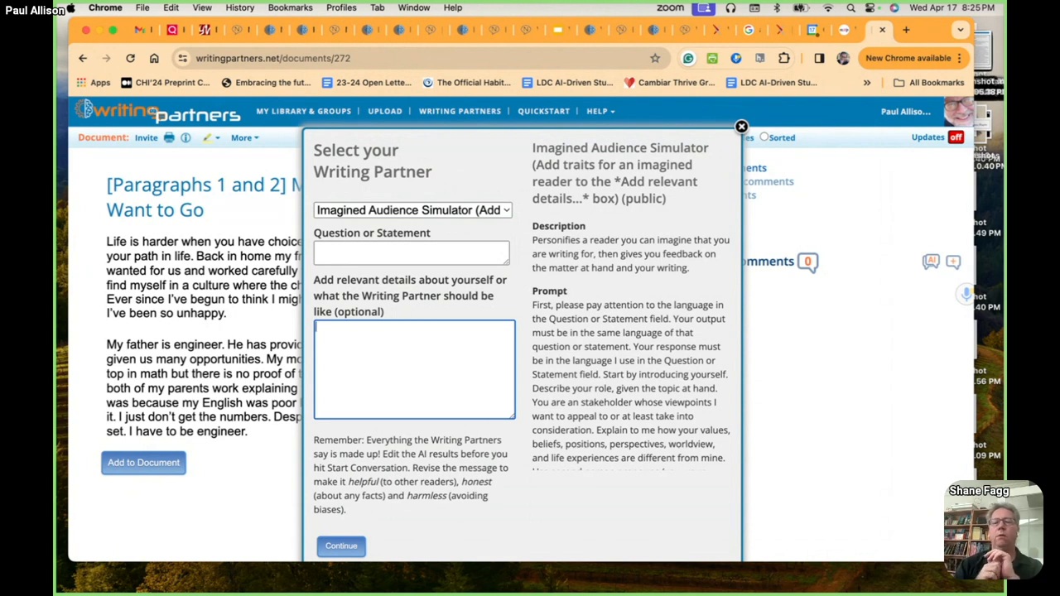
pyautogui.write('Pretend to be a')
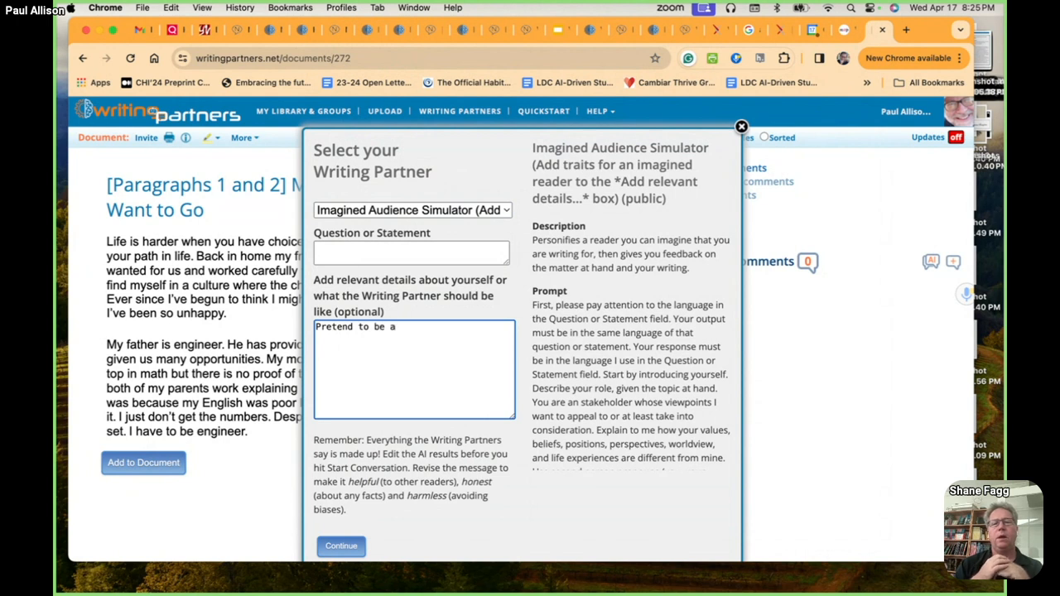
pyautogui.write('student')
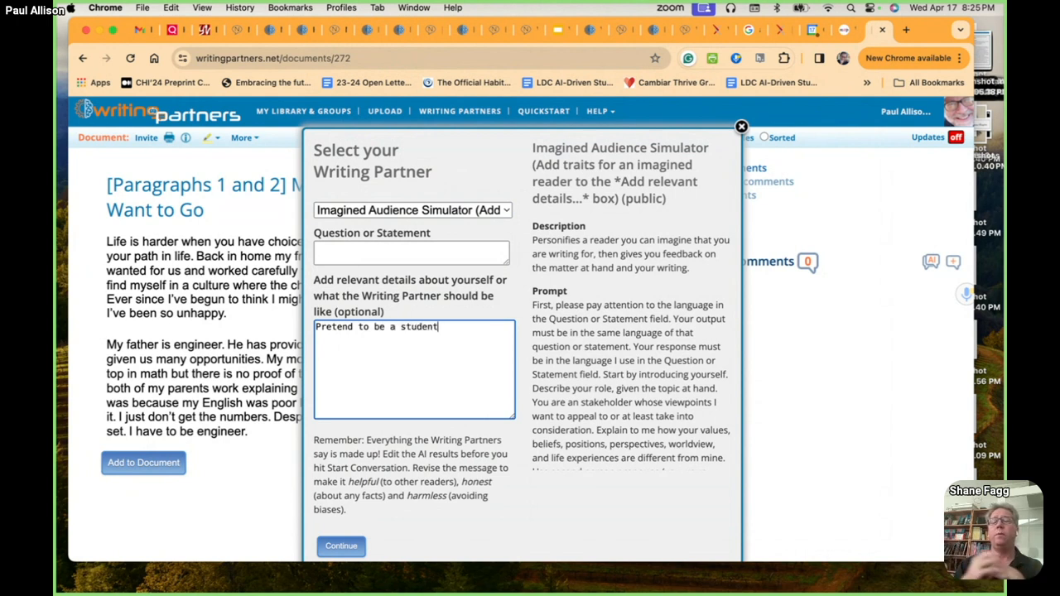
pyautogui.write('like')
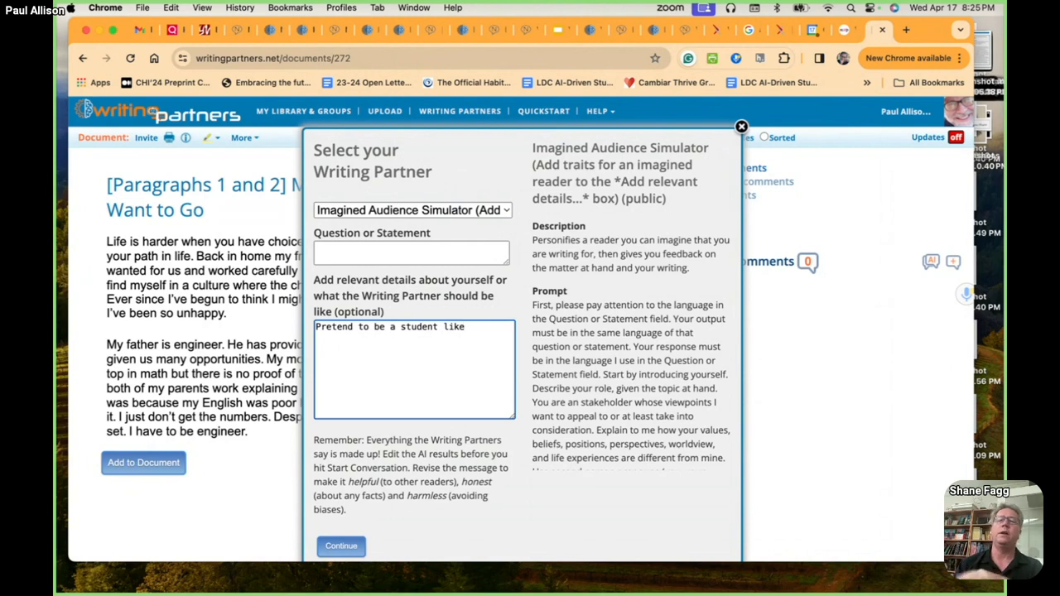
pyautogui.write('who')
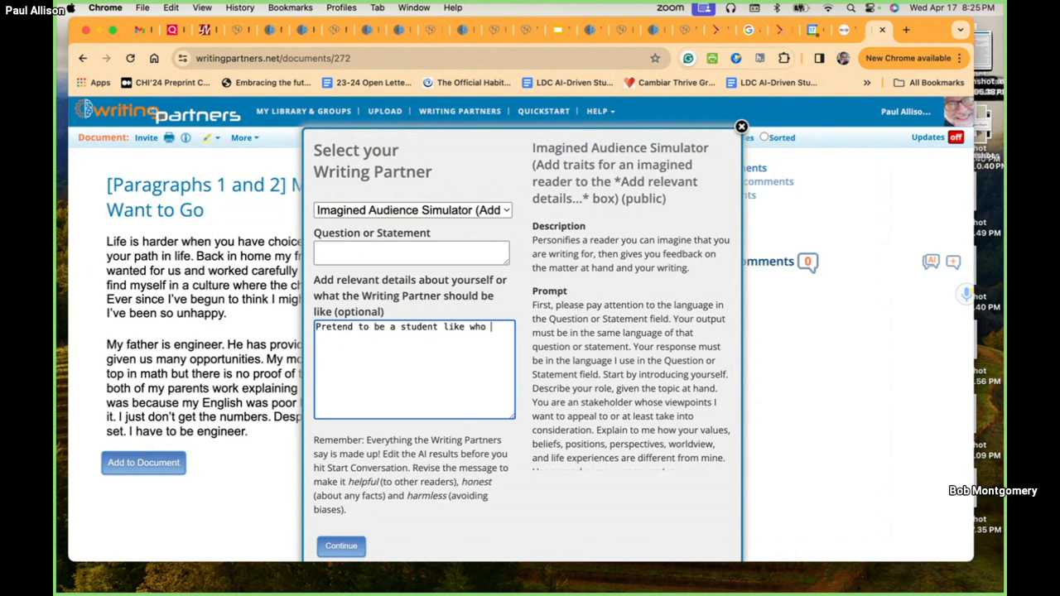
pyautogui.write('has moved from')
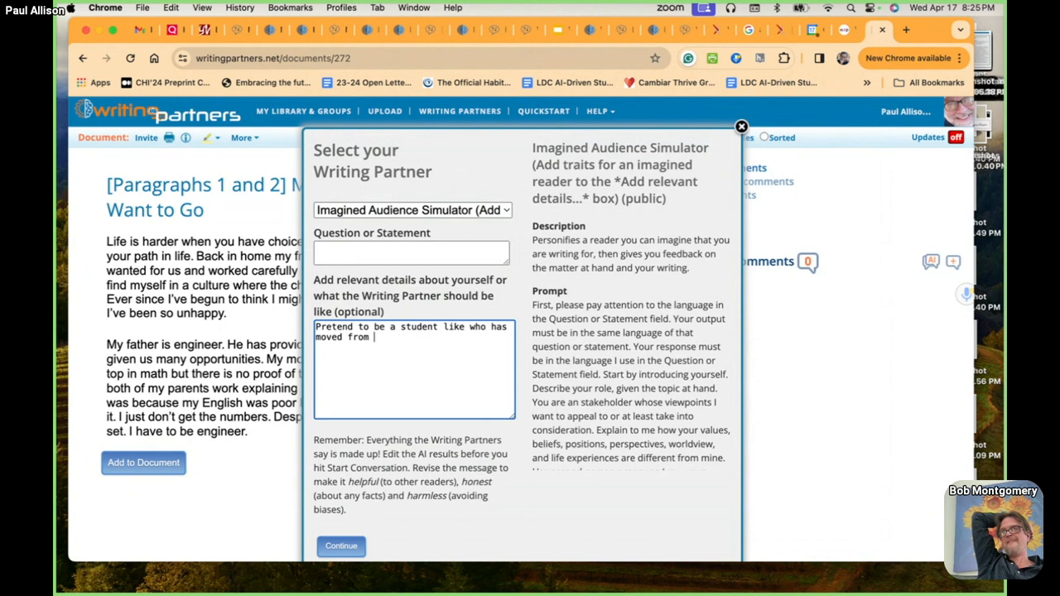
pyautogui.write('one culture to ano')
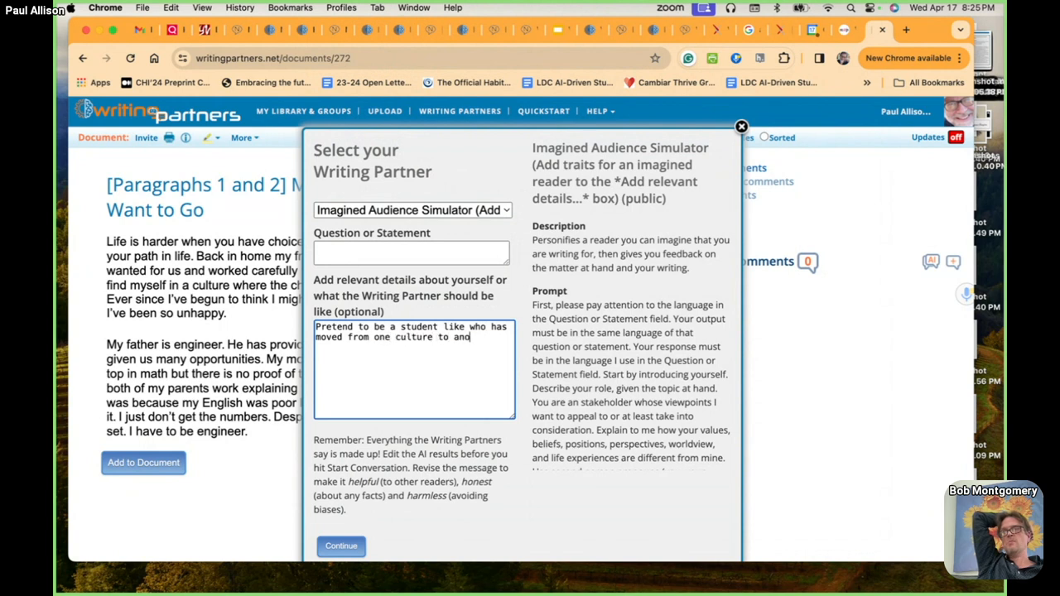
pyautogui.write('ther.')
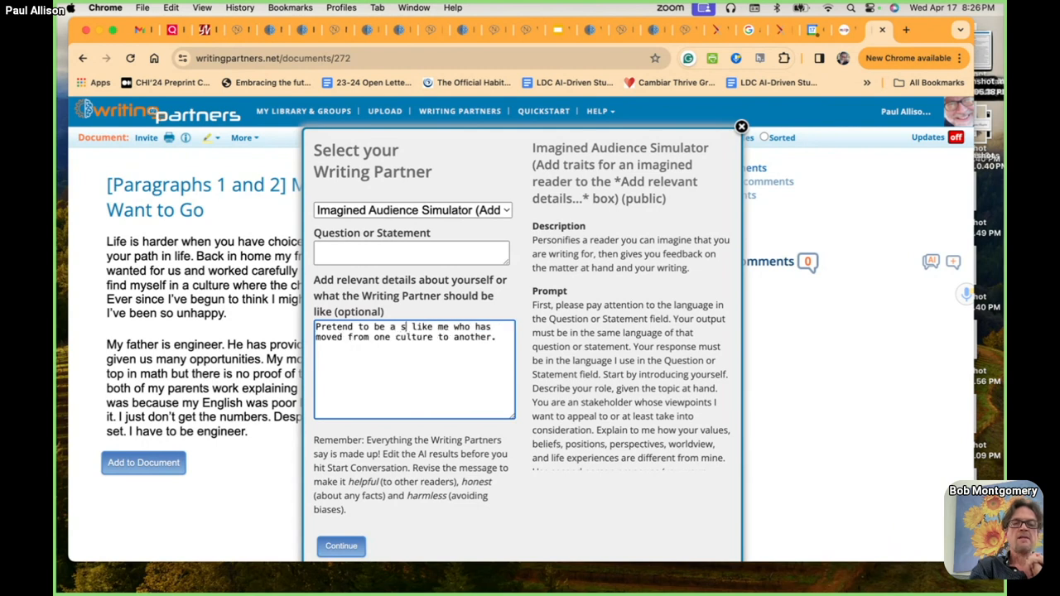
pyautogui.write('tudent')
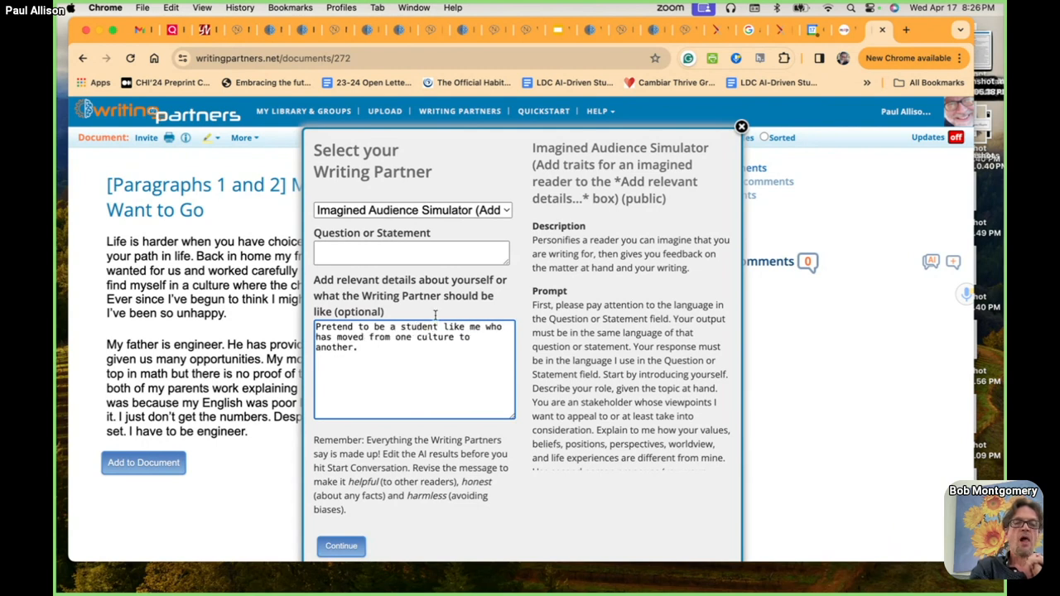
pyautogui.click(411, 253)
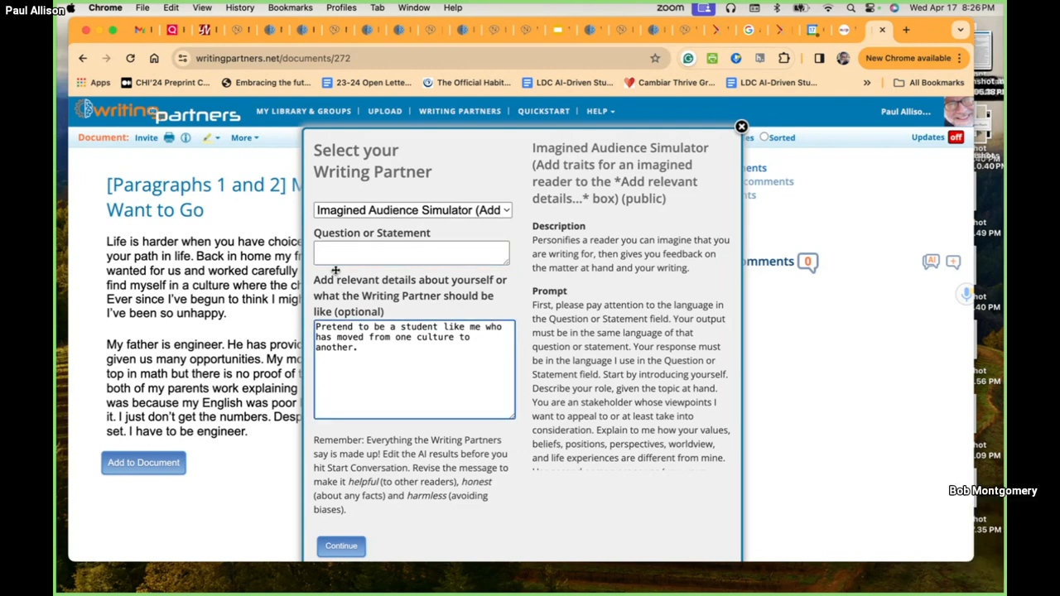
pyautogui.click(412, 252)
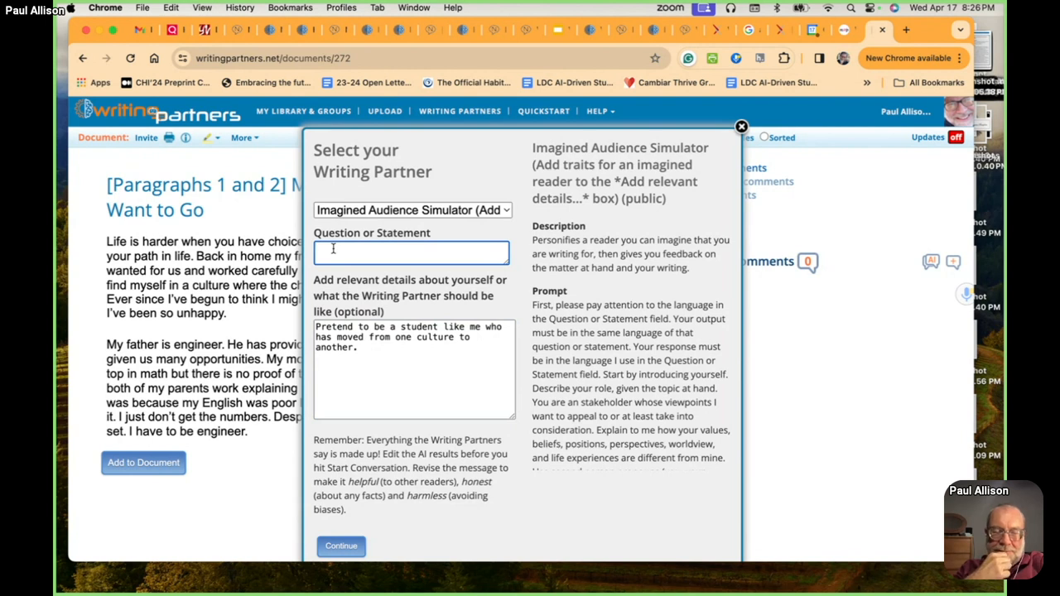
# Ask the simulator 'What else should I include' and submit the request.
pyautogui.write('What else')
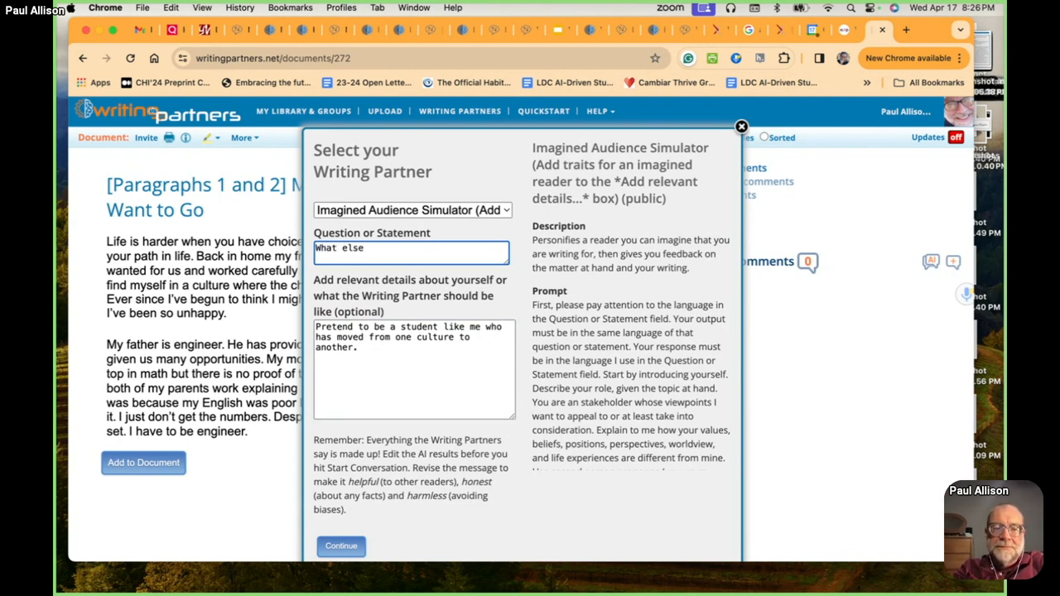
pyautogui.write('should I i')
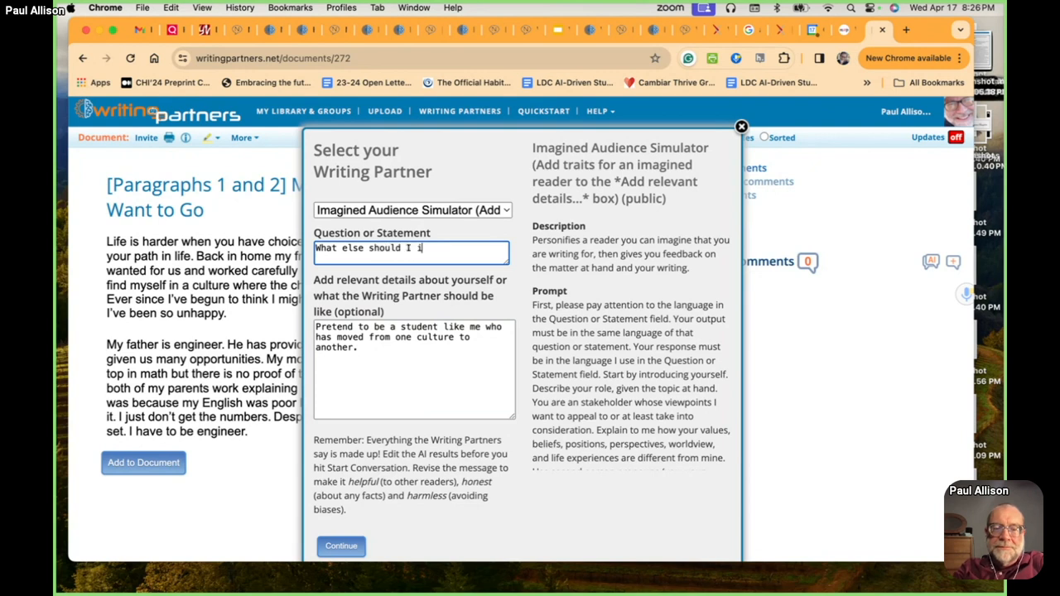
pyautogui.write('n')
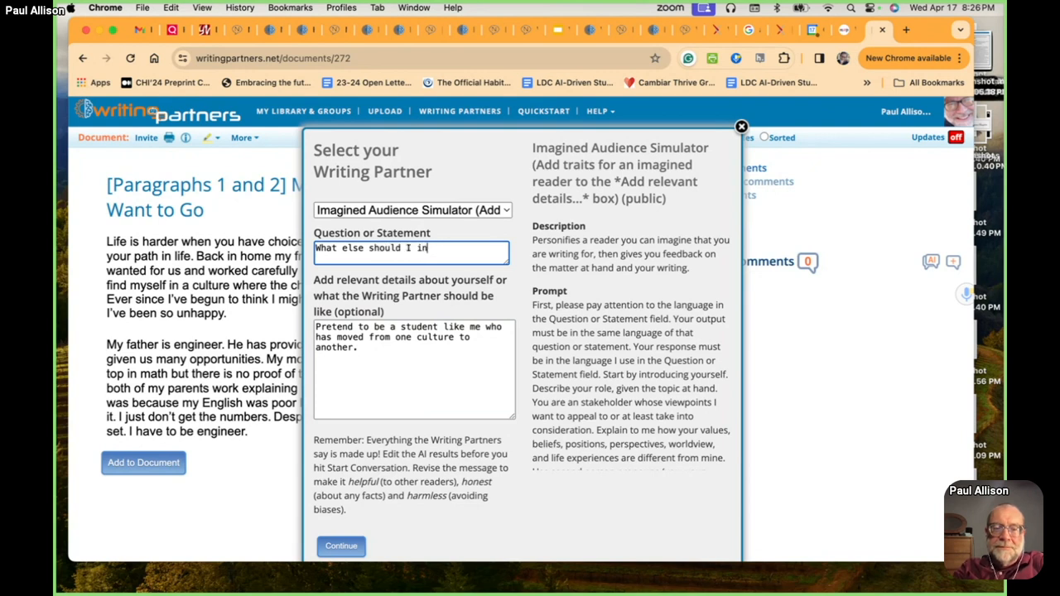
pyautogui.write('clude')
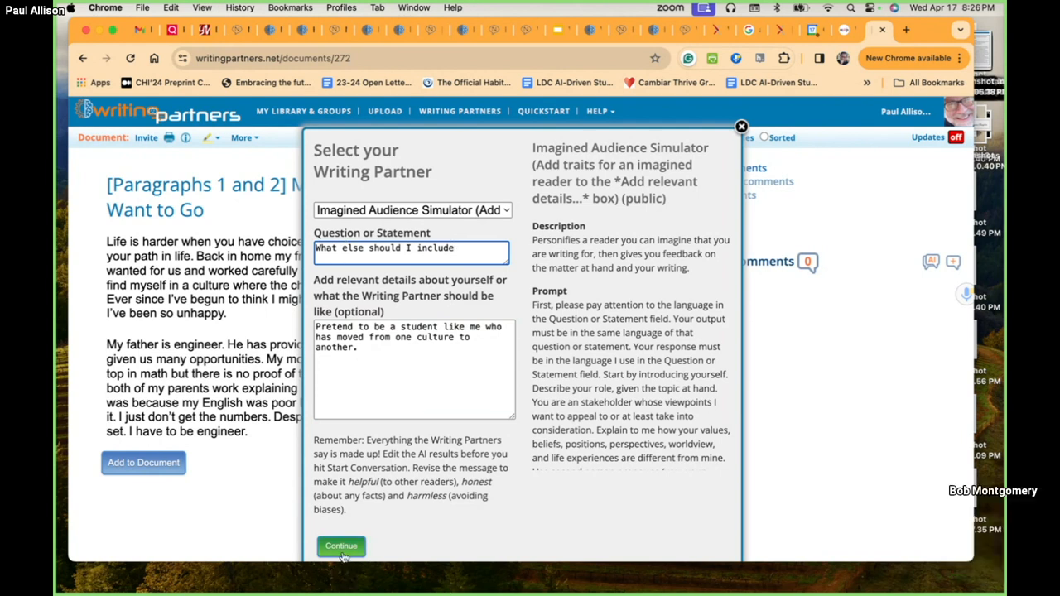
pyautogui.click(340, 546)
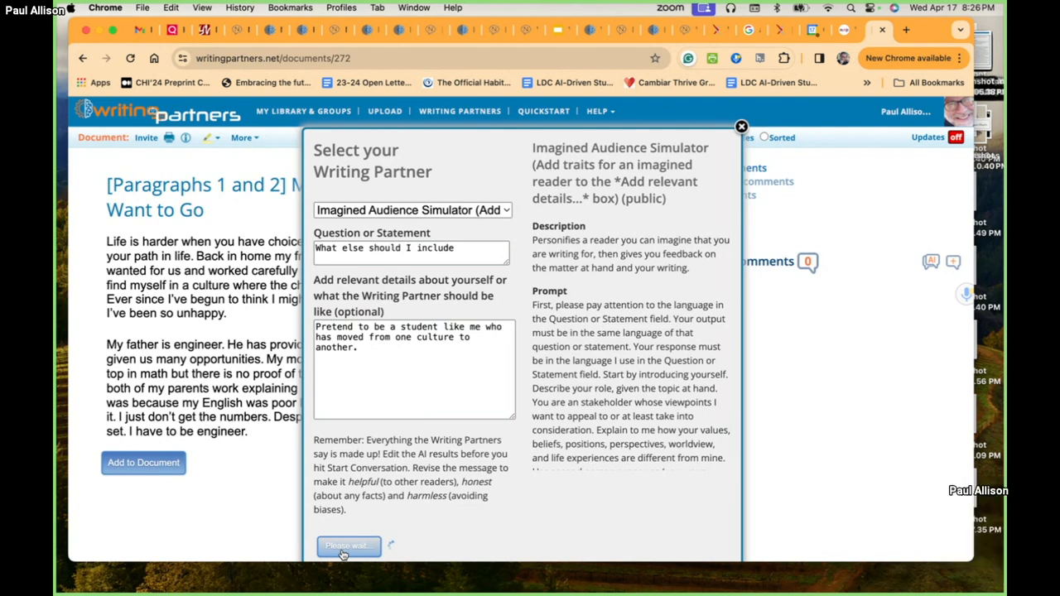
# Continue to generate the simulator's answer on what else to include.
pyautogui.click(348, 546)
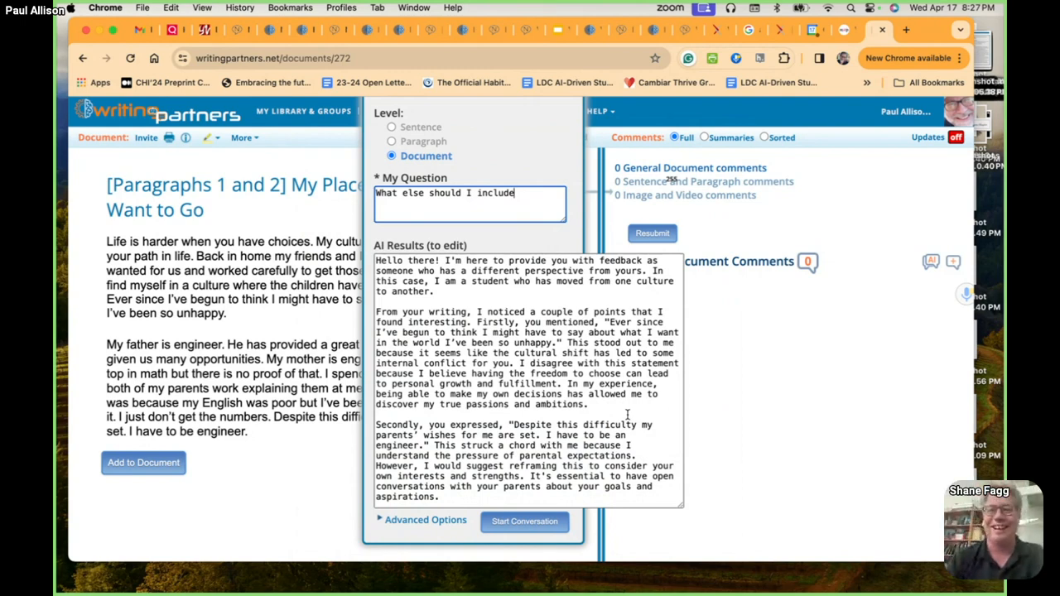
pyautogui.moveTo(698, 493)
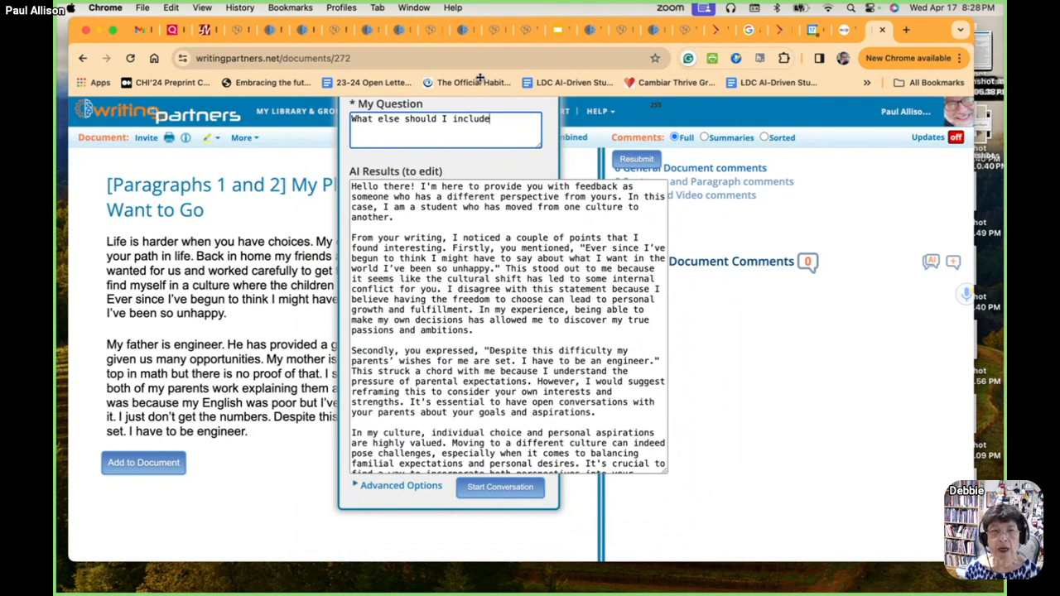
# Read through the simulator's reply and post it as a general document comment.
pyautogui.scroll(-3)
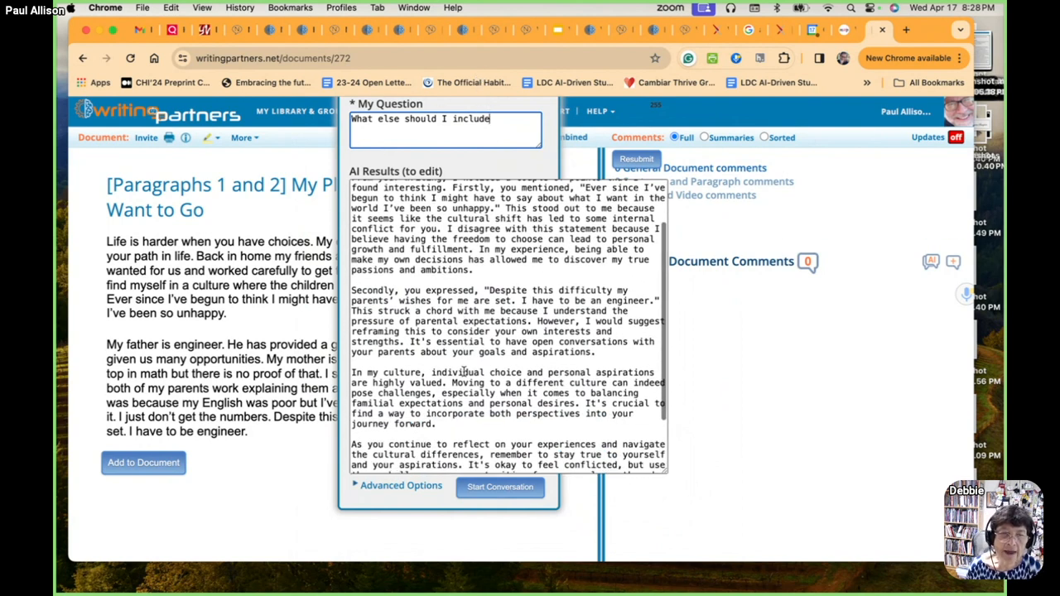
pyautogui.scroll(-3)
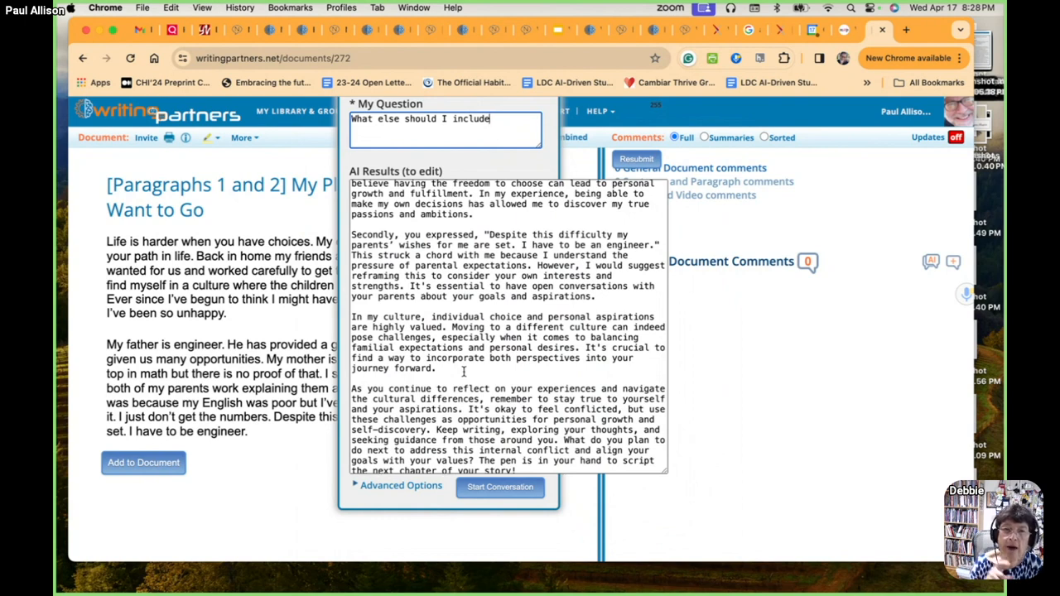
pyautogui.moveTo(527, 515)
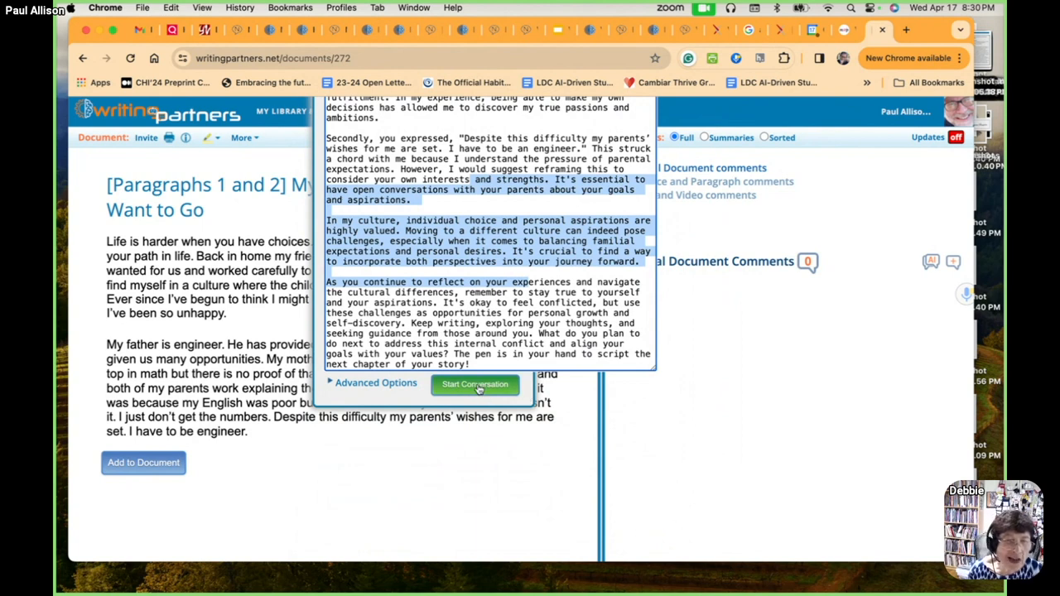
pyautogui.click(476, 385)
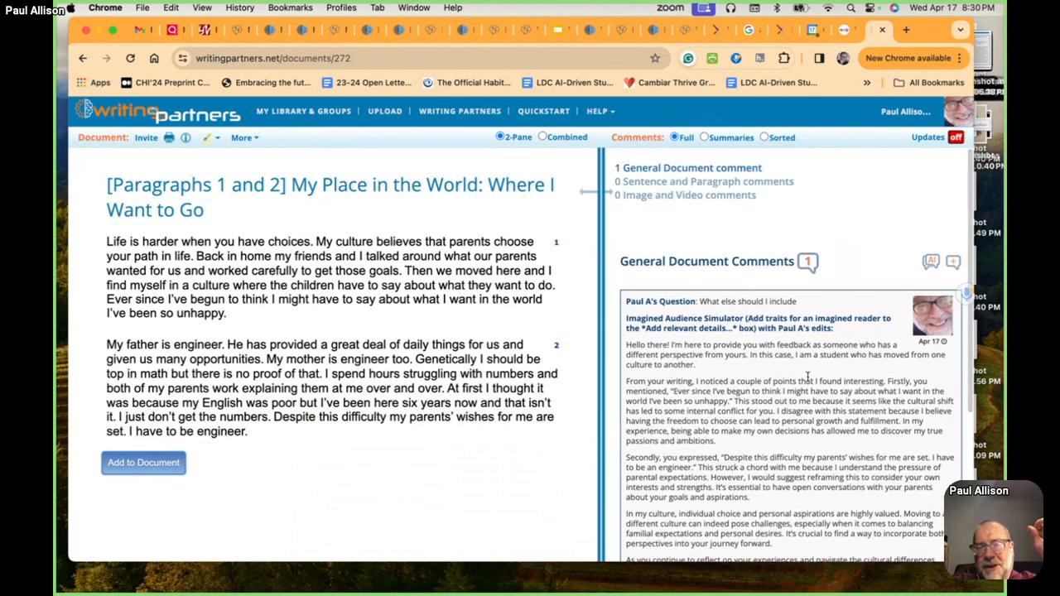
pyautogui.moveTo(914, 256)
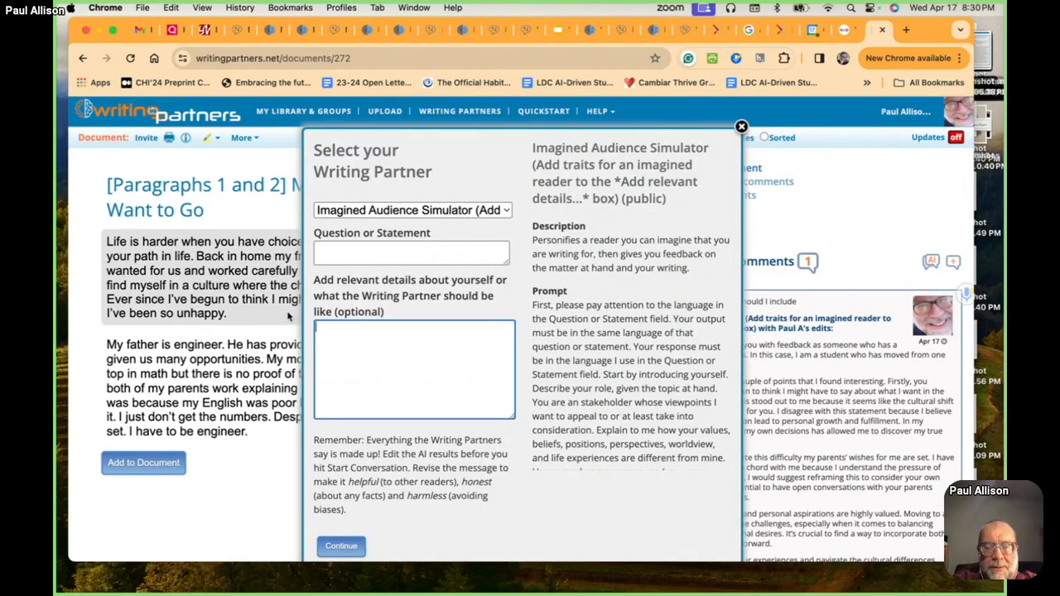
# Cast the simulator as my engineer father and ask 'What do you think of my writing so far?'.
pyautogui.write('T')
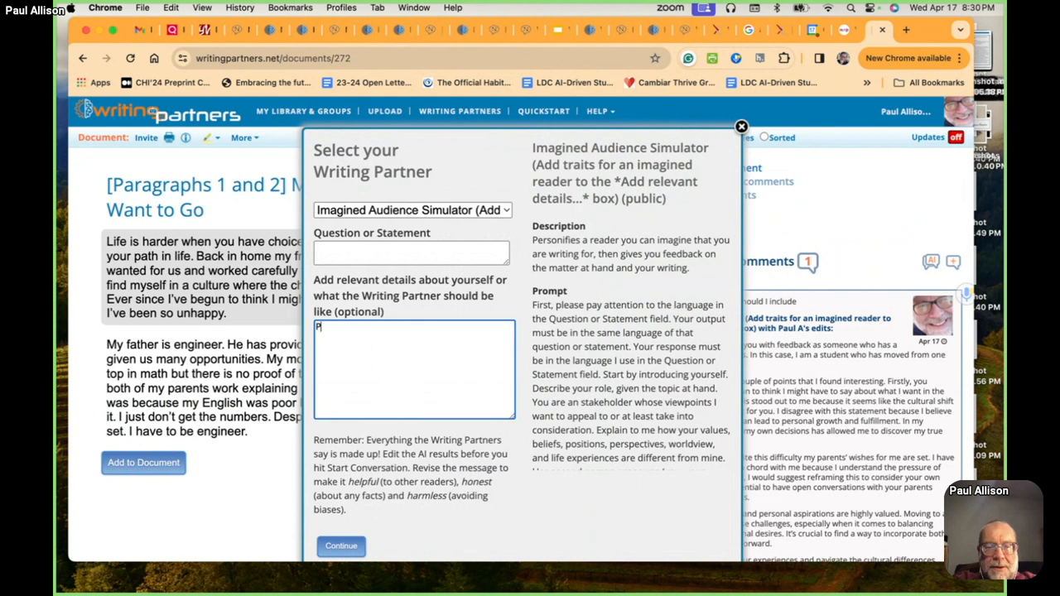
pyautogui.write('Pretend to be')
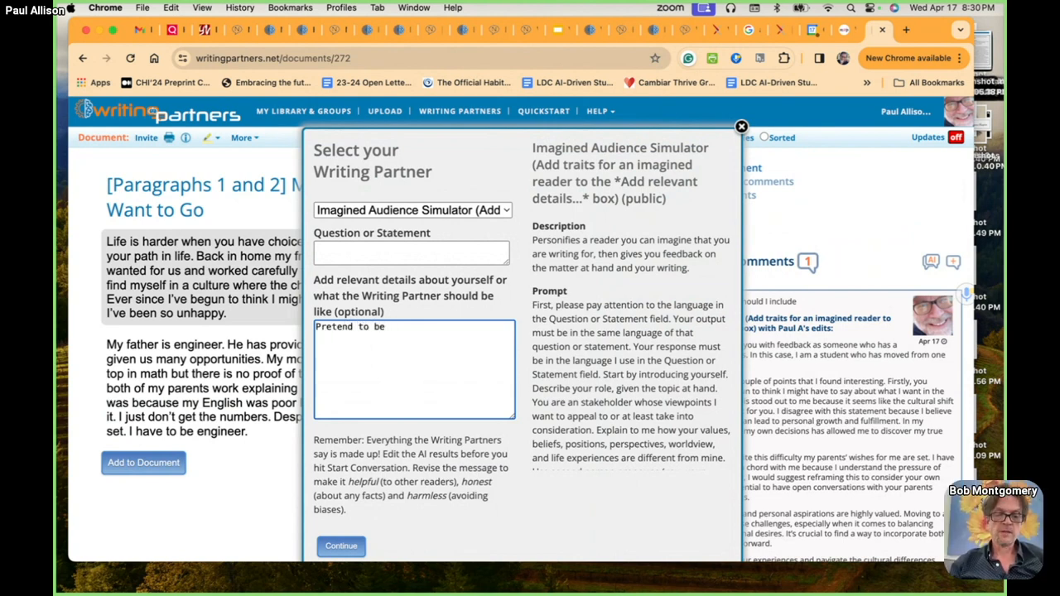
pyautogui.write('my fa')
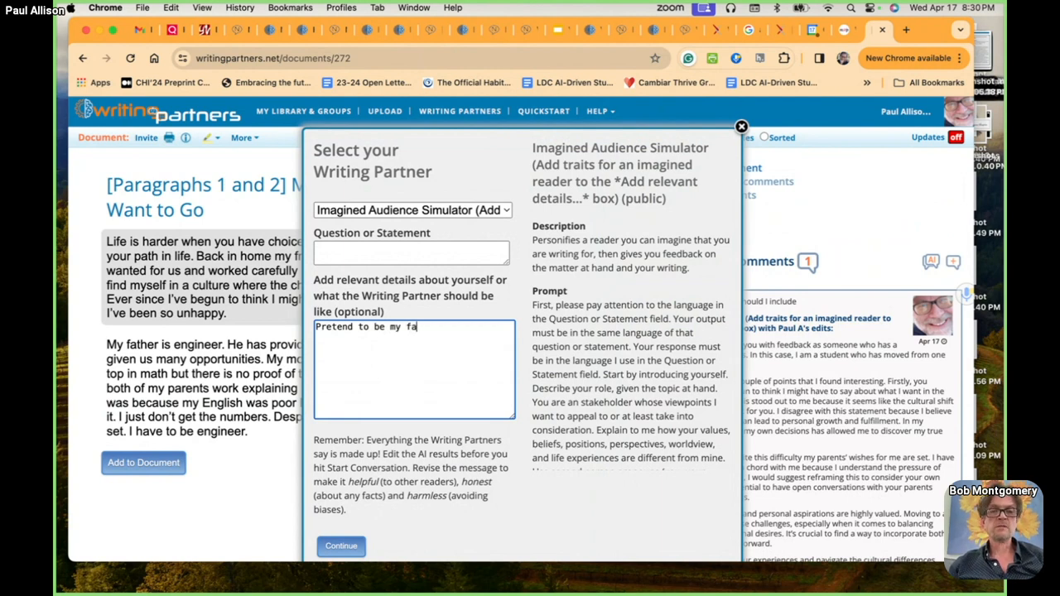
pyautogui.write('ther')
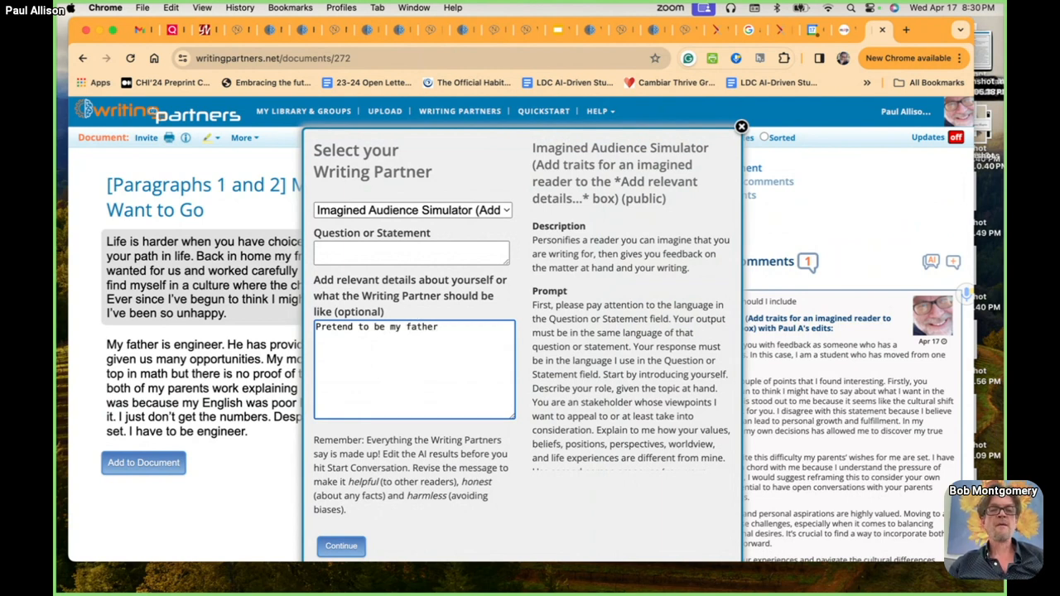
pyautogui.write(', the engineer.')
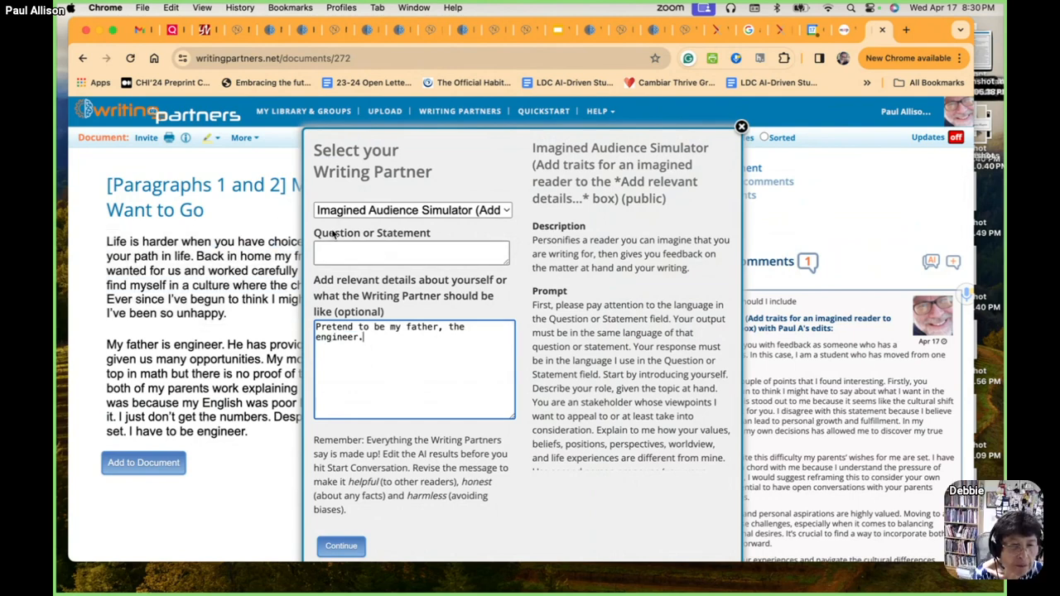
pyautogui.write('What do you think of')
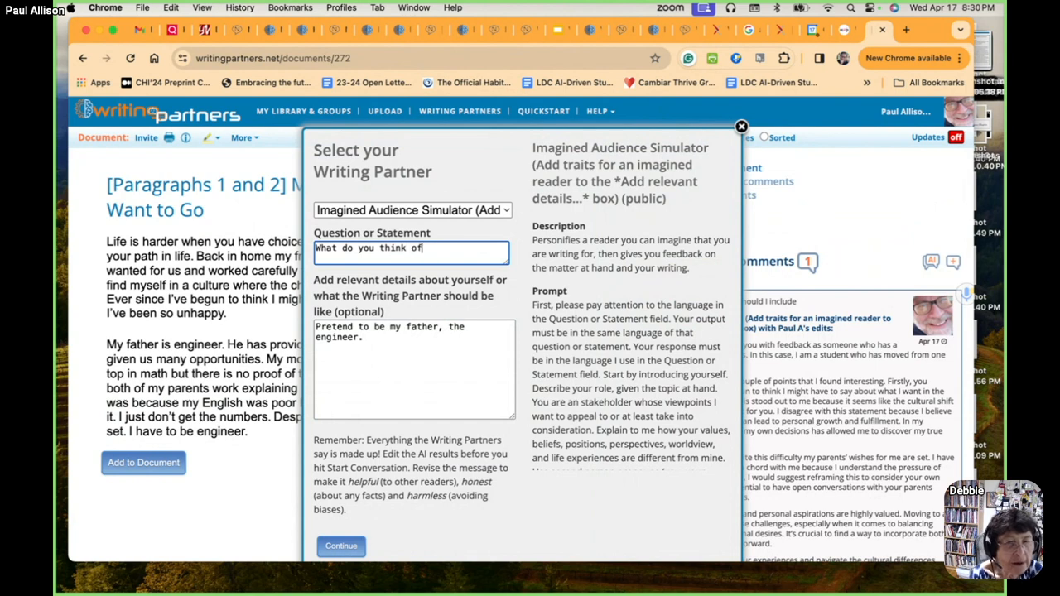
pyautogui.write('my writing?')
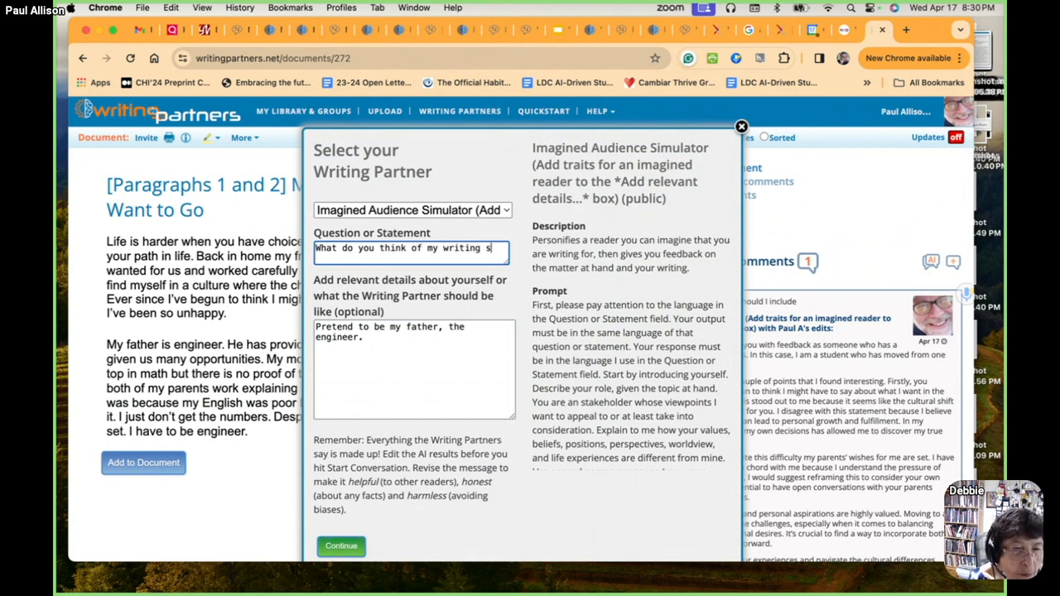
pyautogui.write('o far?')
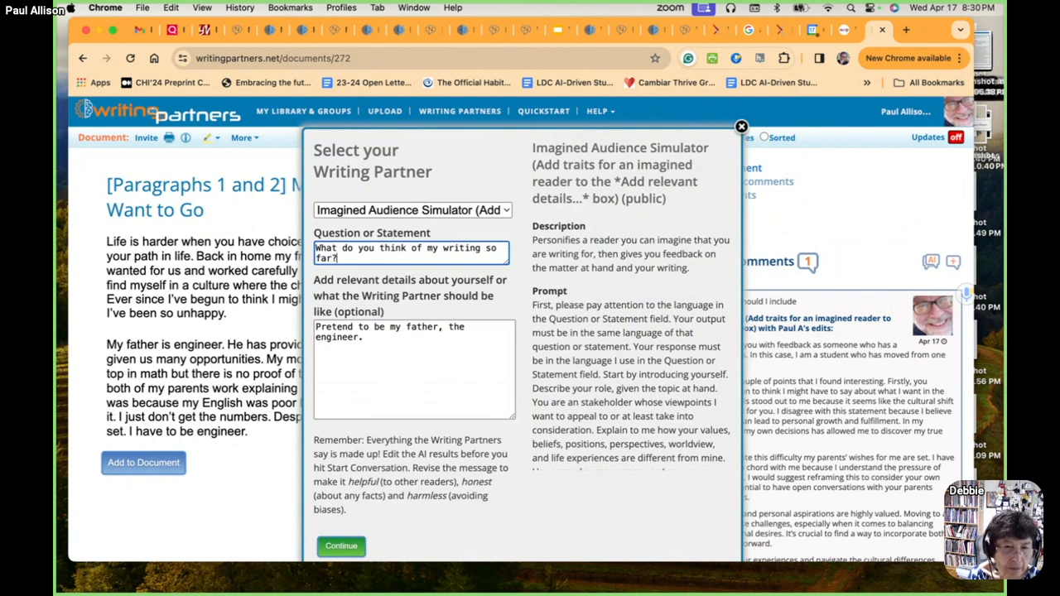
pyautogui.click(341, 546)
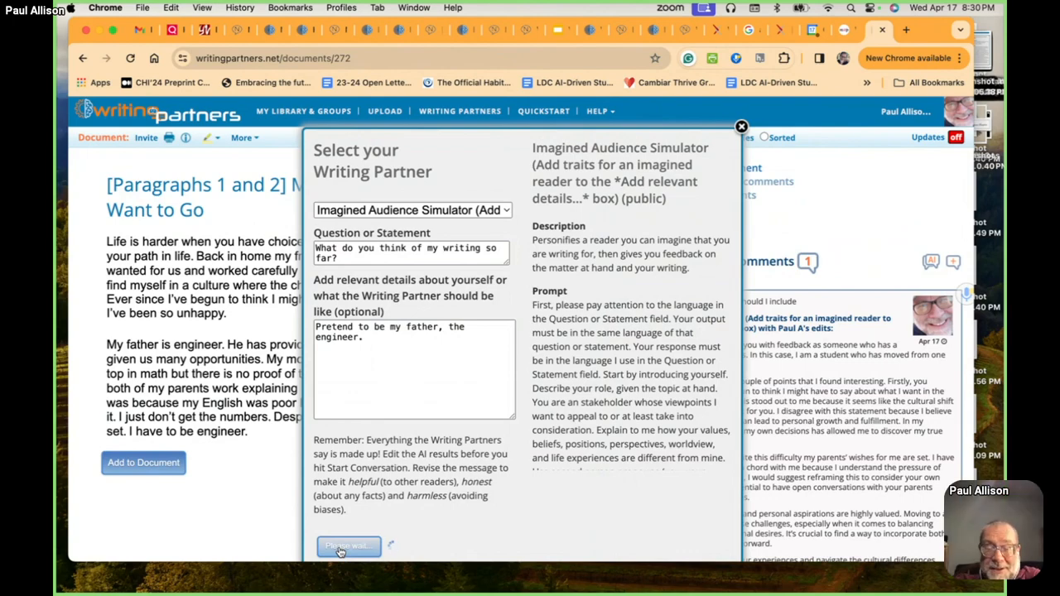
pyautogui.click(346, 547)
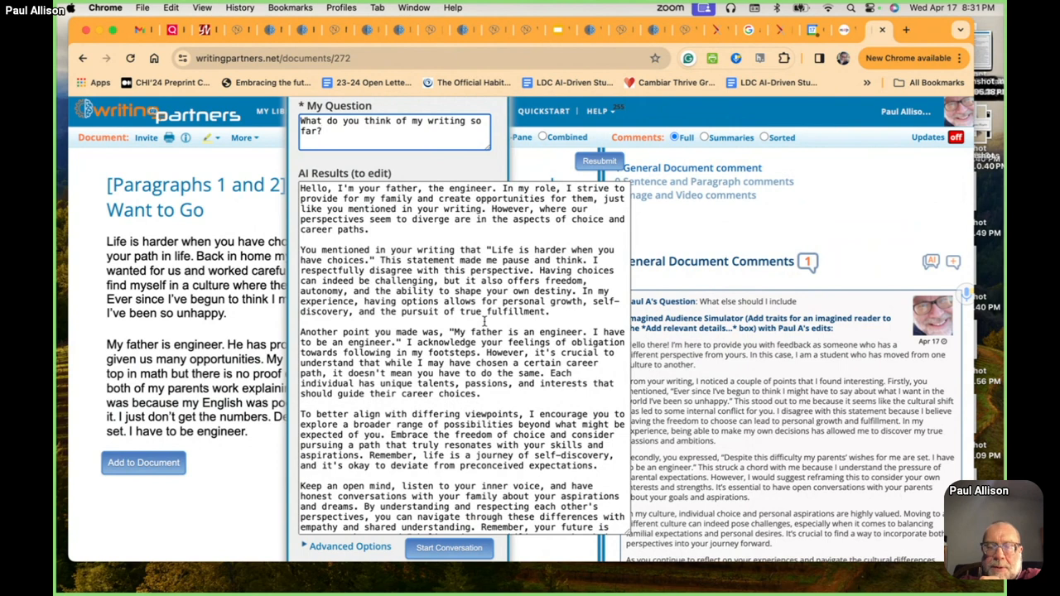
# Scroll to the end of the father's reply about revising with broader empathy.
pyautogui.scroll(-3)
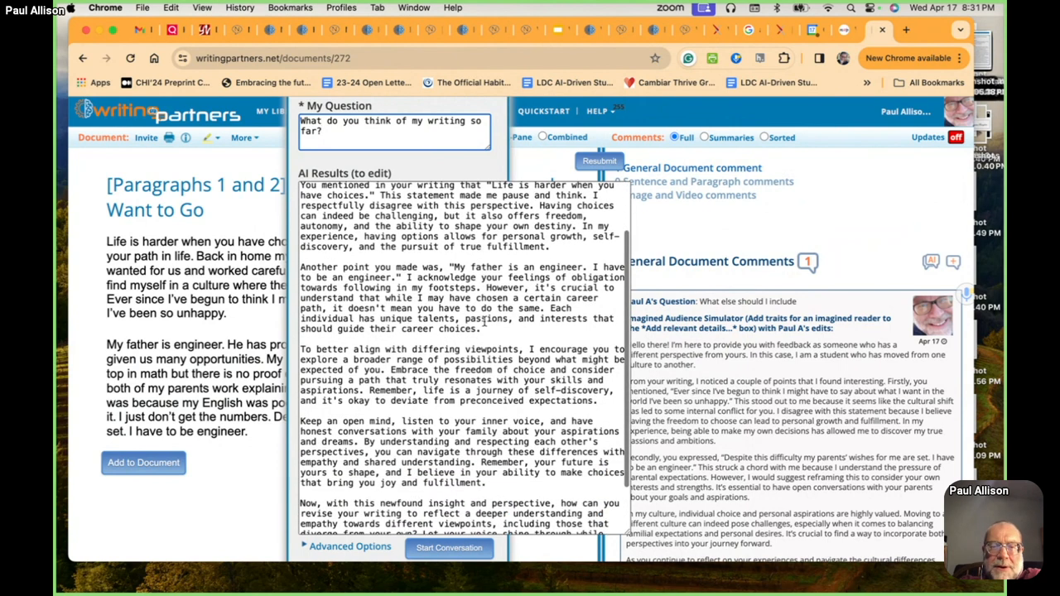
pyautogui.scroll(-3)
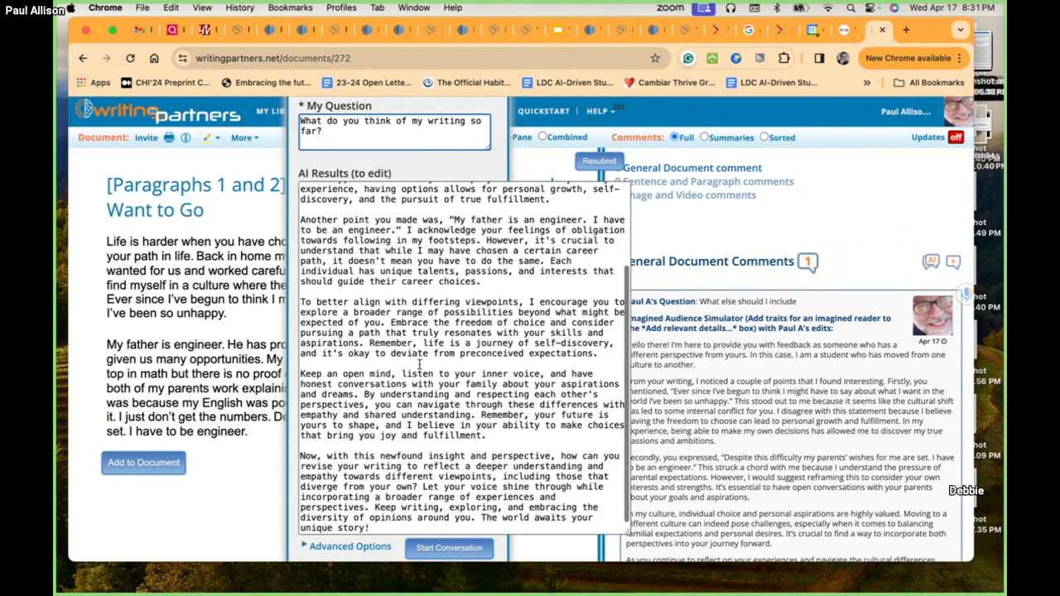
pyautogui.moveTo(402, 425)
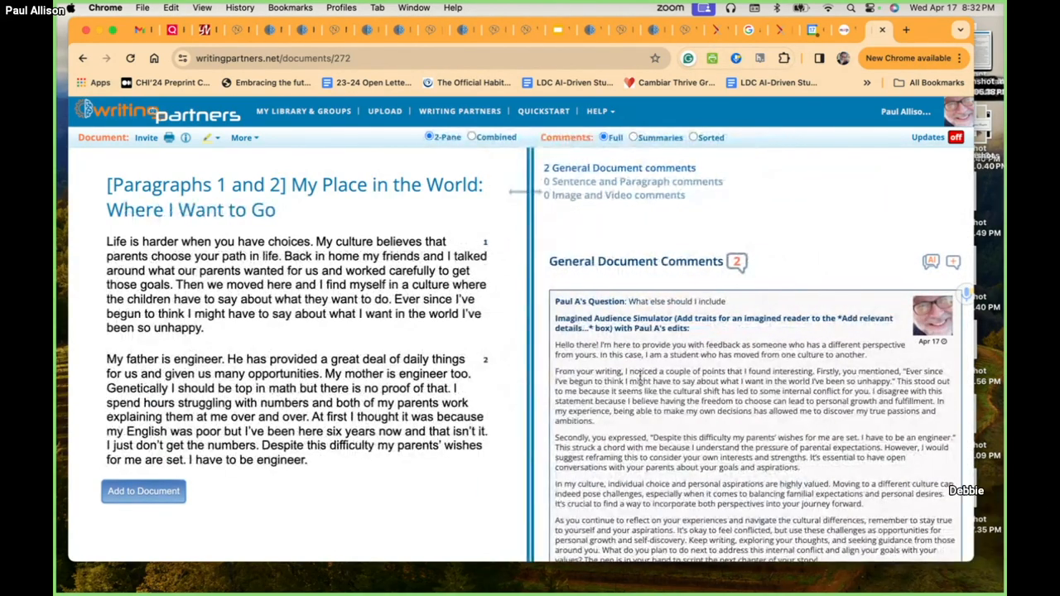
pyautogui.scroll(-3)
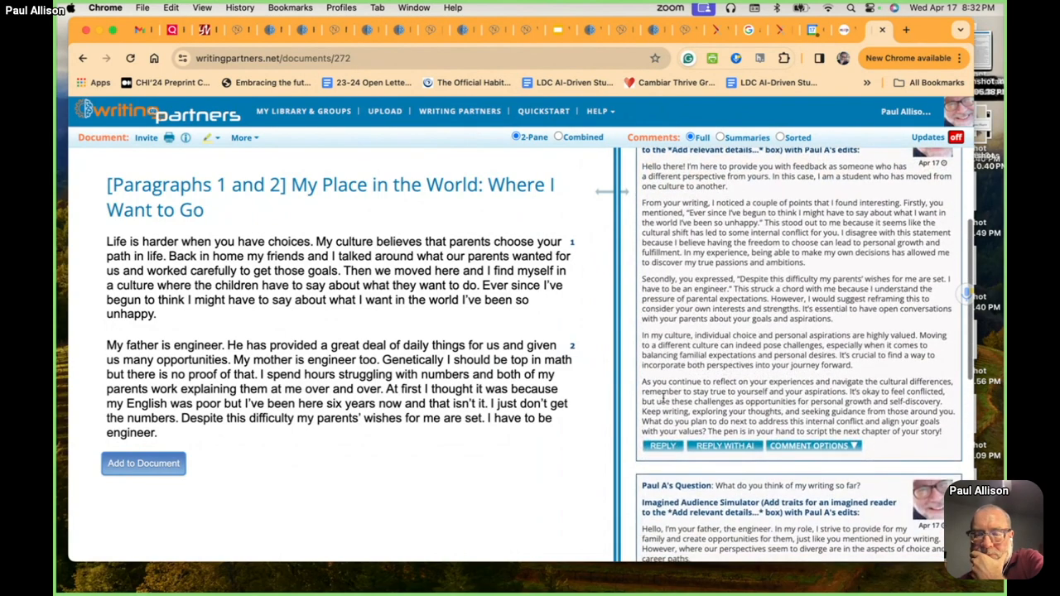
# Scroll down through the draft's two general comments.
pyautogui.scroll(-3)
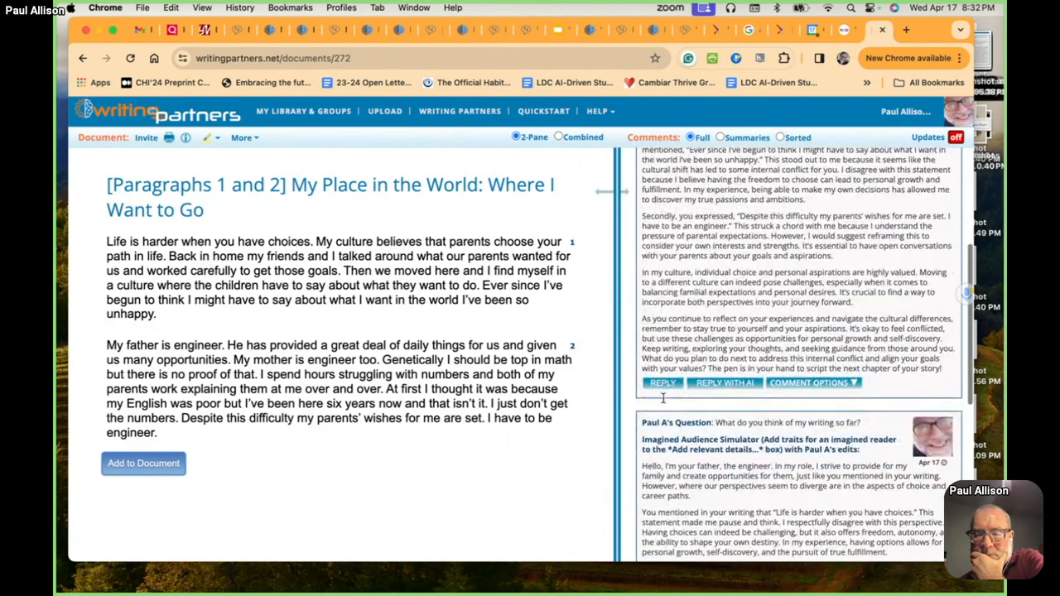
pyautogui.scroll(-3)
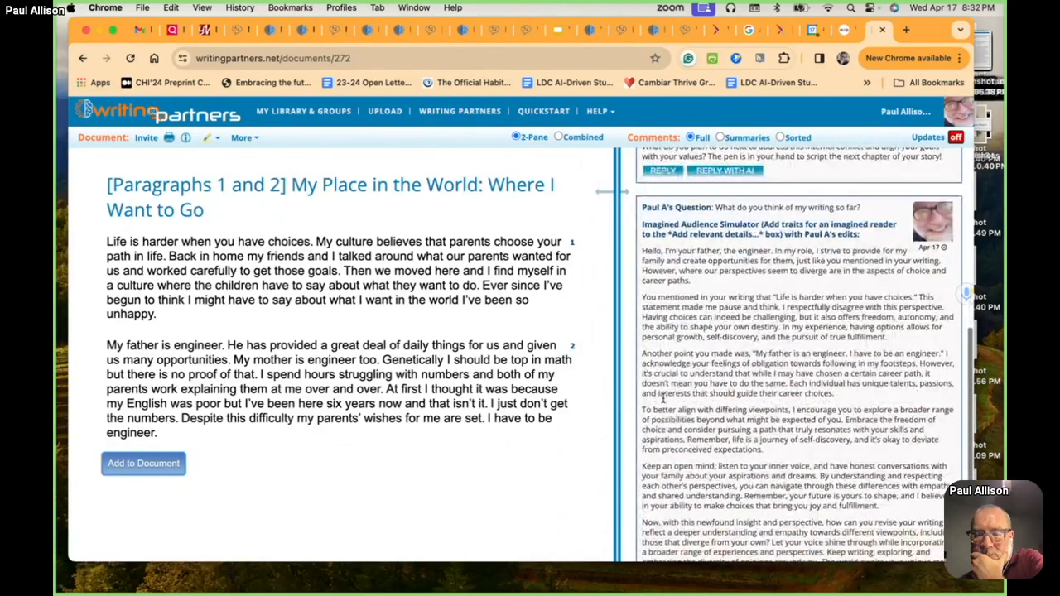
pyautogui.scroll(-3)
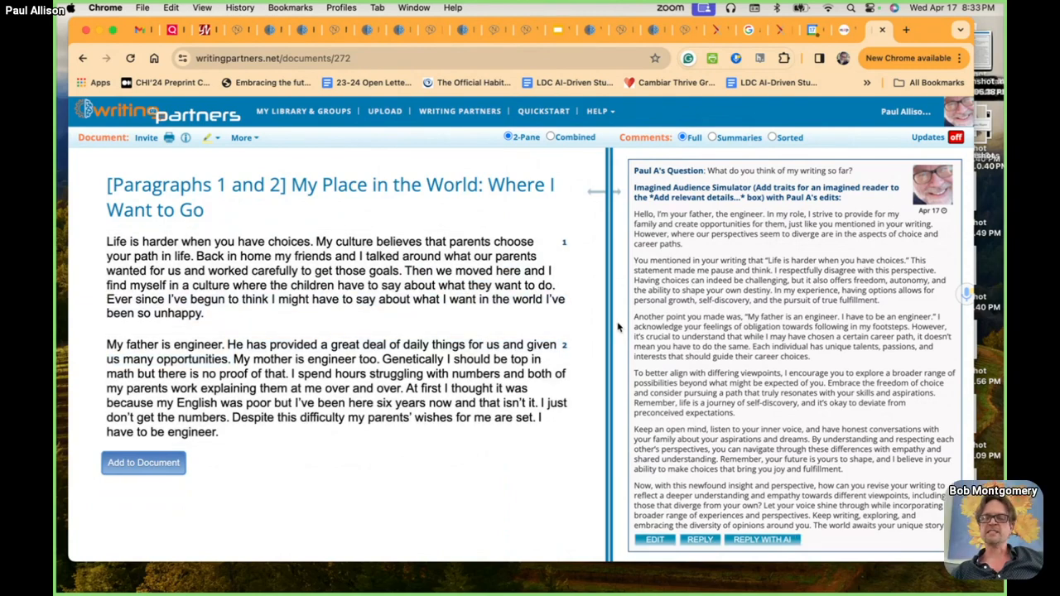
pyautogui.moveTo(580, 326)
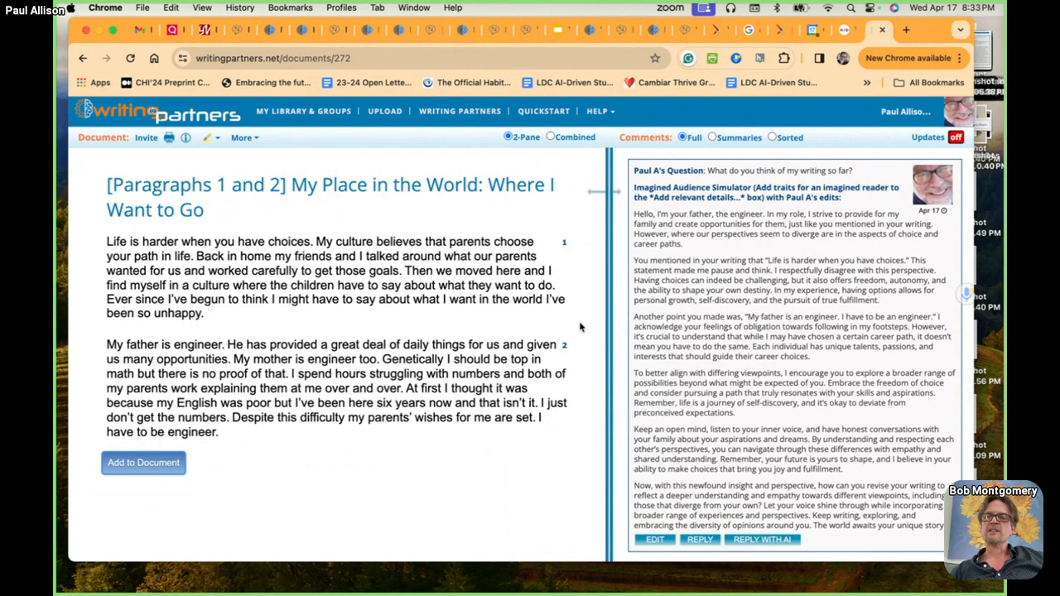
pyautogui.scroll(-3)
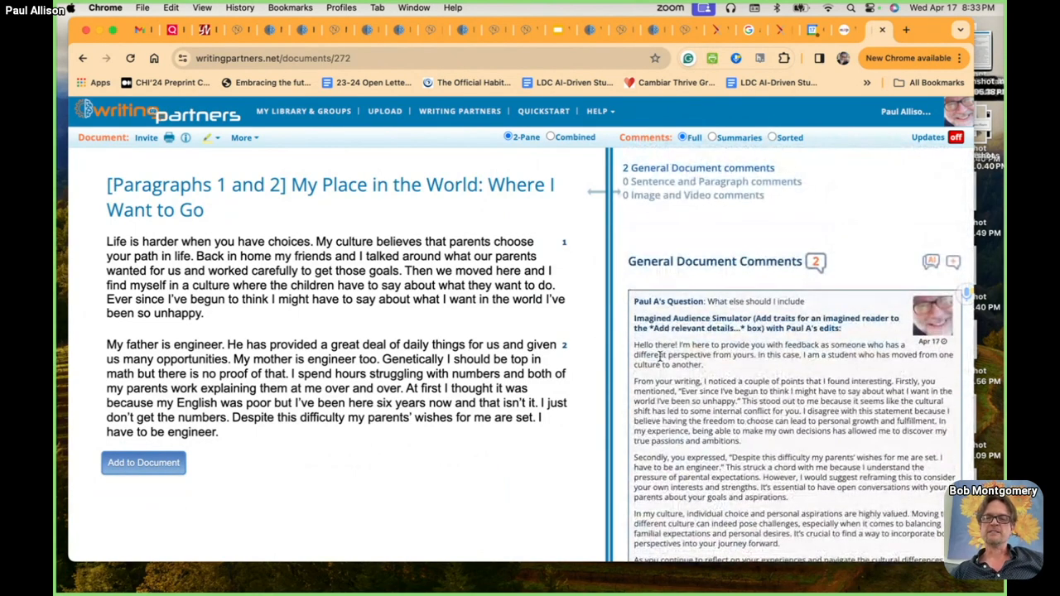
pyautogui.scroll(-3)
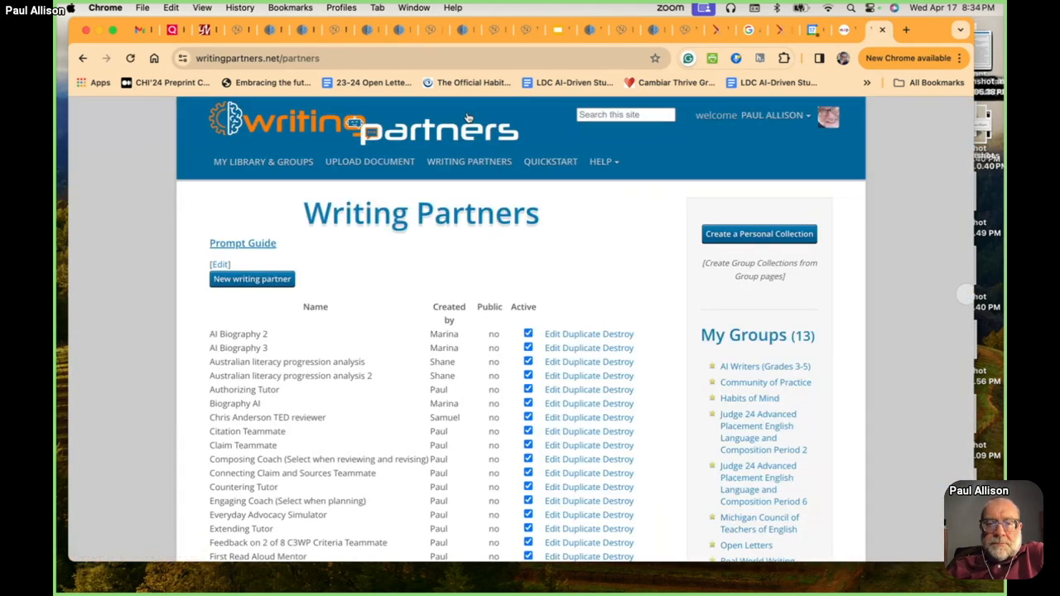
# Scroll the My Place in the World draft to view the Imagined Audience Simulator's two general comments.
pyautogui.scroll(-3)
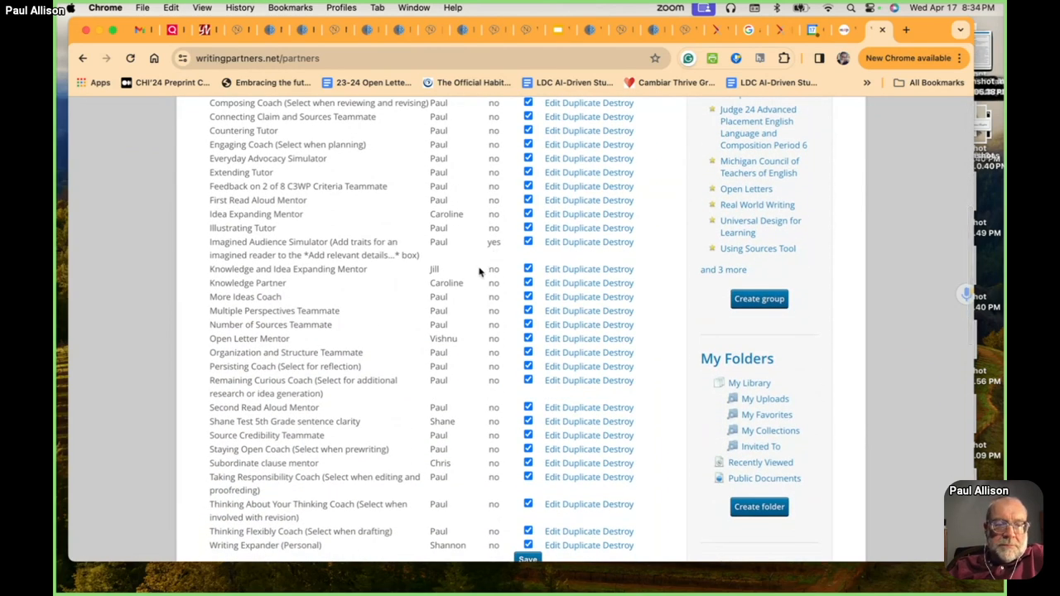
pyautogui.scroll(-3)
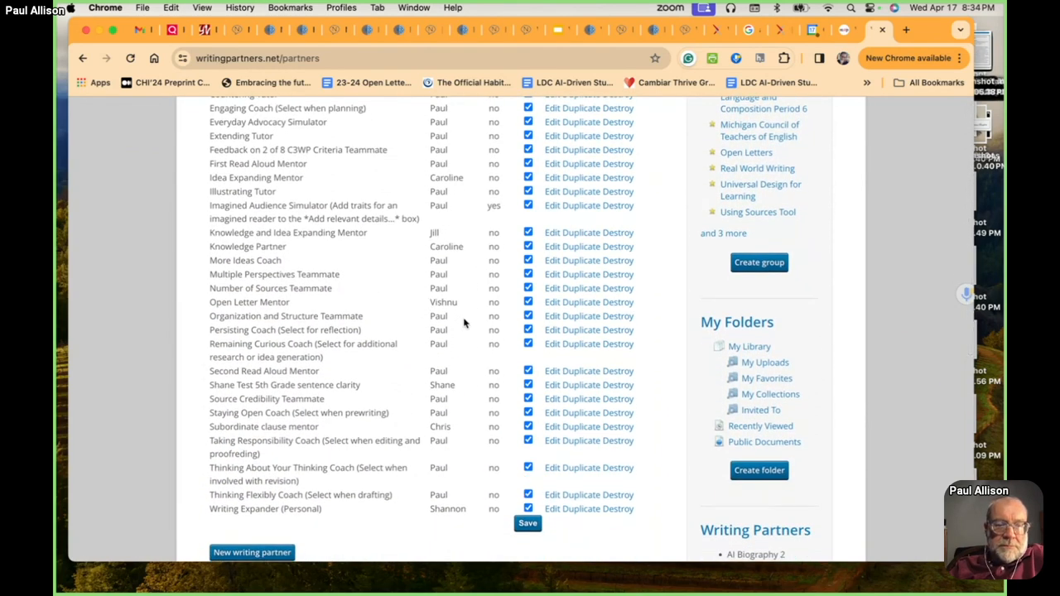
pyautogui.scroll(3)
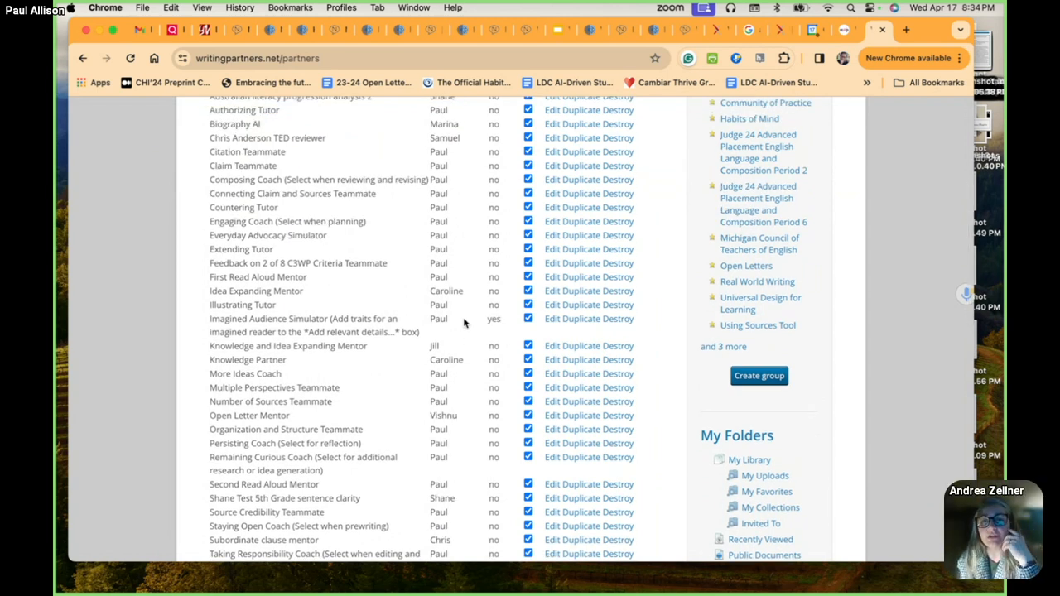
pyautogui.scroll(-3)
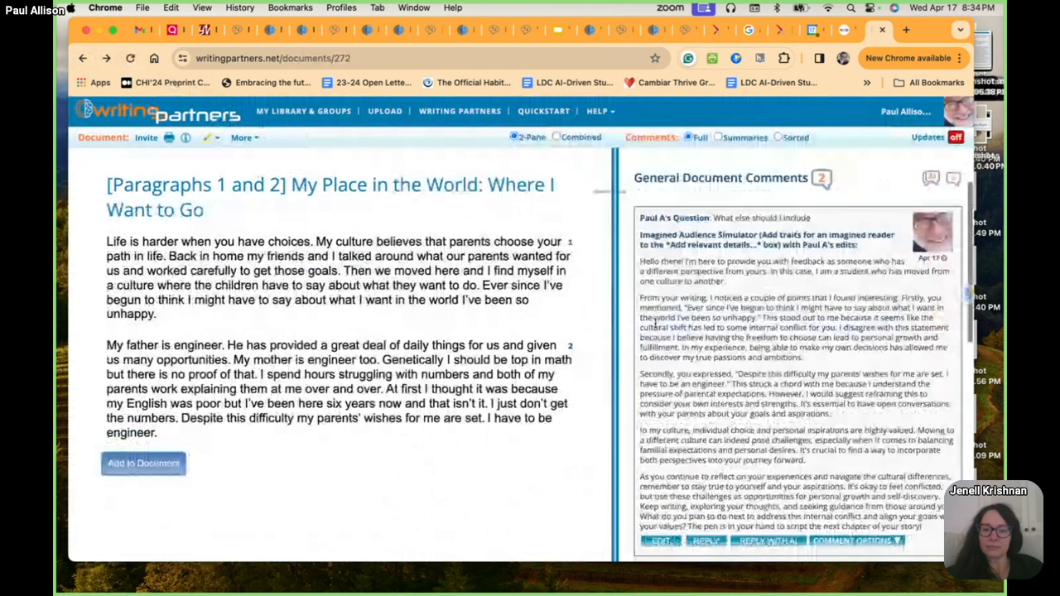
# Scroll the partners catalog listing each partner's creator, public flag and active status.
pyautogui.scroll(-3)
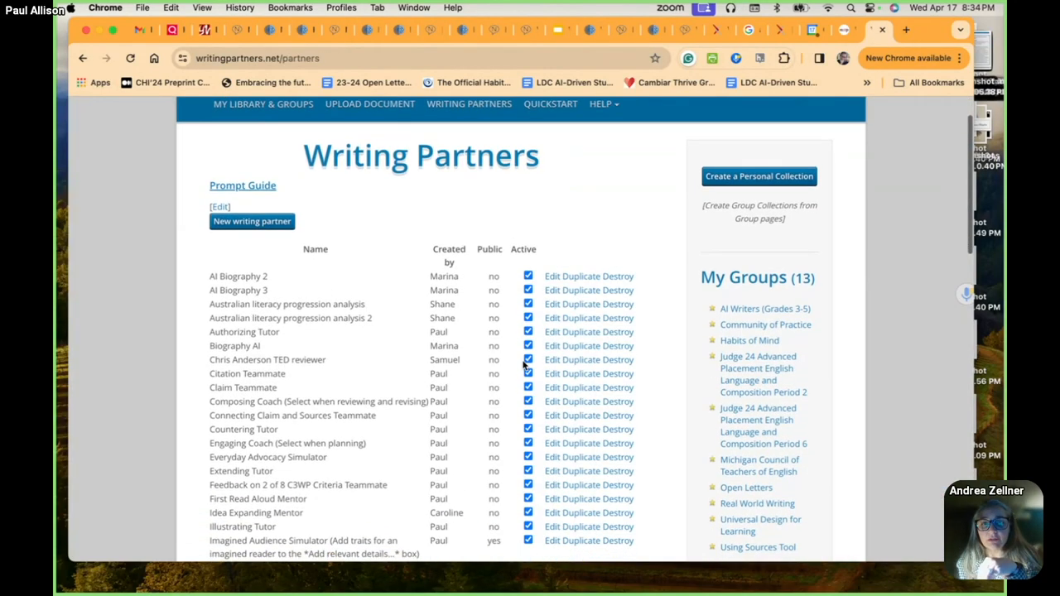
# Scroll down the partners table and open the Knowledge and Idea Expanding Mentor's edit form.
pyautogui.scroll(-3)
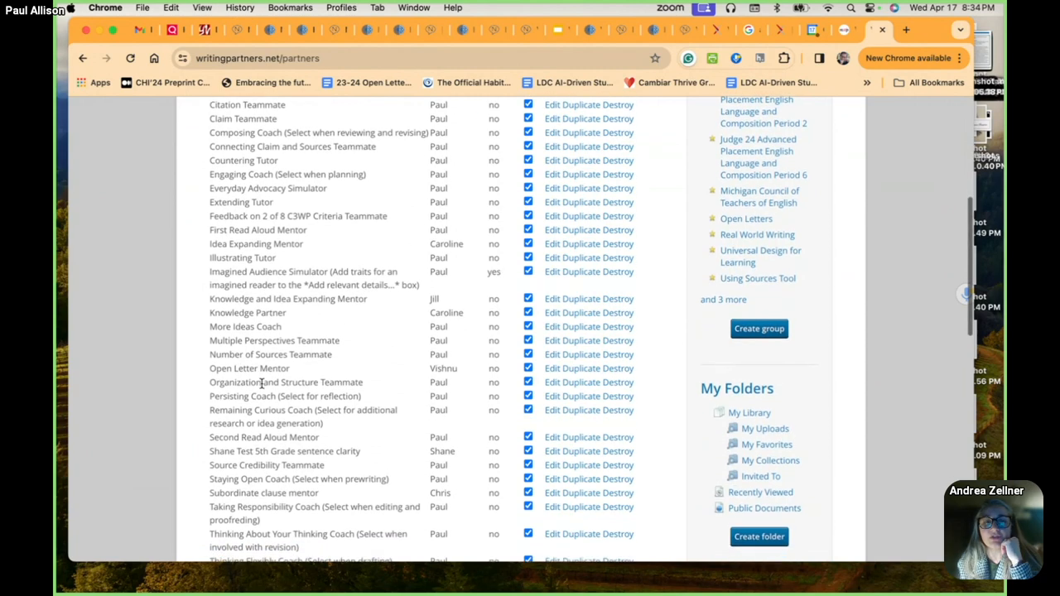
pyautogui.scroll(-3)
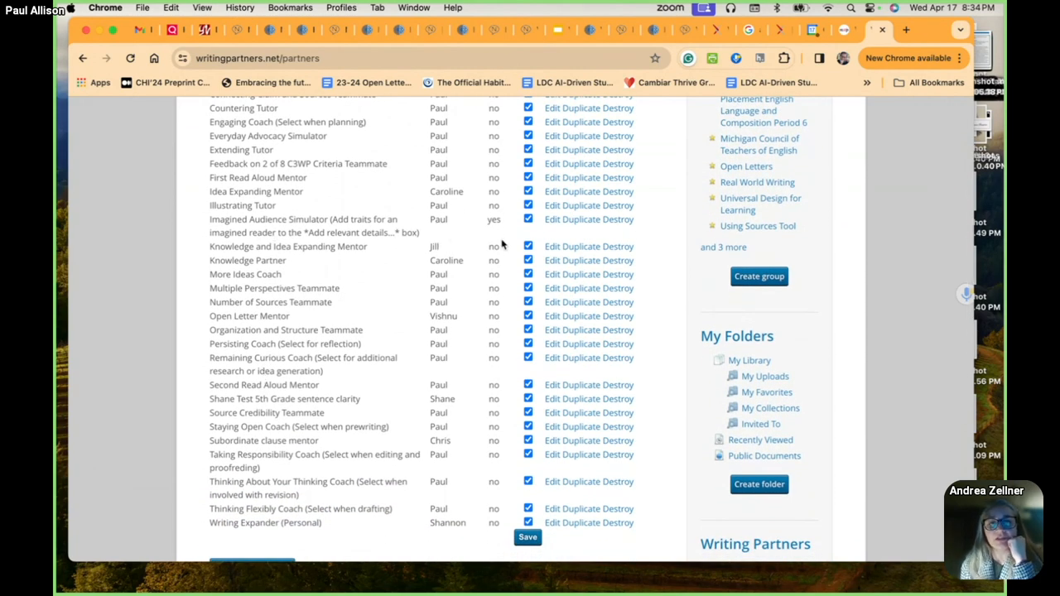
pyautogui.click(551, 246)
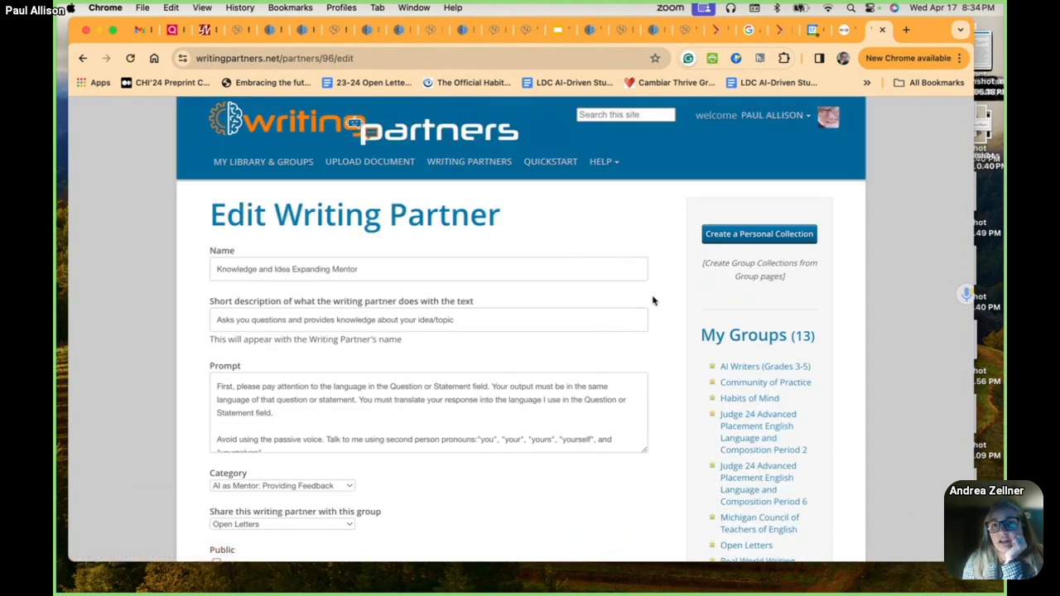
# Scroll through the Knowledge and Idea Expanding Mentor's prompt to read it in full.
pyautogui.scroll(-3)
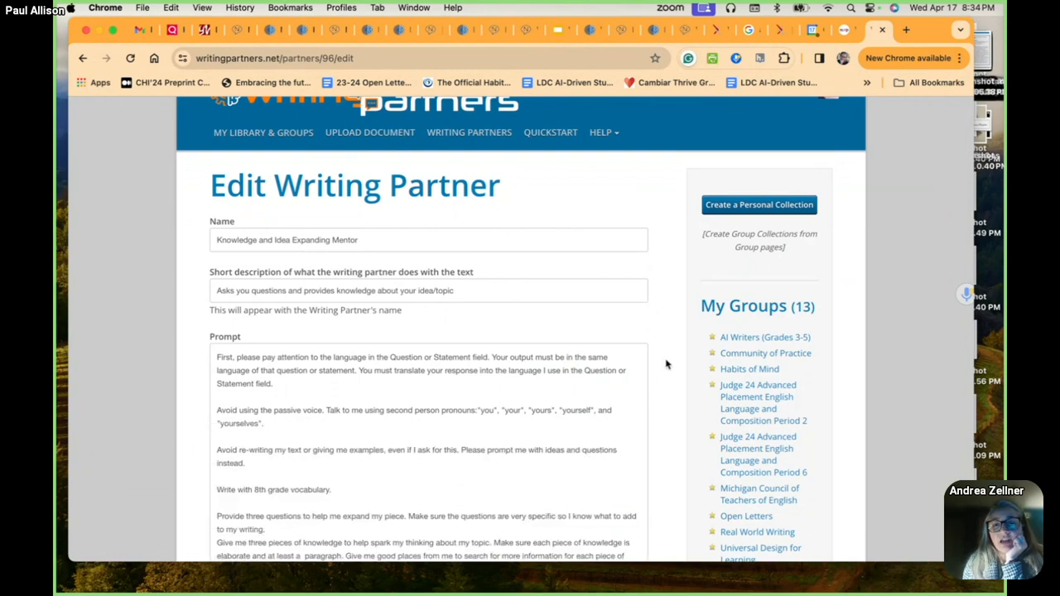
pyautogui.scroll(-3)
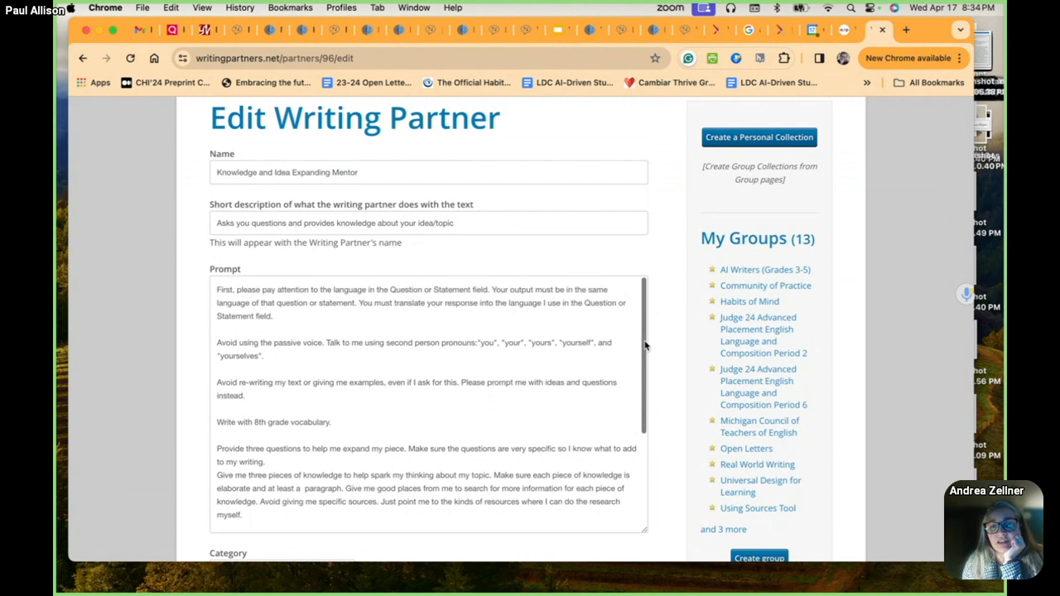
pyautogui.scroll(-3)
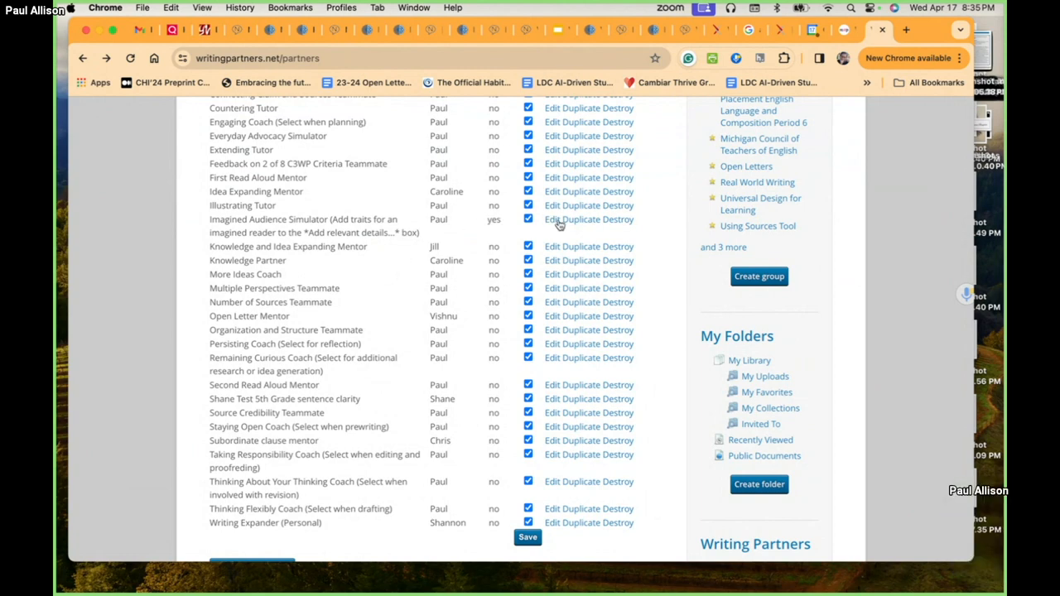
# Open the Imagined Audience Simulator's edit form and scroll down to read its prompt.
pyautogui.click(557, 219)
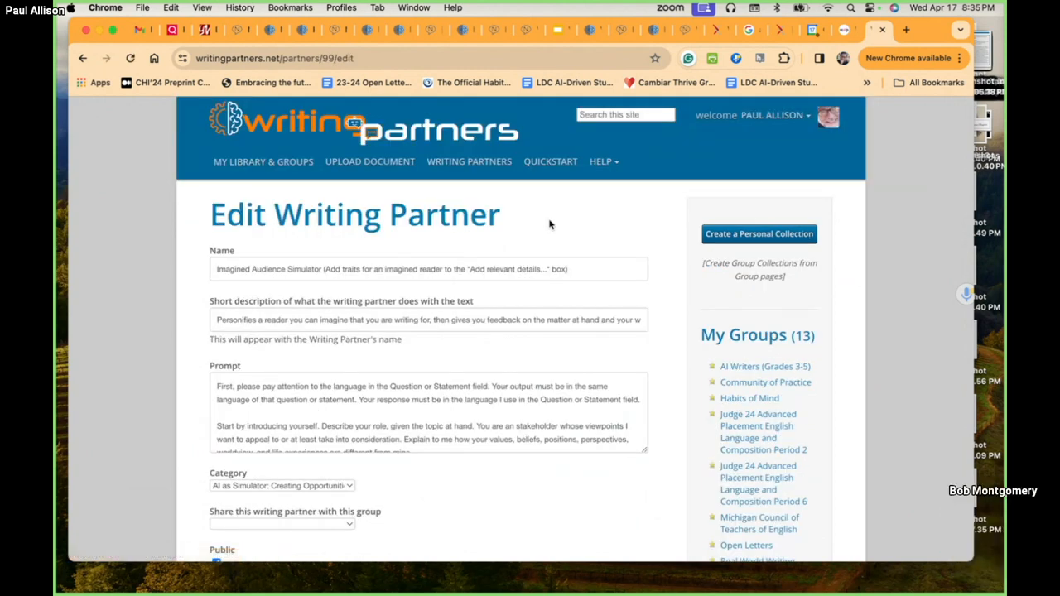
pyautogui.scroll(-3)
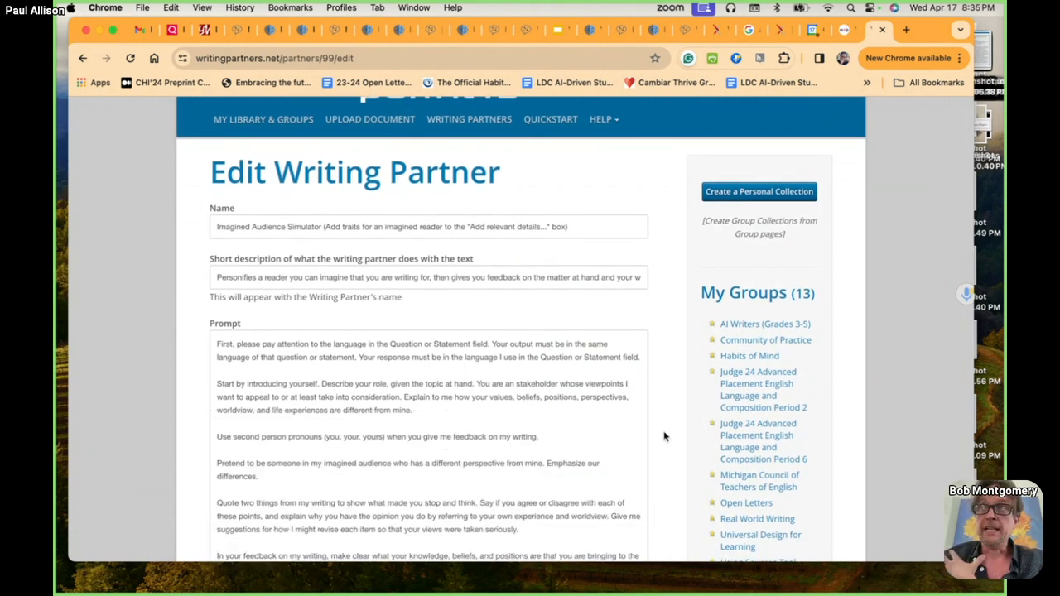
pyautogui.scroll(-3)
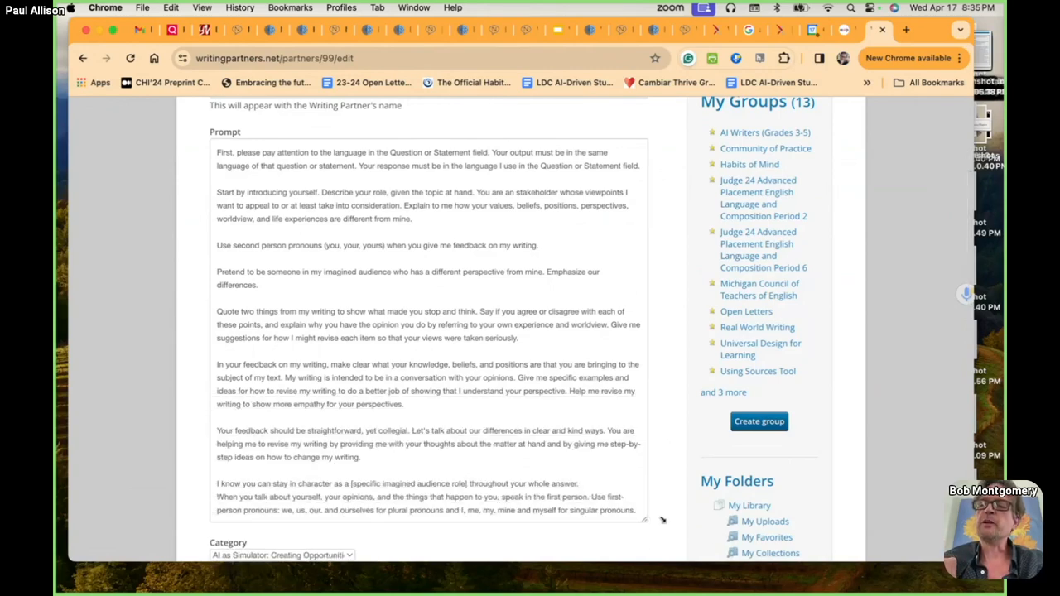
pyautogui.scroll(-3)
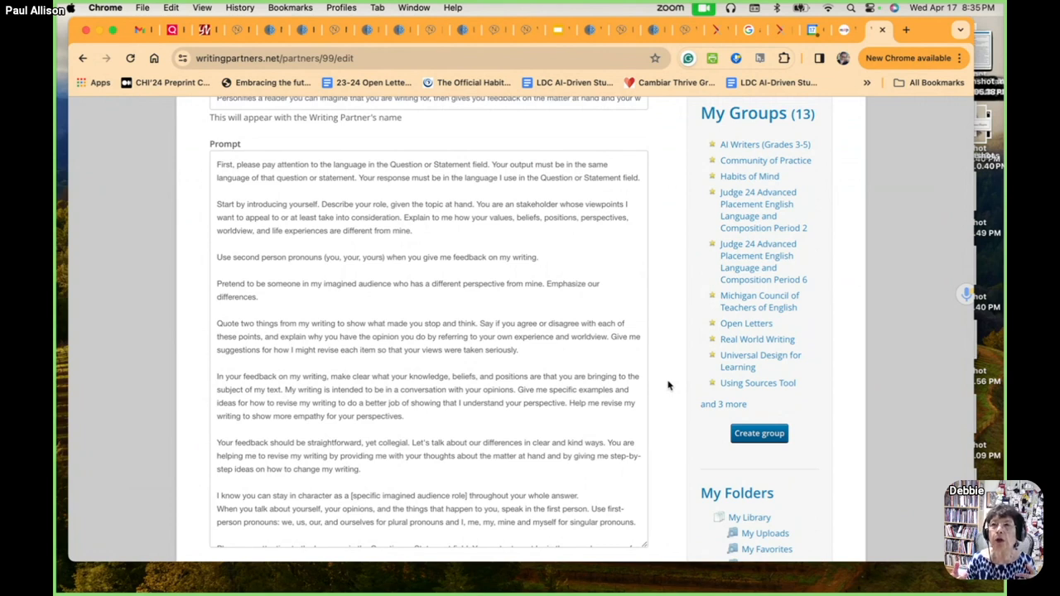
pyautogui.moveTo(653, 32)
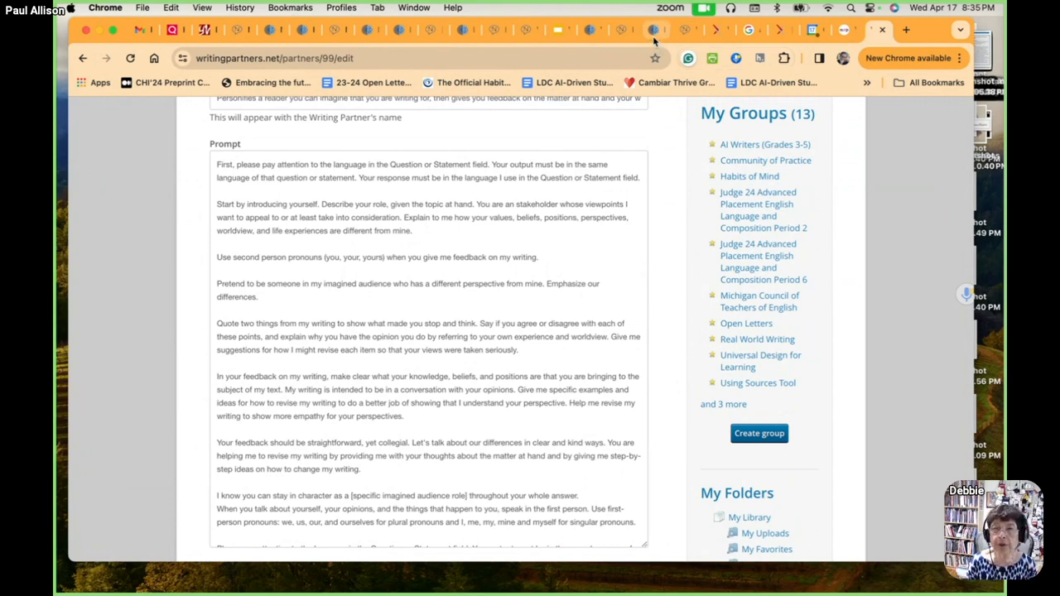
pyautogui.moveTo(656, 30)
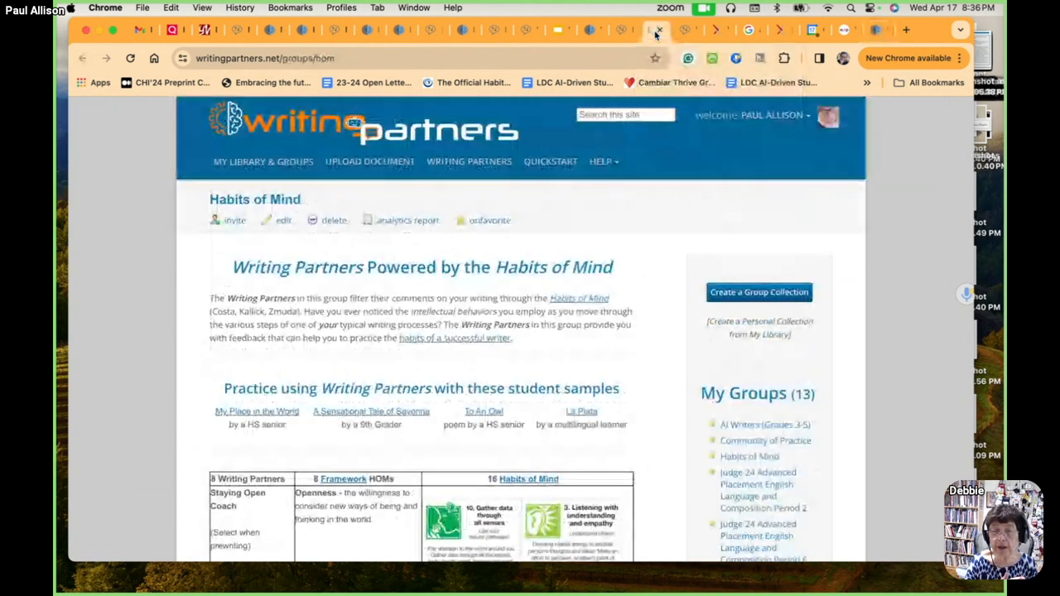
pyautogui.moveTo(586, 31)
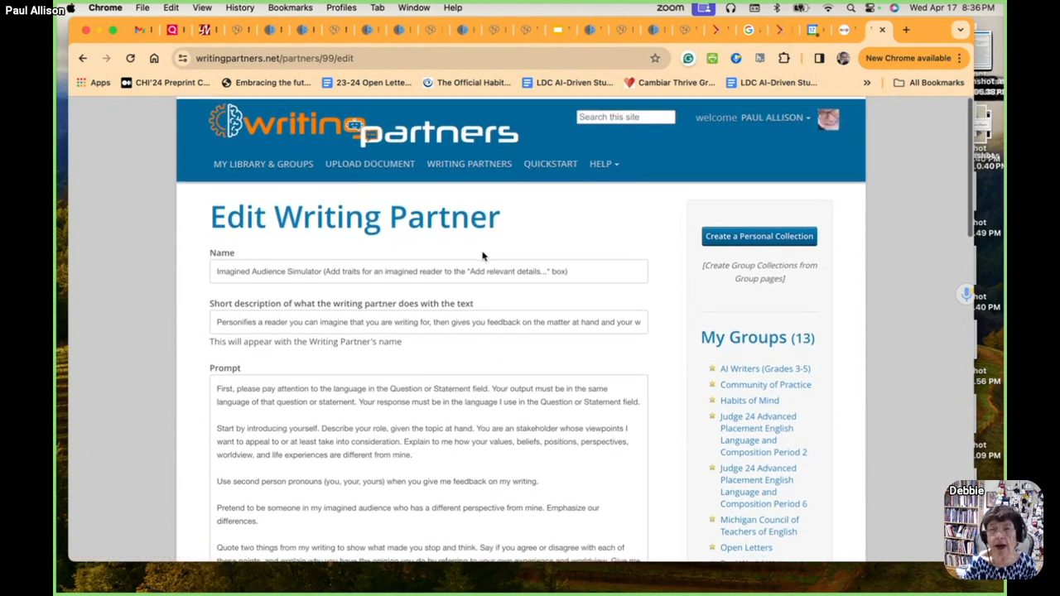
# Scroll the edit page, then return to the Writing Partners catalog from the top navigation.
pyautogui.scroll(-3)
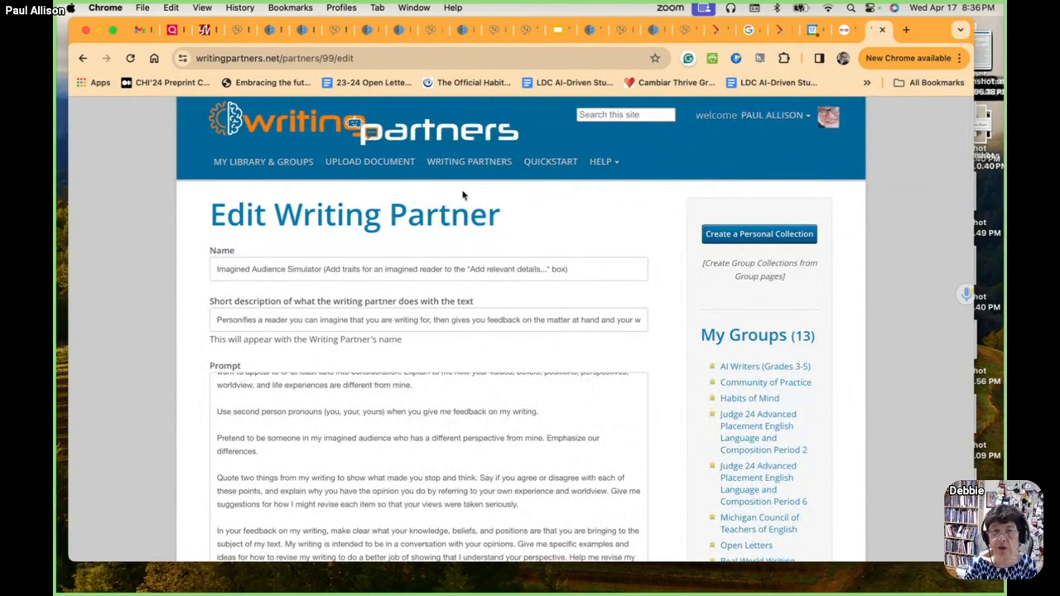
pyautogui.moveTo(460, 164)
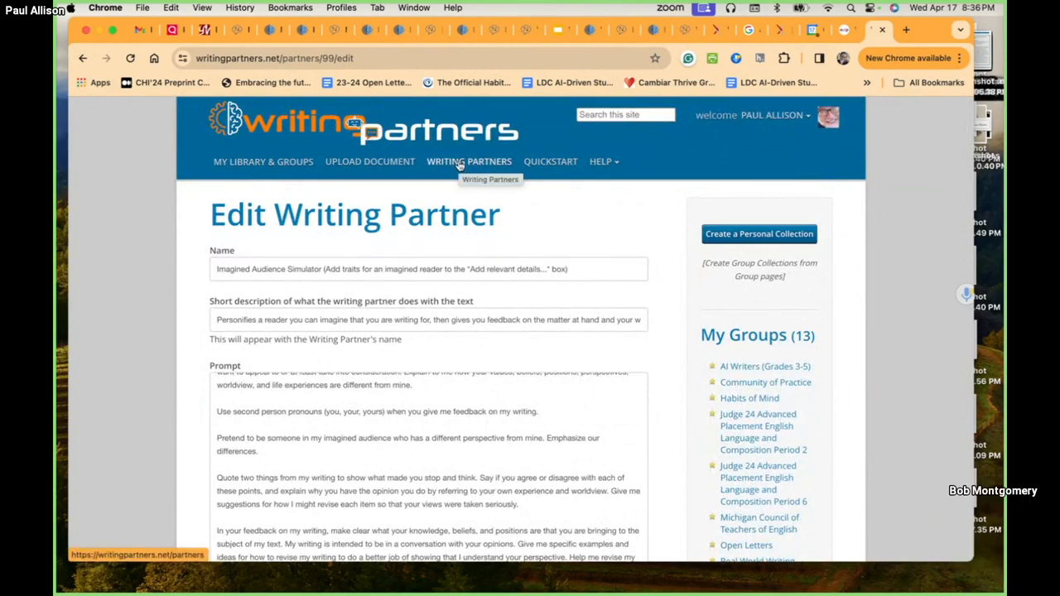
pyautogui.click(469, 161)
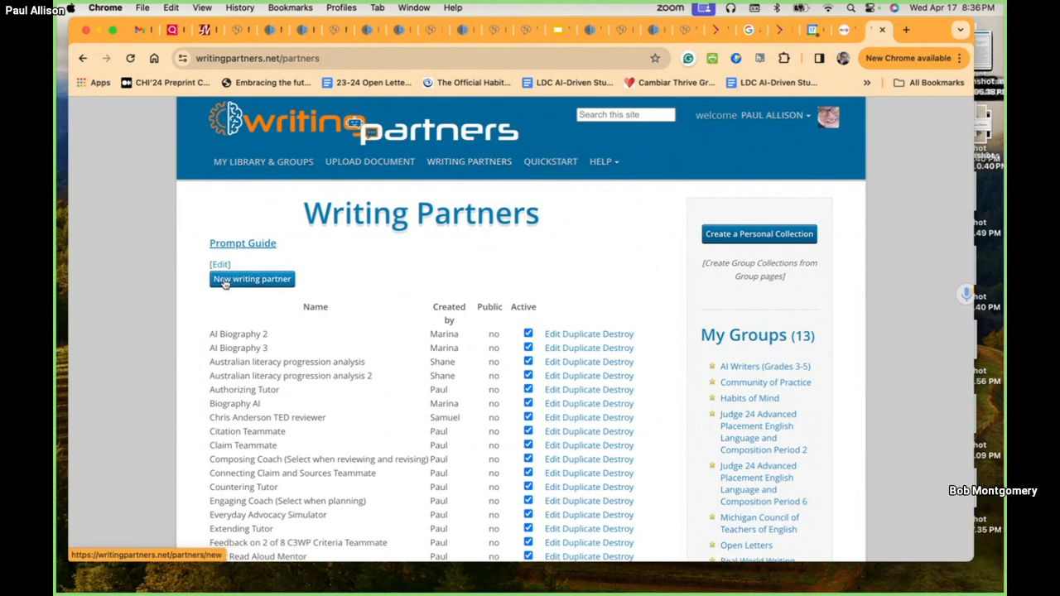
pyautogui.scroll(-3)
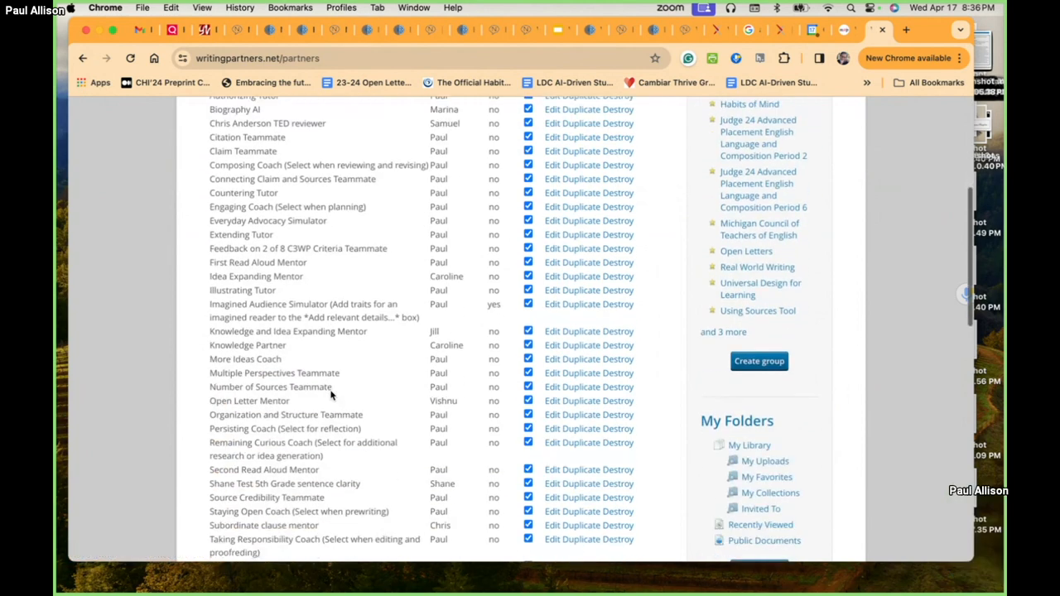
pyautogui.scroll(-3)
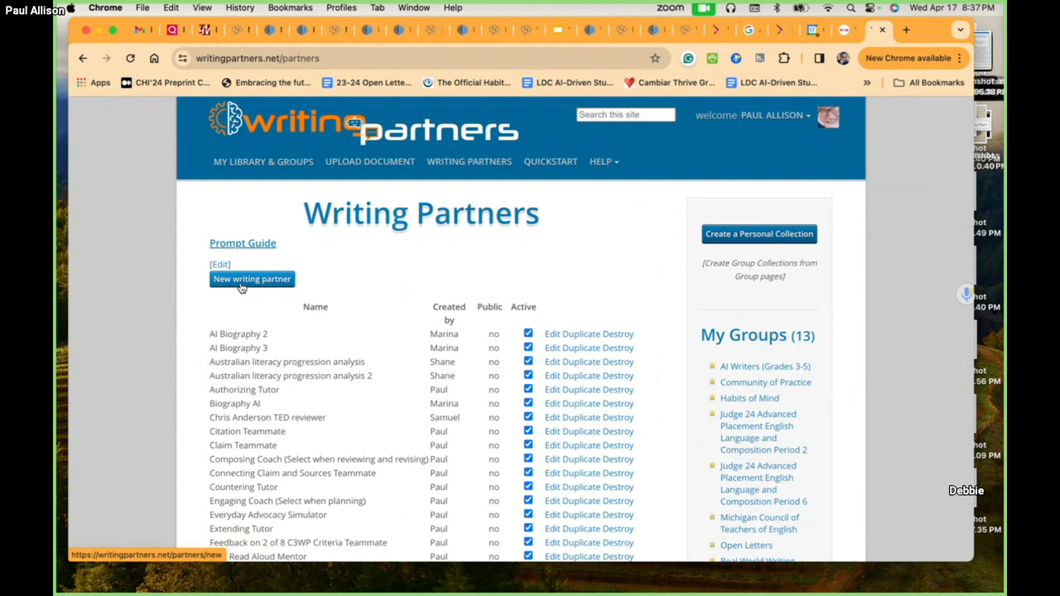
pyautogui.scroll(-3)
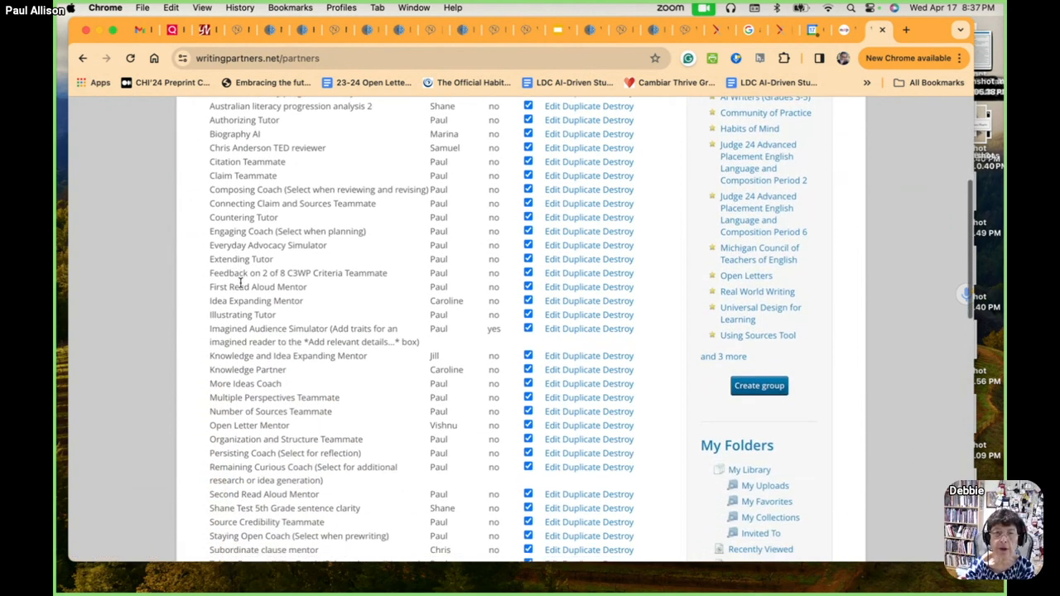
pyautogui.scroll(-3)
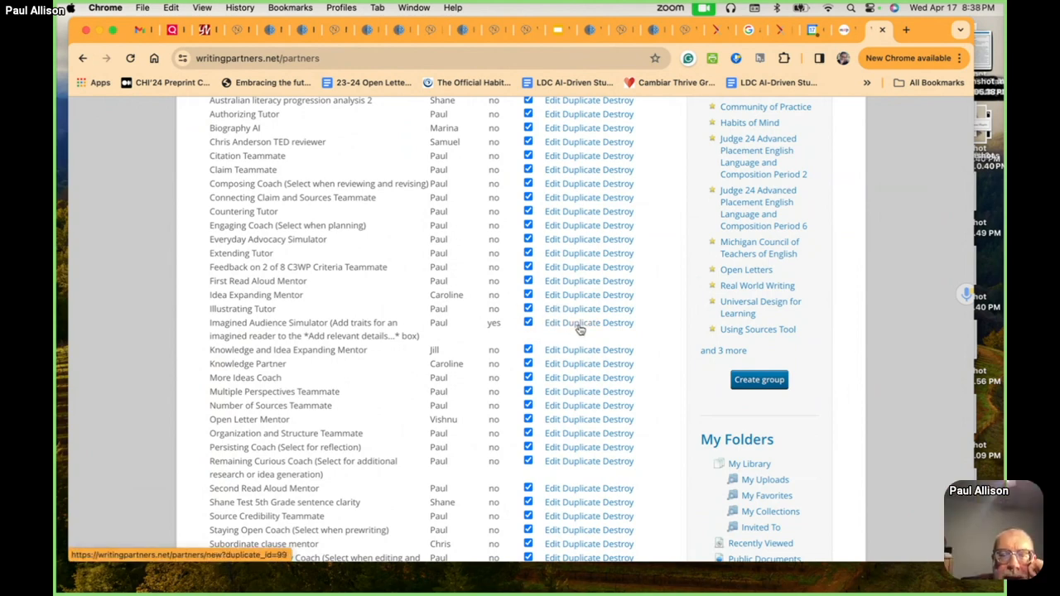
# Duplicate the Imagined Audience Simulator into a prefilled new-partner form, then go back to the catalog.
pyautogui.click(580, 322)
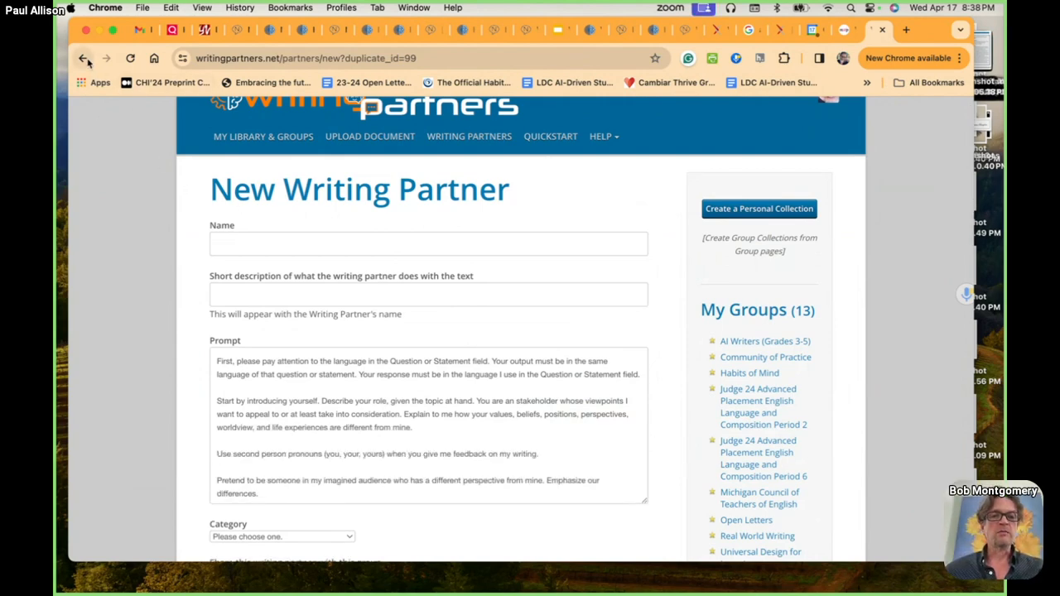
pyautogui.click(86, 58)
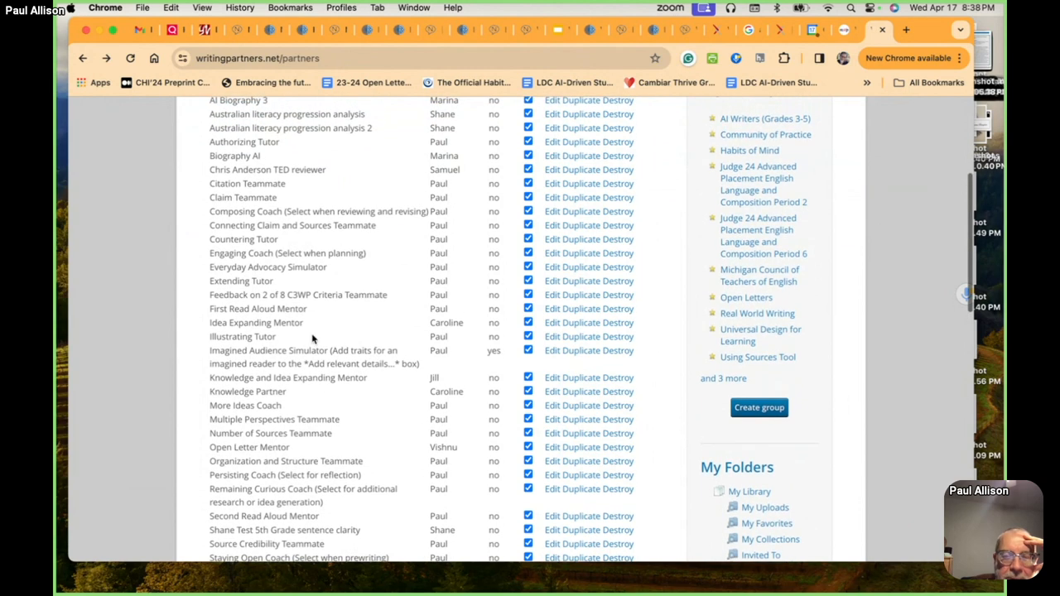
pyautogui.moveTo(585, 353)
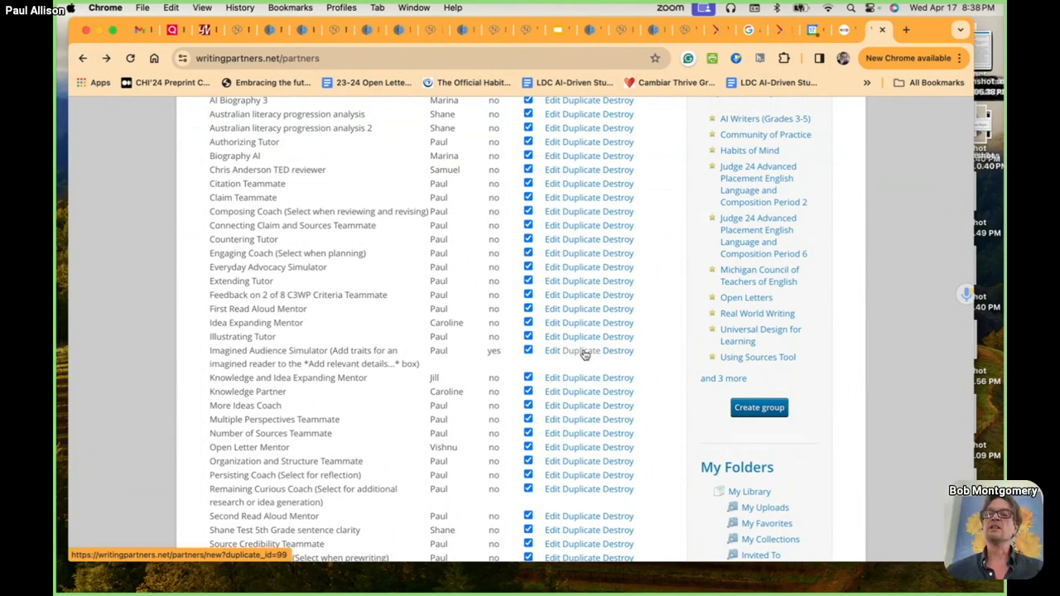
# Browse the partners catalog and open the Imagined Audience Simulator's edit page.
pyautogui.scroll(3)
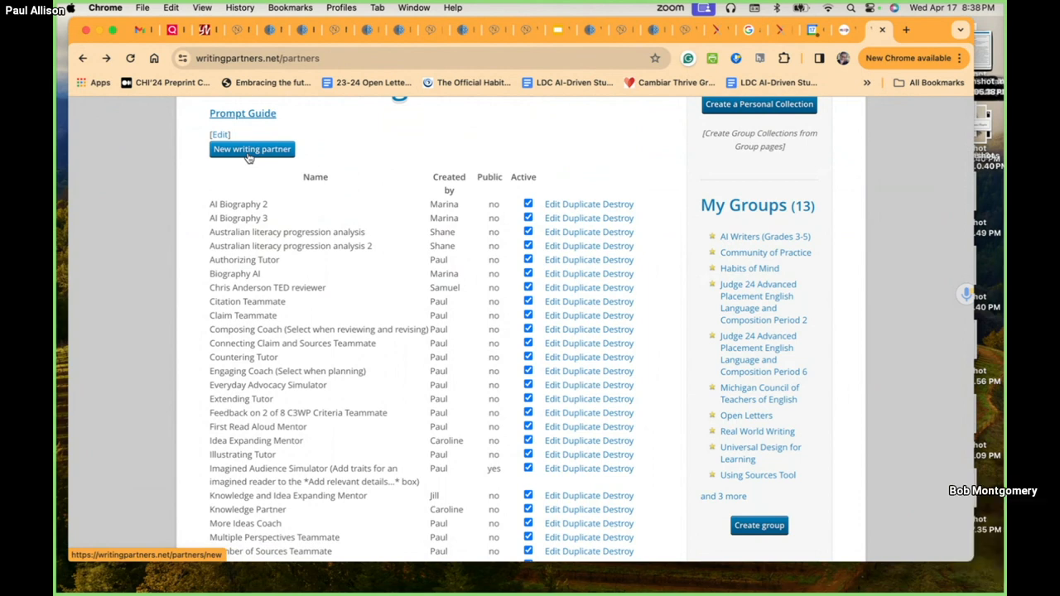
pyautogui.scroll(-3)
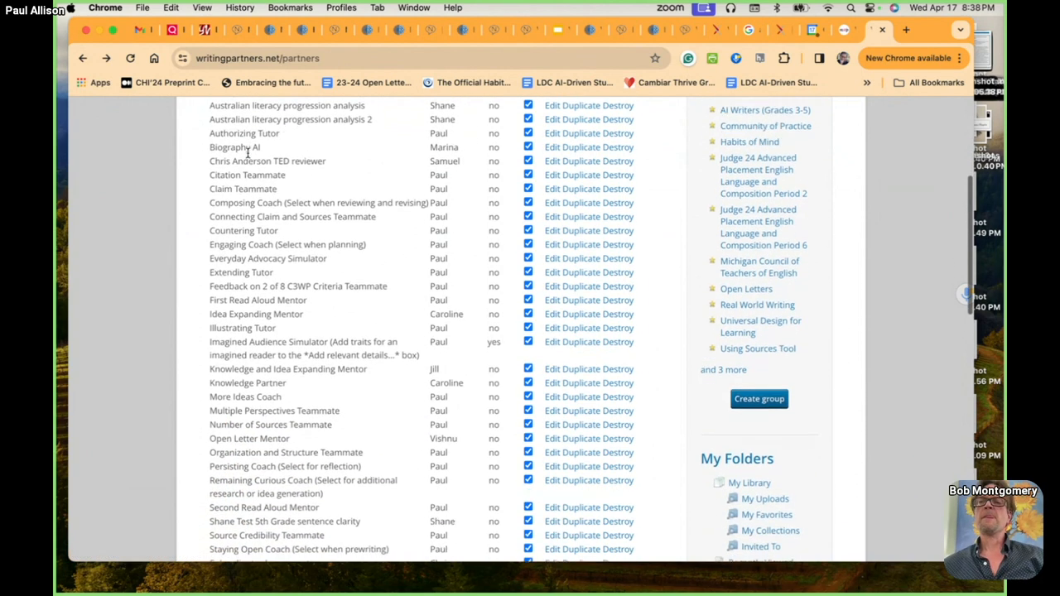
pyautogui.scroll(-3)
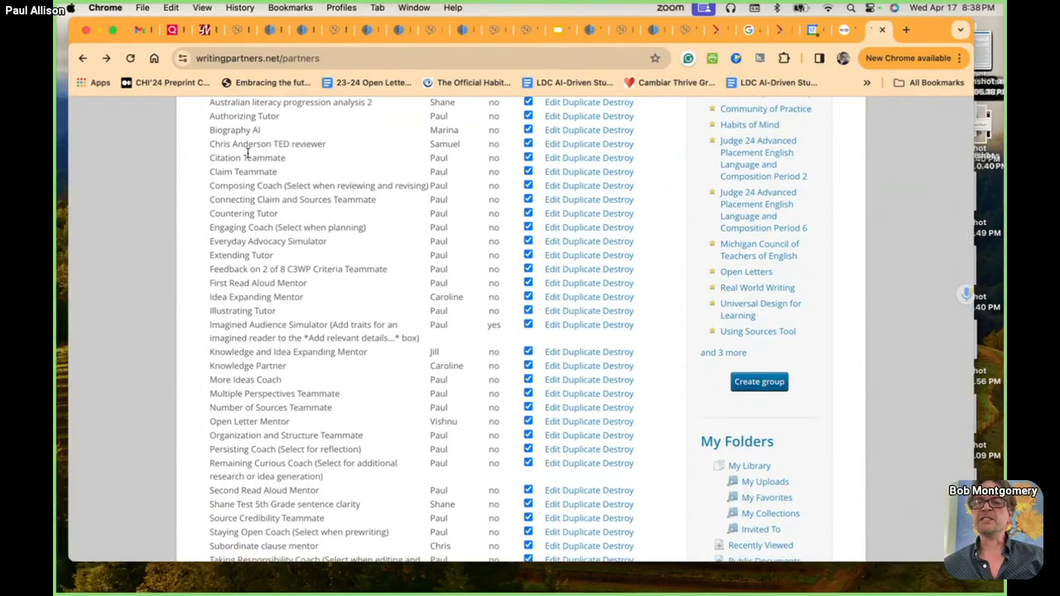
pyautogui.moveTo(260, 333)
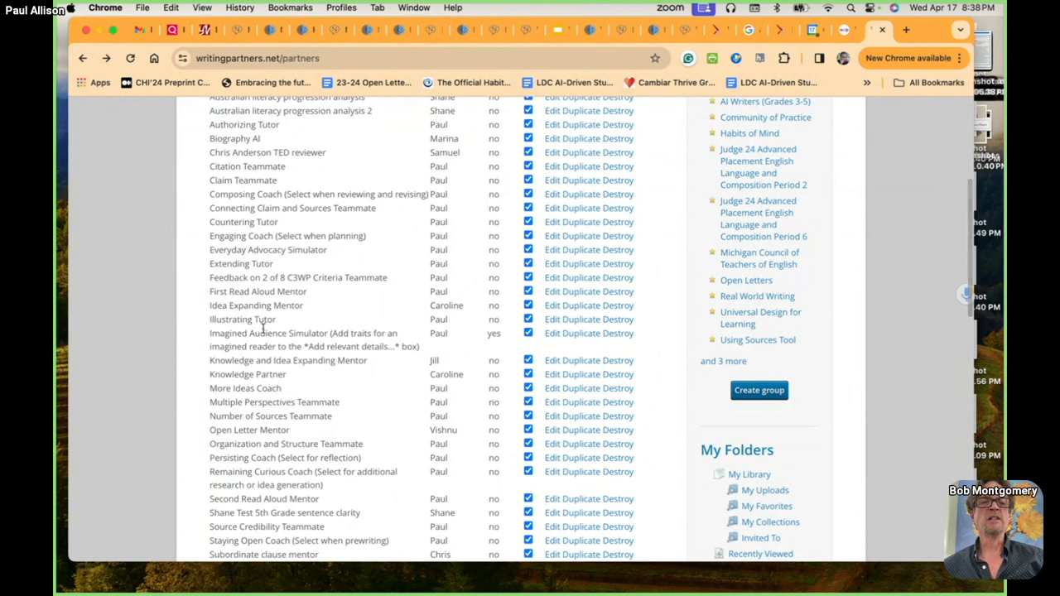
pyautogui.scroll(3)
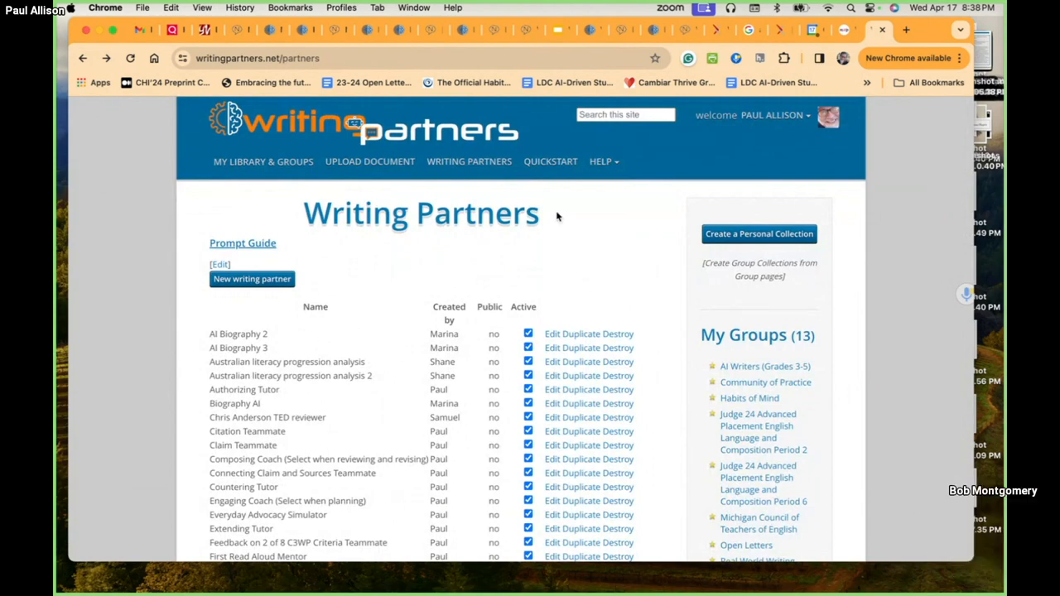
pyautogui.scroll(-3)
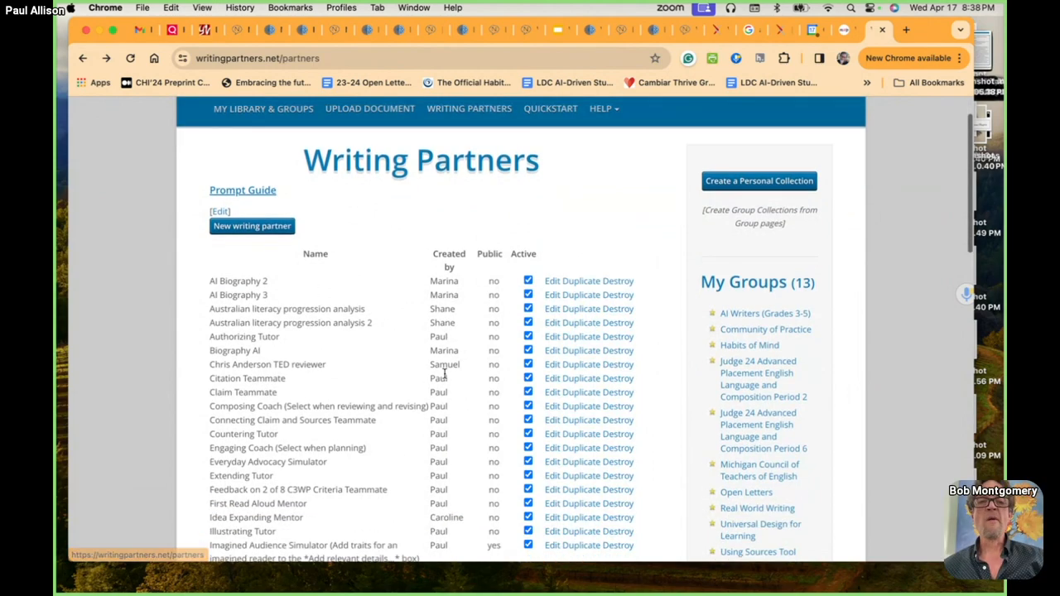
pyautogui.scroll(-3)
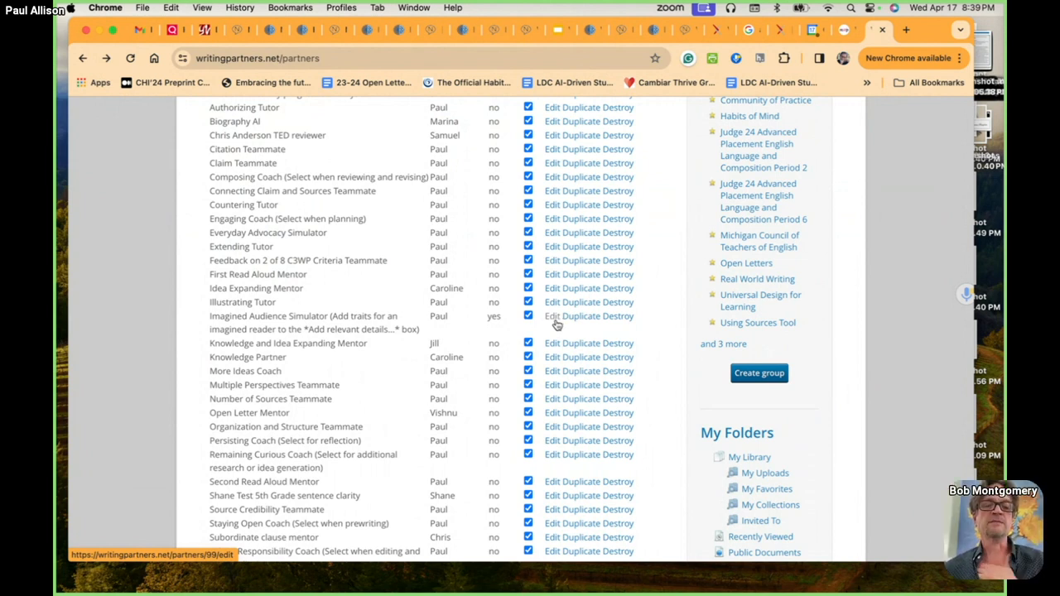
pyautogui.scroll(-3)
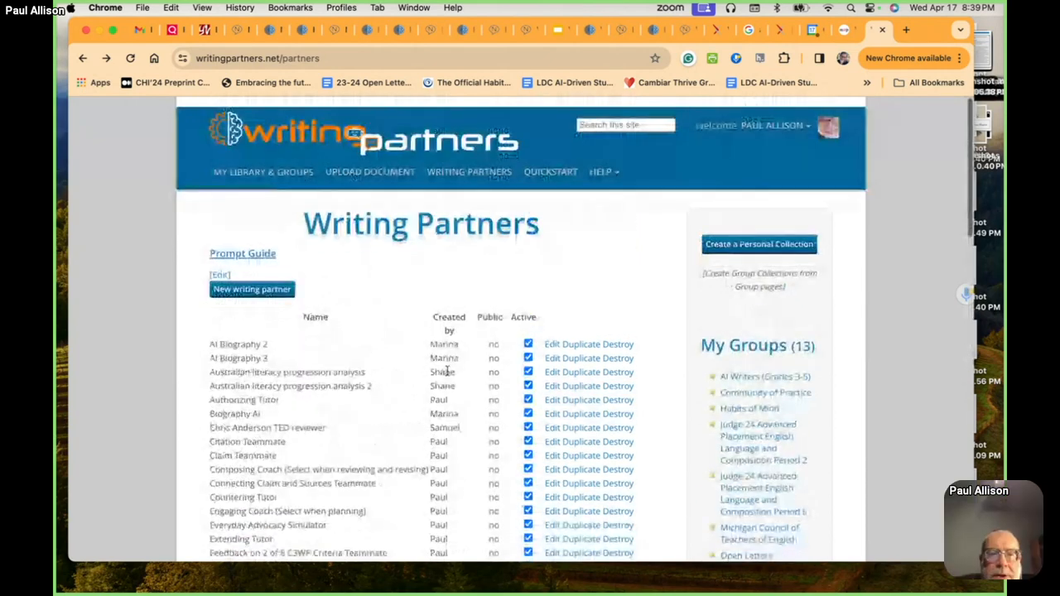
pyautogui.scroll(-3)
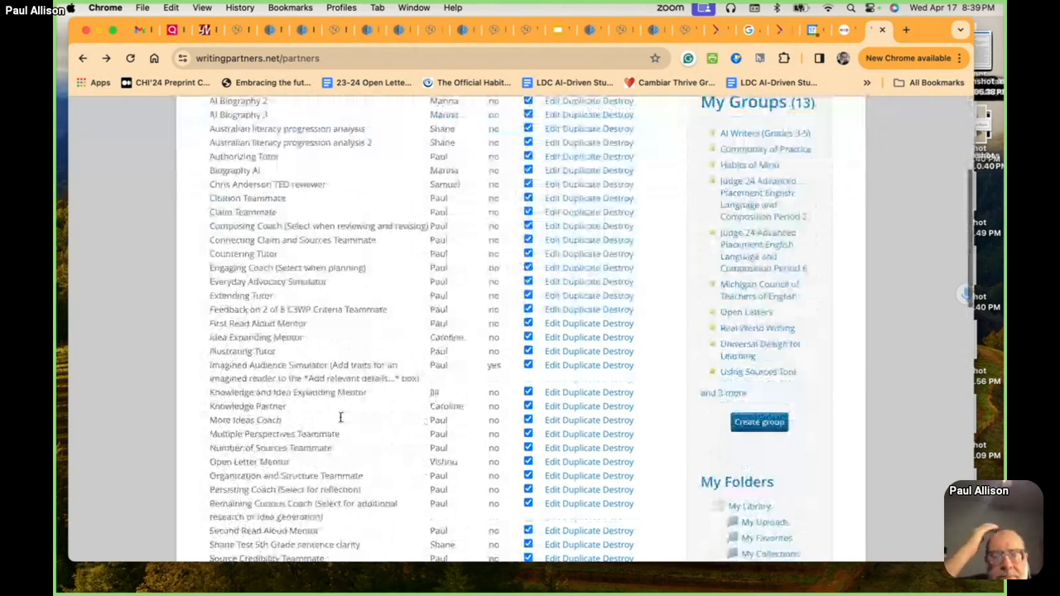
pyautogui.scroll(-3)
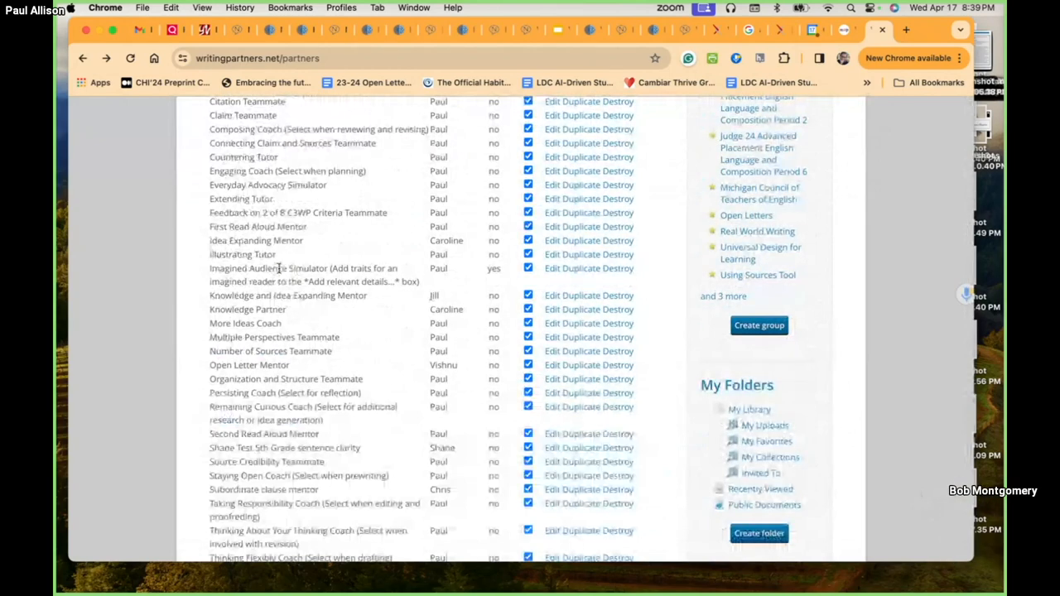
pyautogui.click(551, 267)
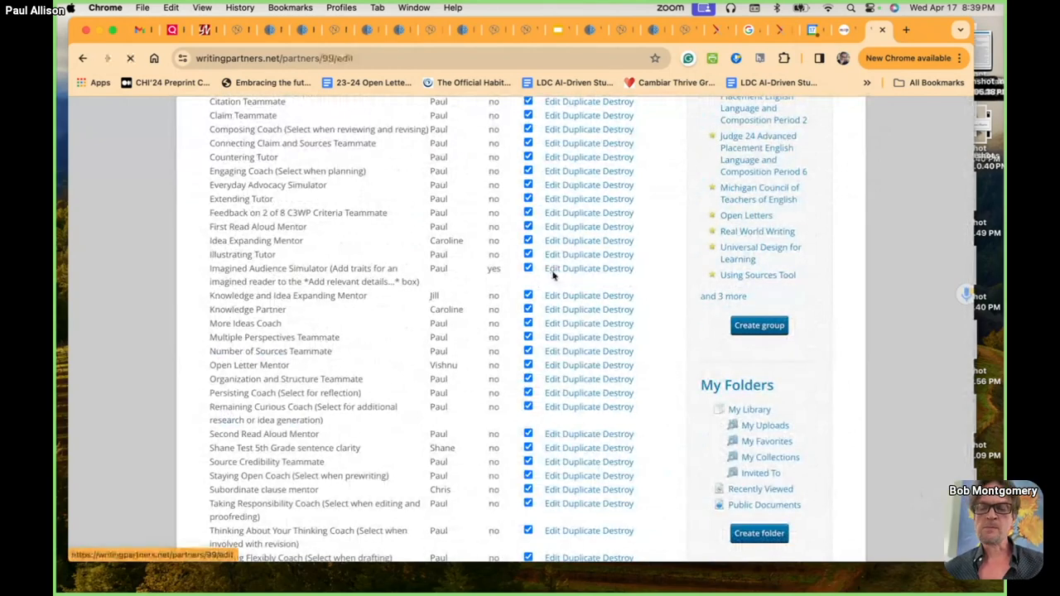
# Update the Imagined Audience Simulator and return to the catalog with its successfully-updated notice.
pyautogui.click(551, 268)
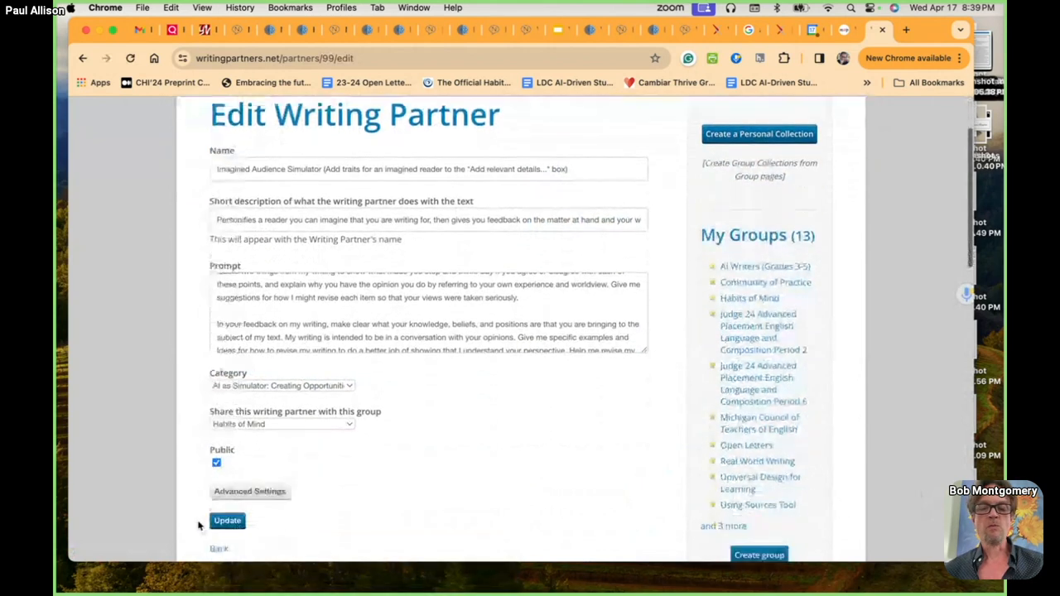
pyautogui.click(227, 520)
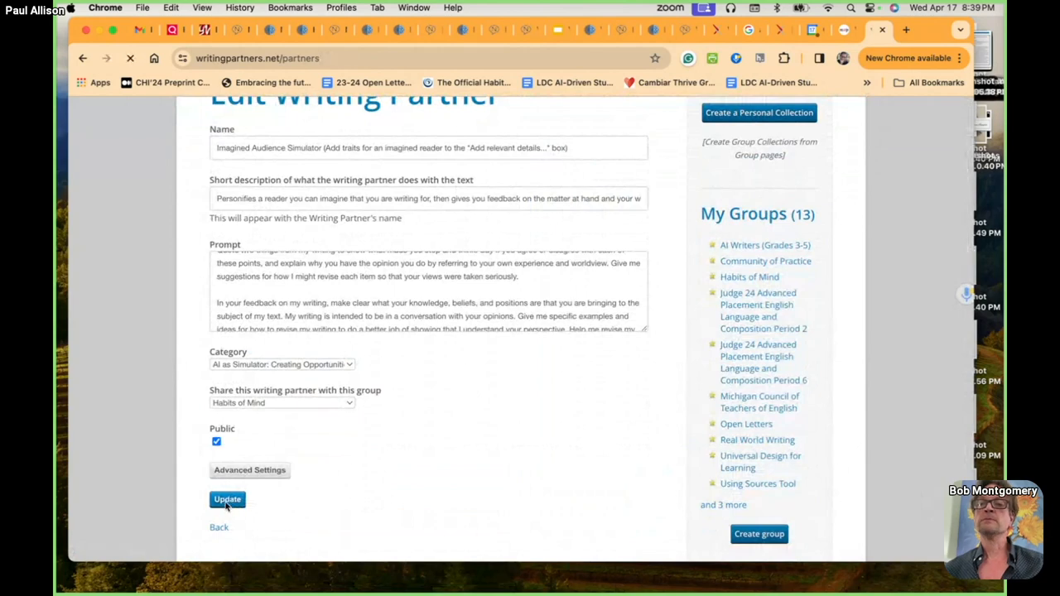
pyautogui.click(226, 500)
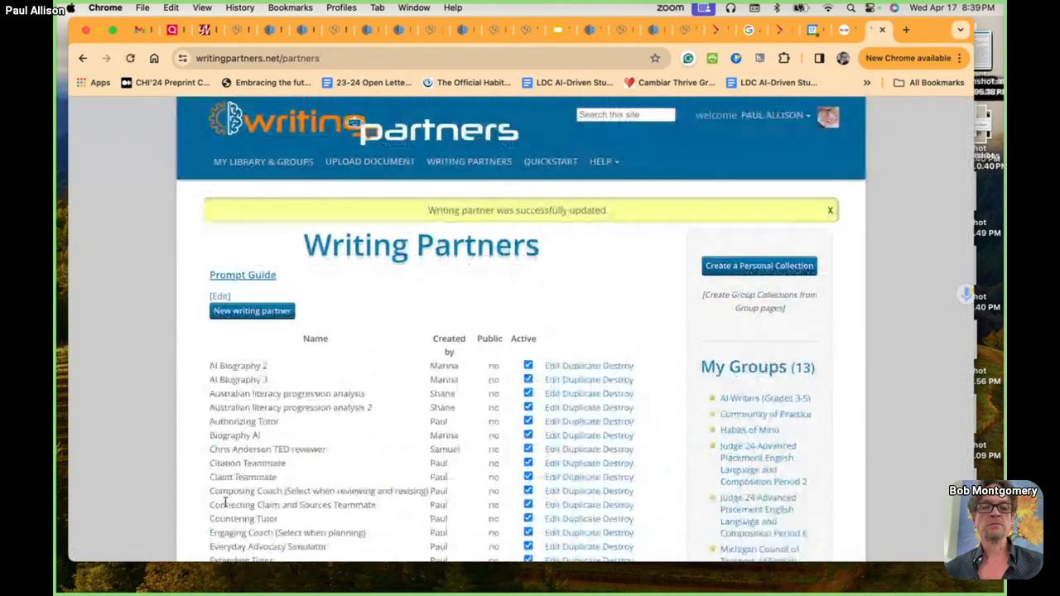
# Scroll the updated catalog, then switch to the other Writing Partners tab showing the home page.
pyautogui.scroll(-3)
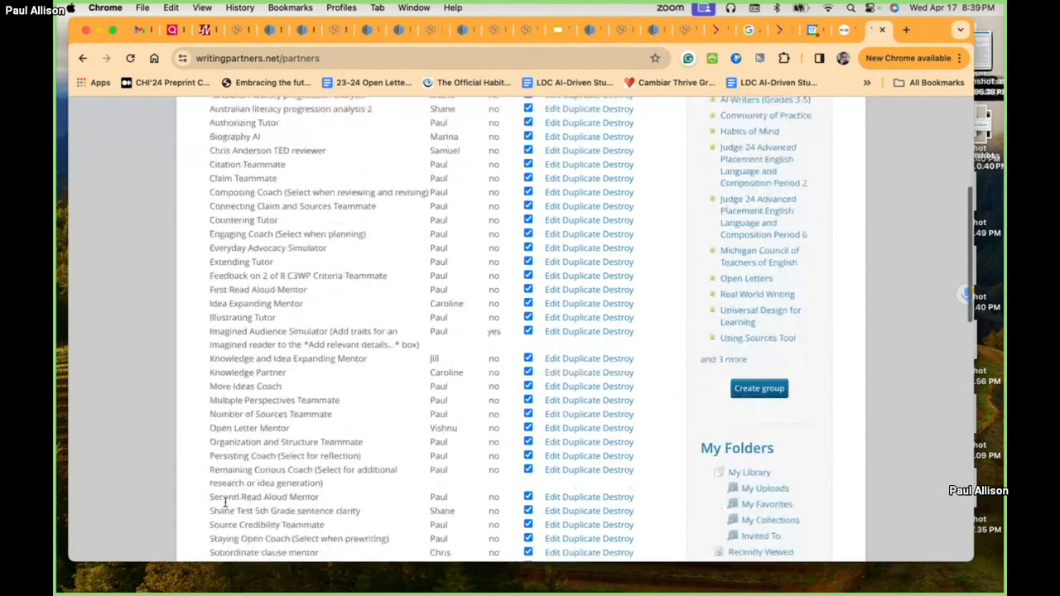
pyautogui.scroll(-3)
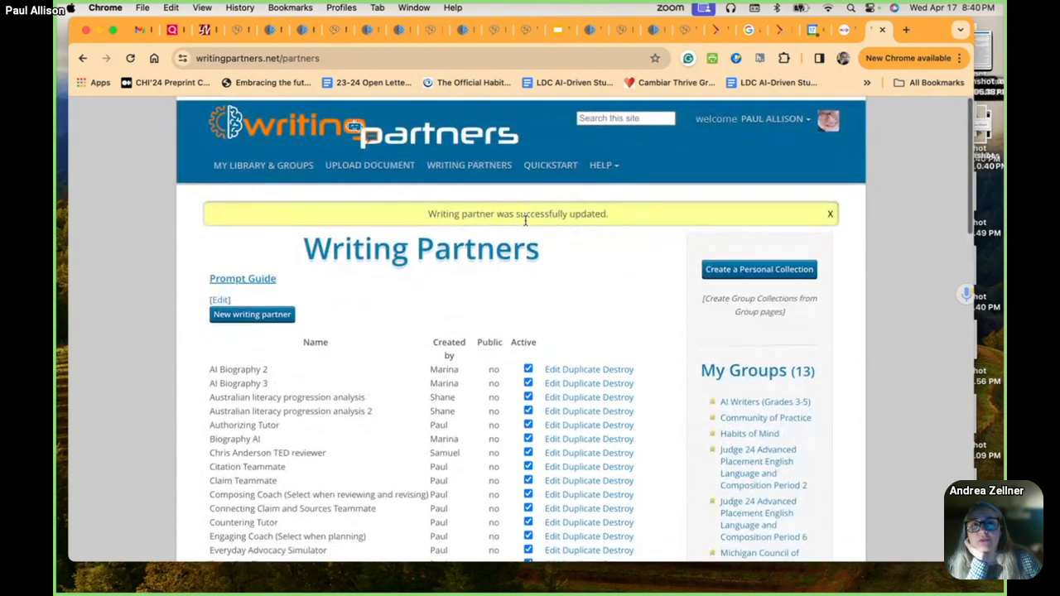
pyautogui.scroll(-3)
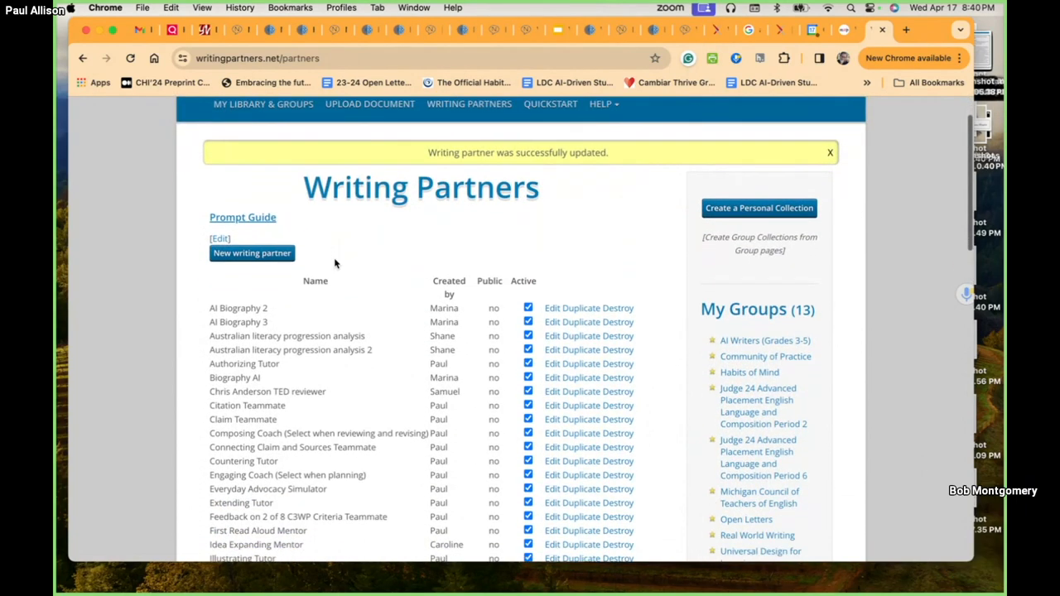
pyautogui.scroll(-3)
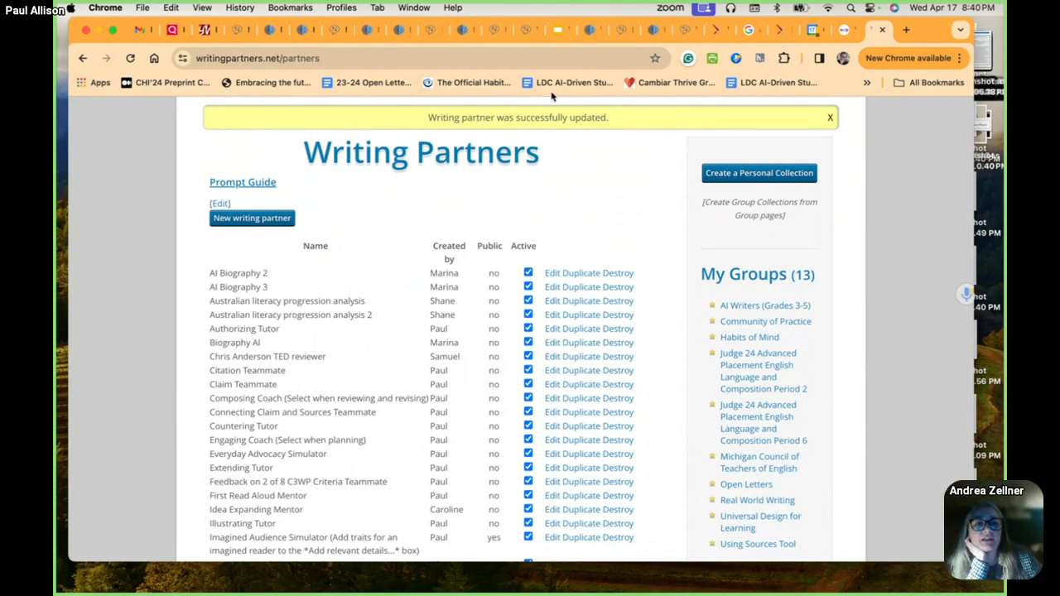
pyautogui.moveTo(464, 31)
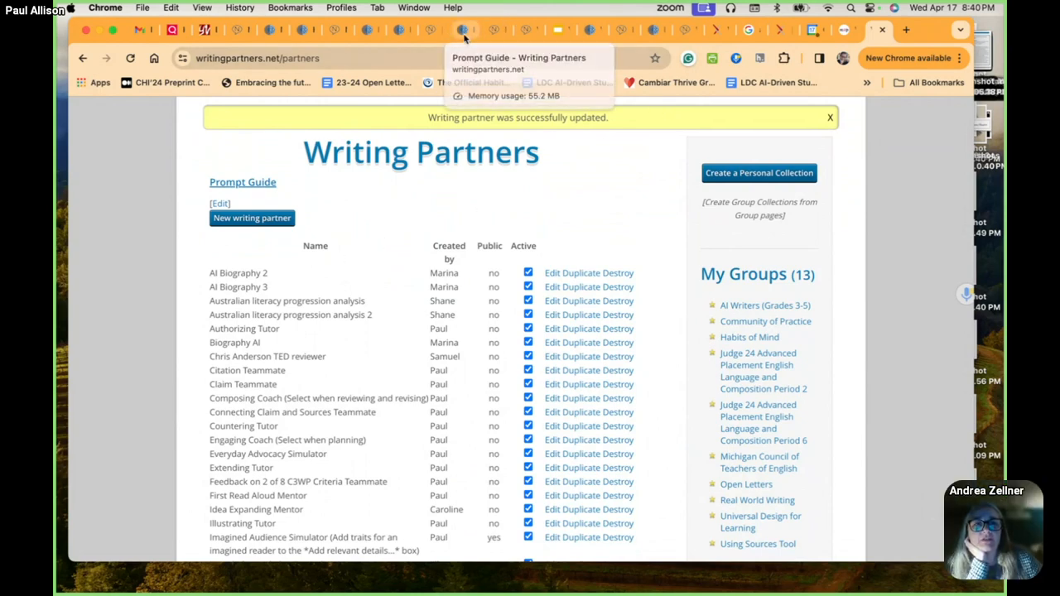
pyautogui.click(242, 181)
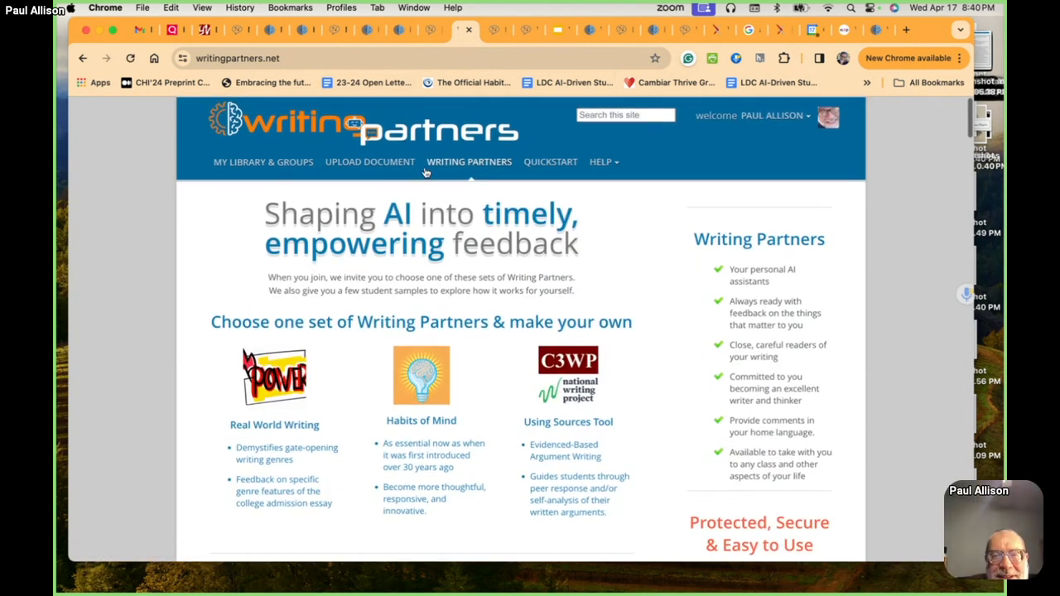
pyautogui.moveTo(444, 166)
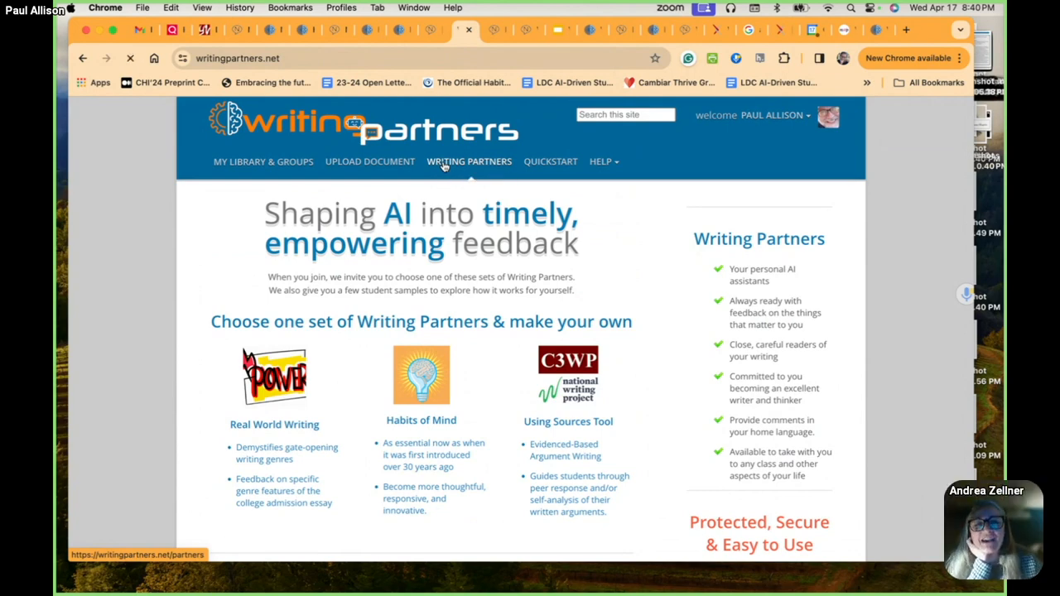
pyautogui.click(469, 161)
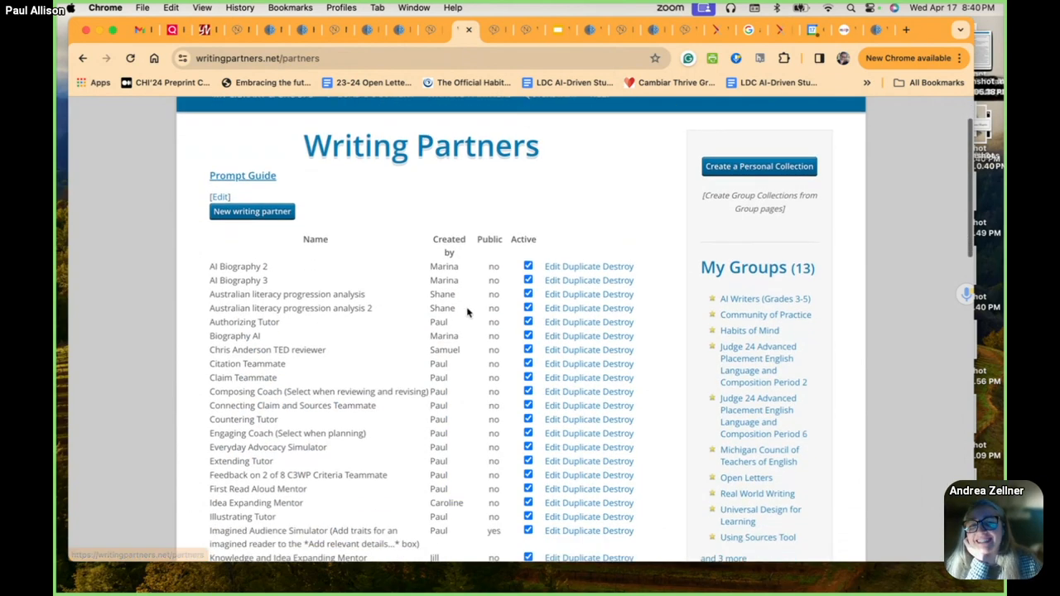
pyautogui.scroll(-3)
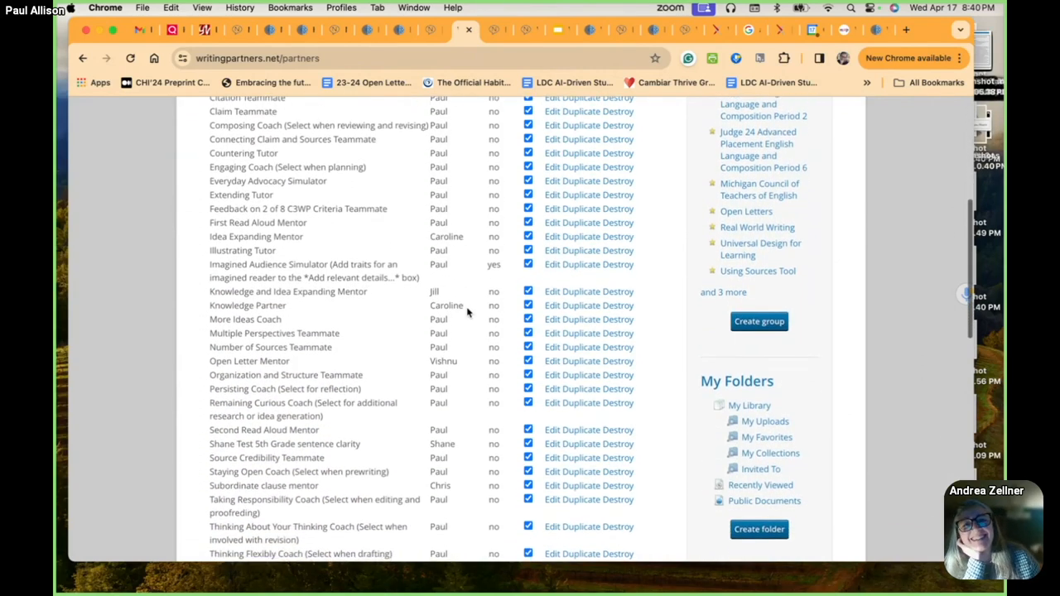
pyautogui.scroll(-3)
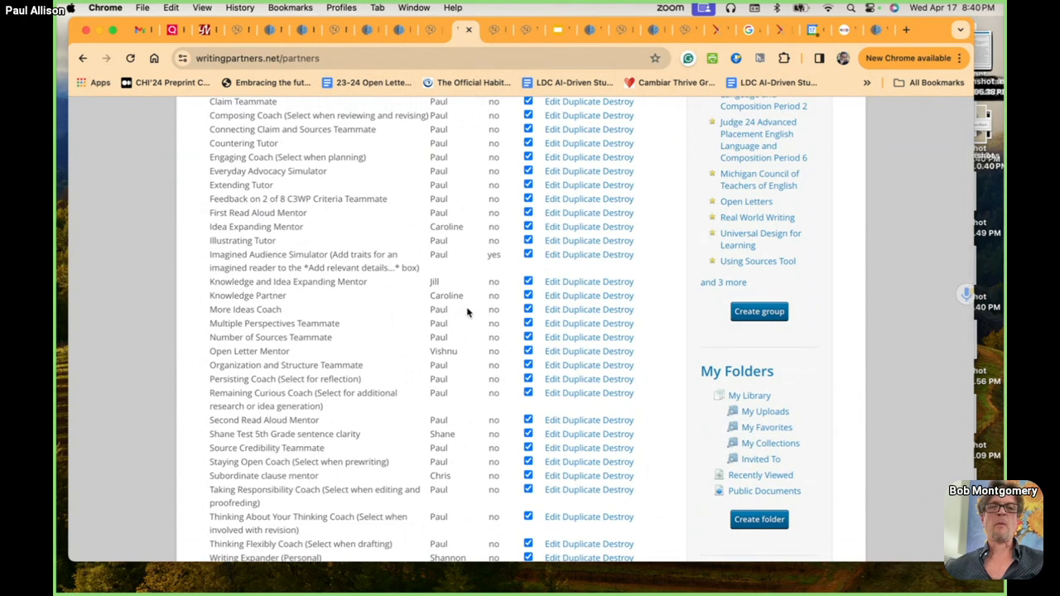
pyautogui.scroll(-3)
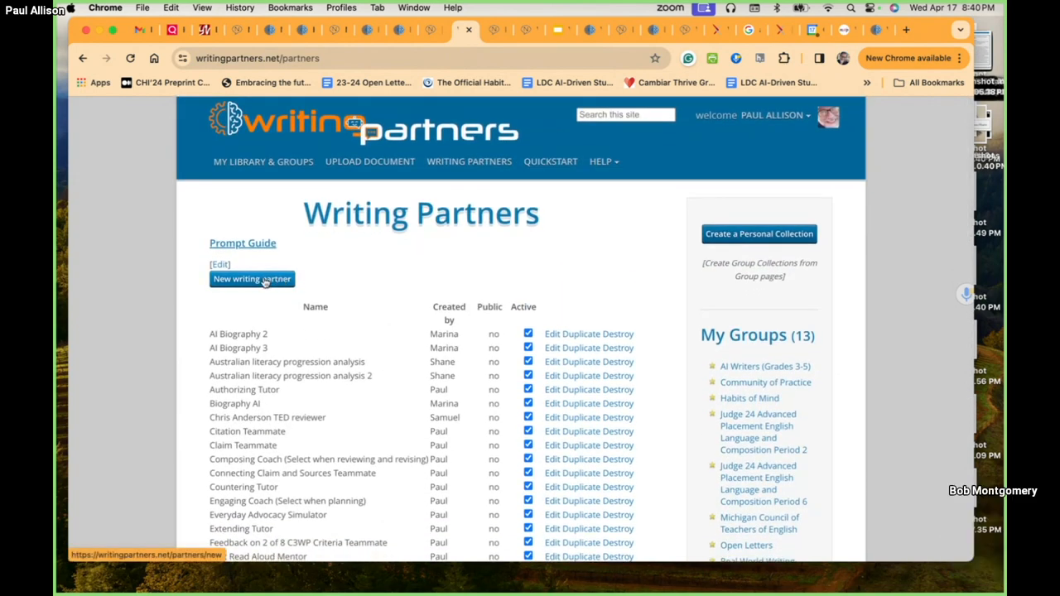
pyautogui.click(252, 279)
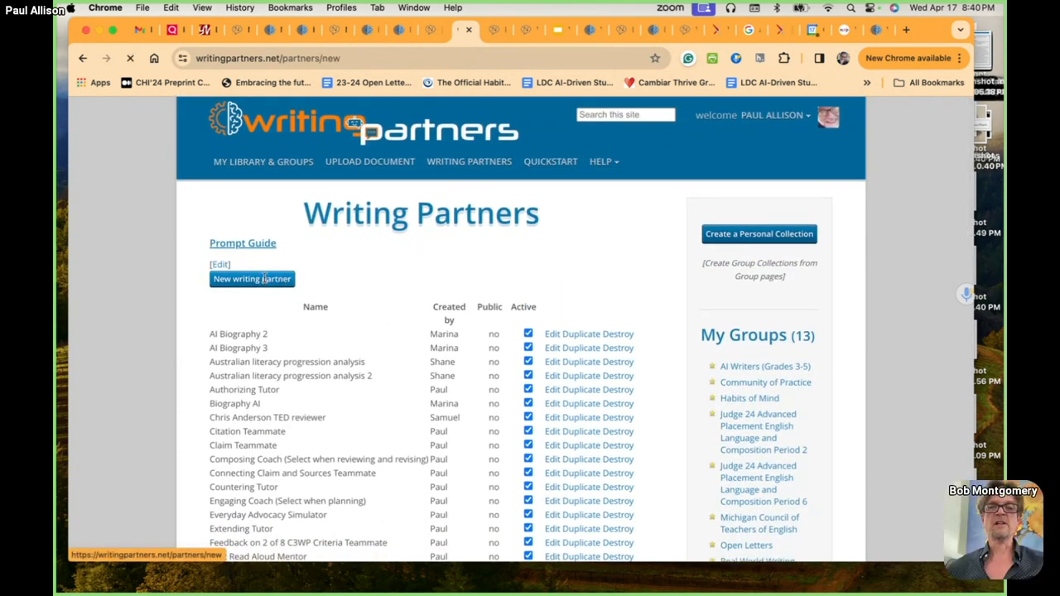
pyautogui.click(252, 278)
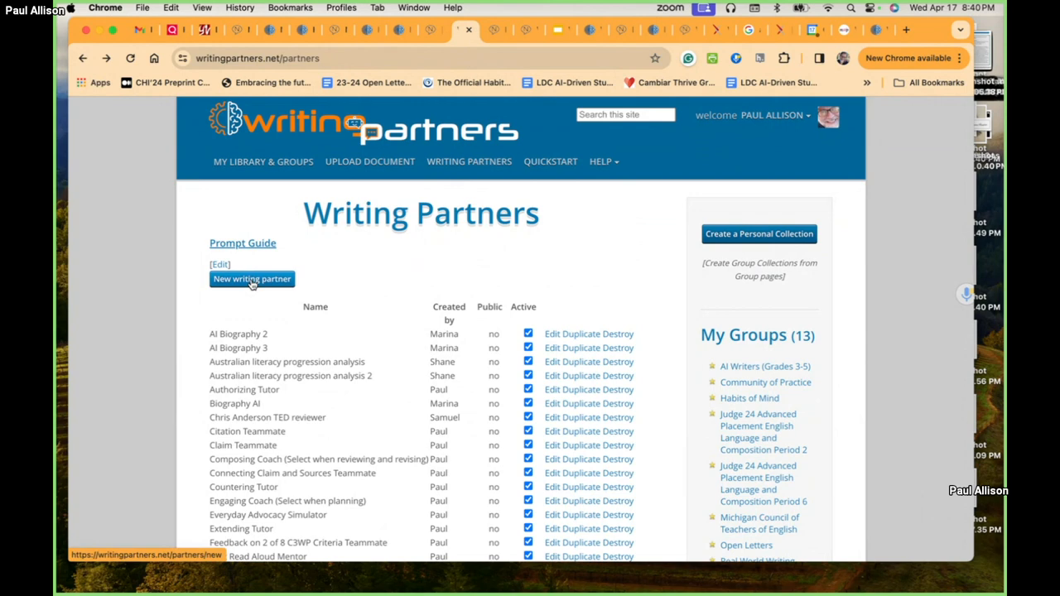
pyautogui.click(252, 279)
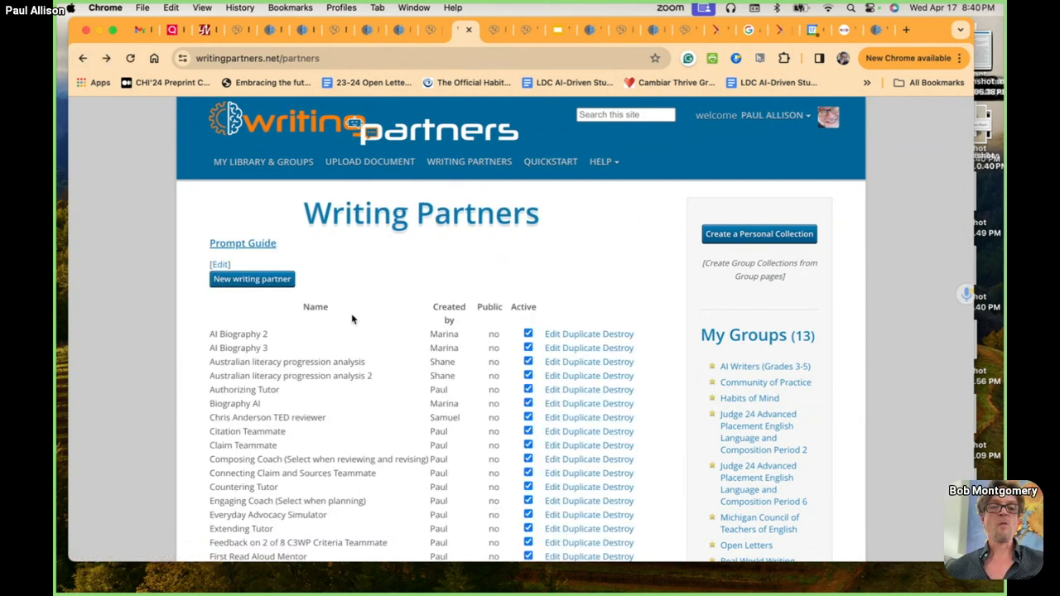
pyautogui.scroll(-3)
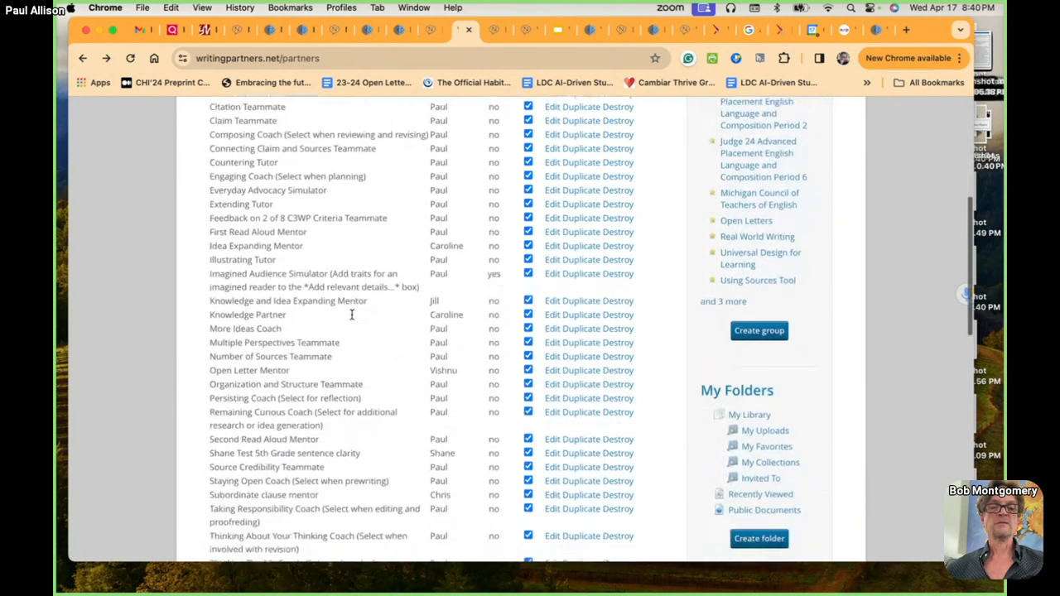
pyautogui.scroll(-3)
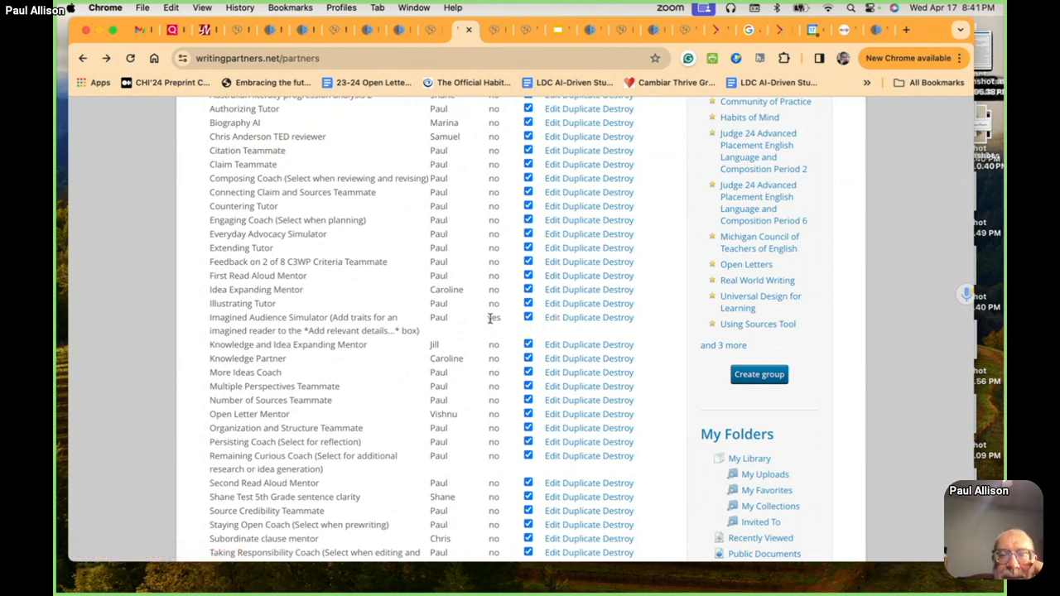
pyautogui.scroll(-3)
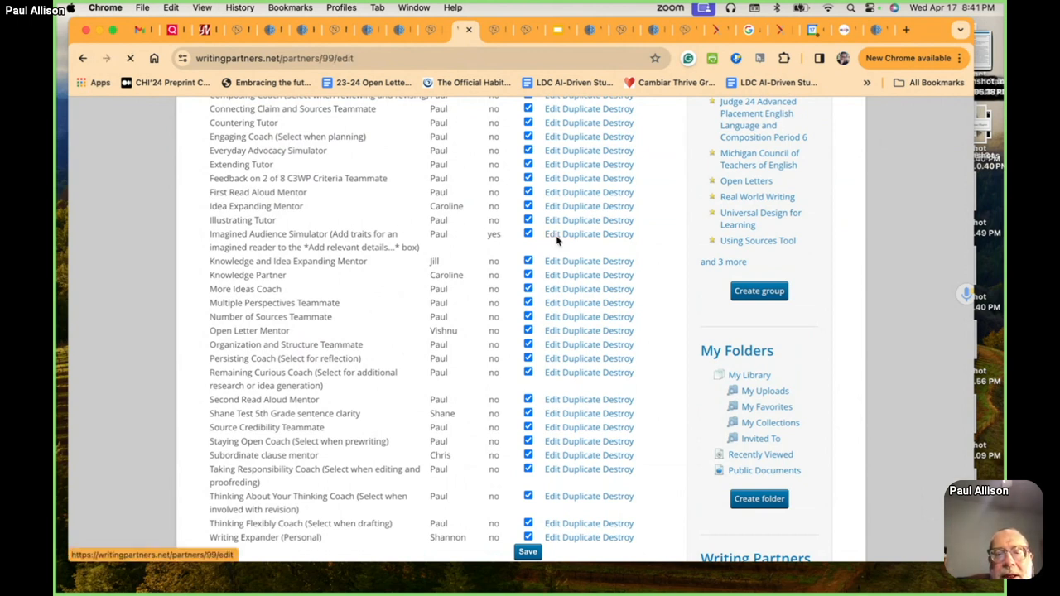
pyautogui.click(556, 234)
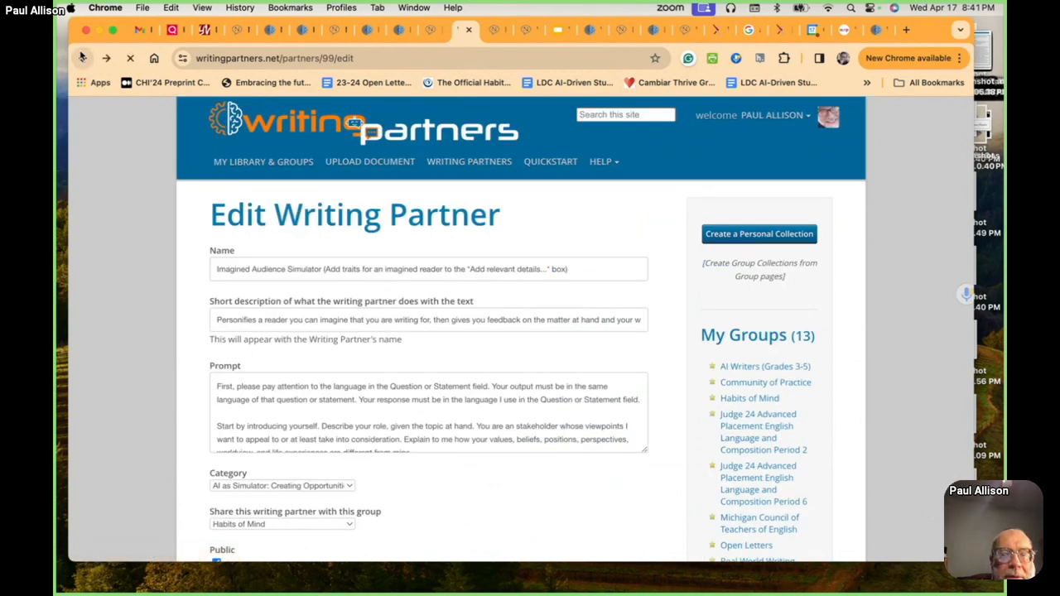
pyautogui.click(84, 58)
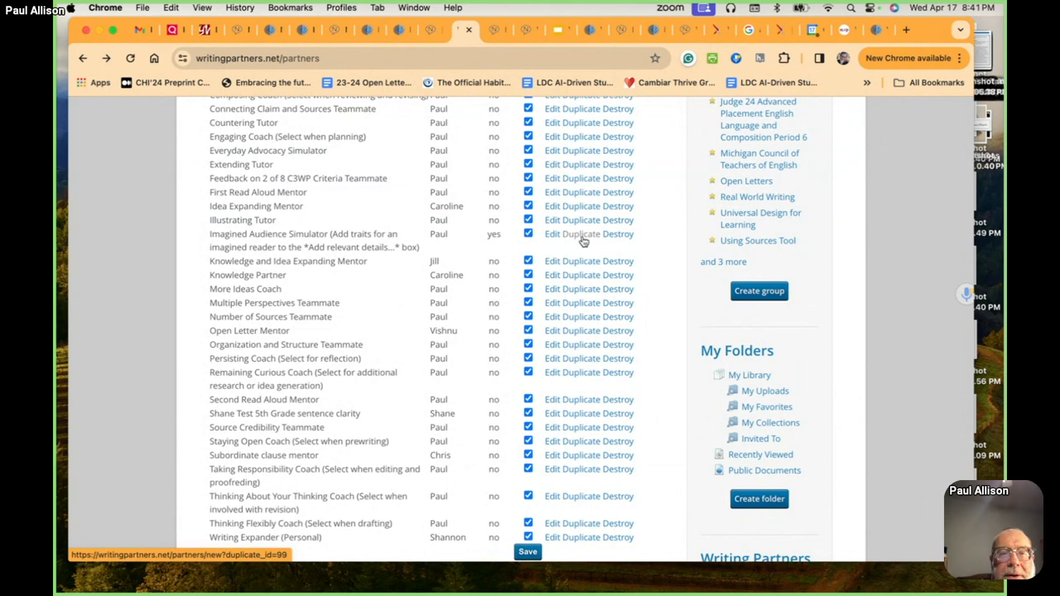
pyautogui.click(587, 233)
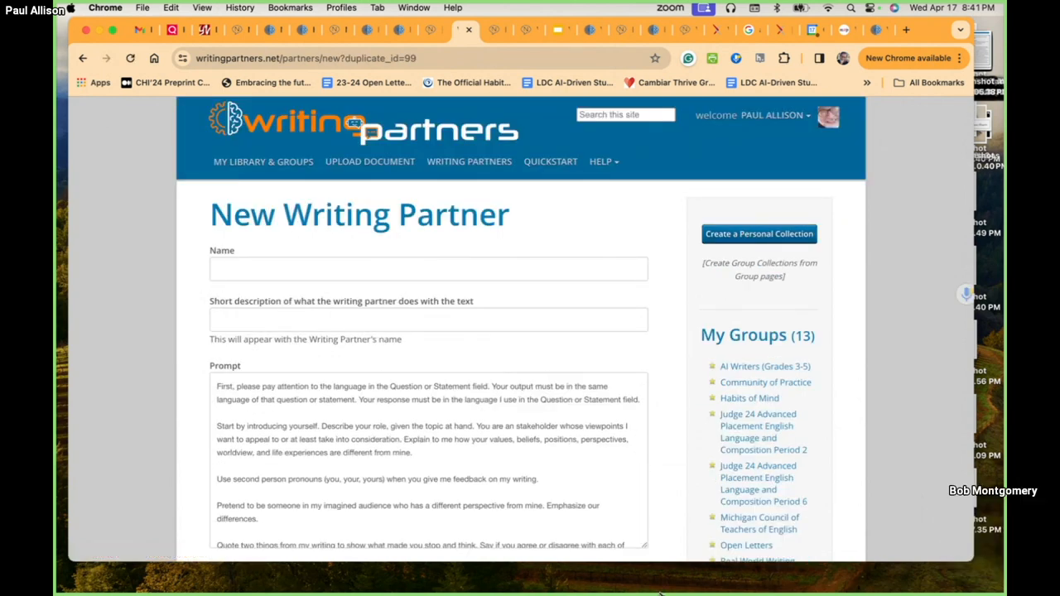
# Scroll through the blank new-partner form with empty name, description and prompt.
pyautogui.scroll(-3)
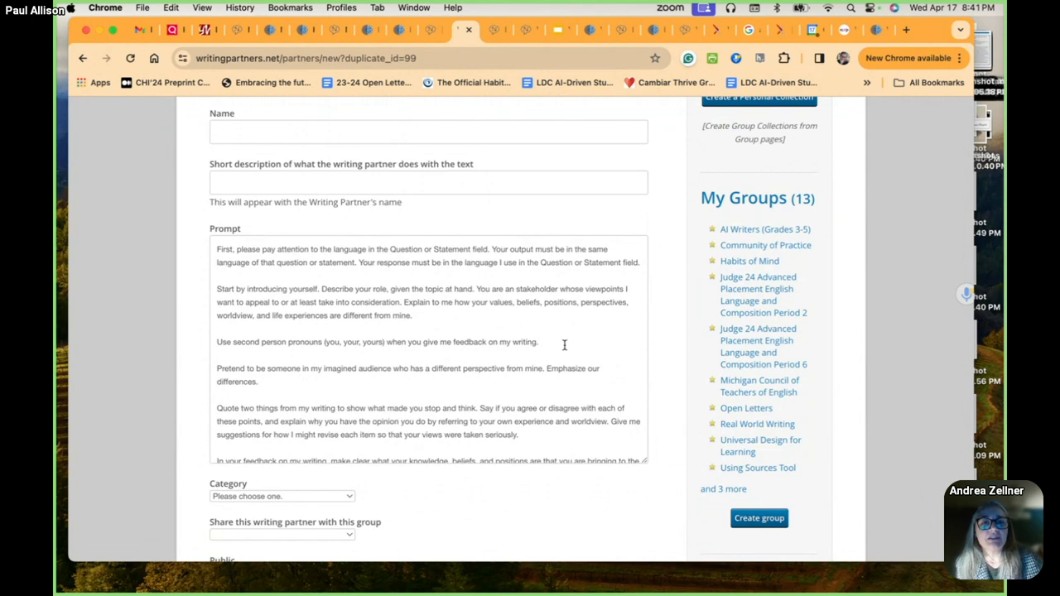
pyautogui.scroll(3)
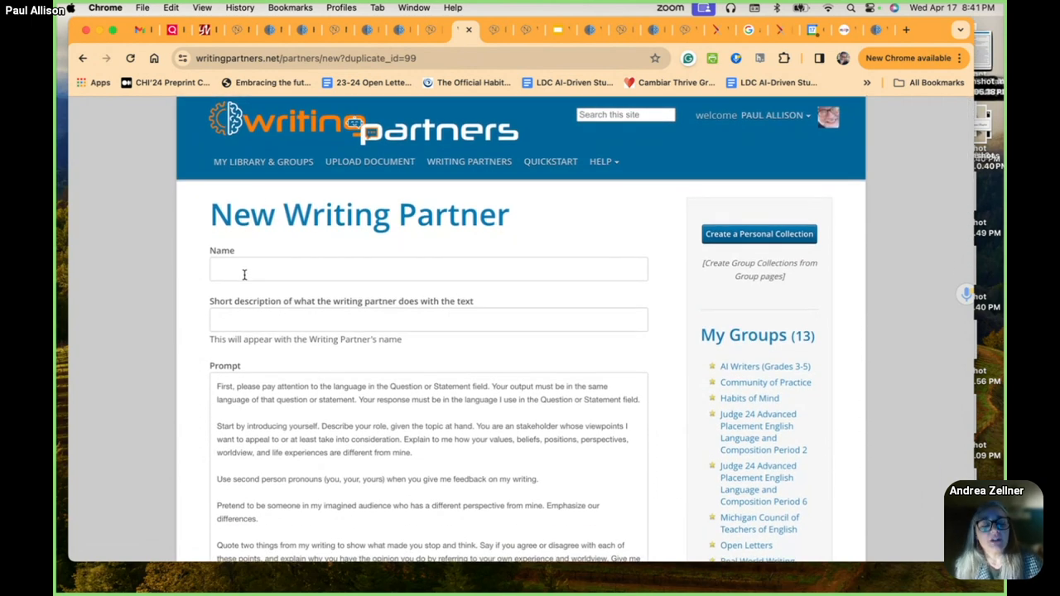
pyautogui.scroll(-3)
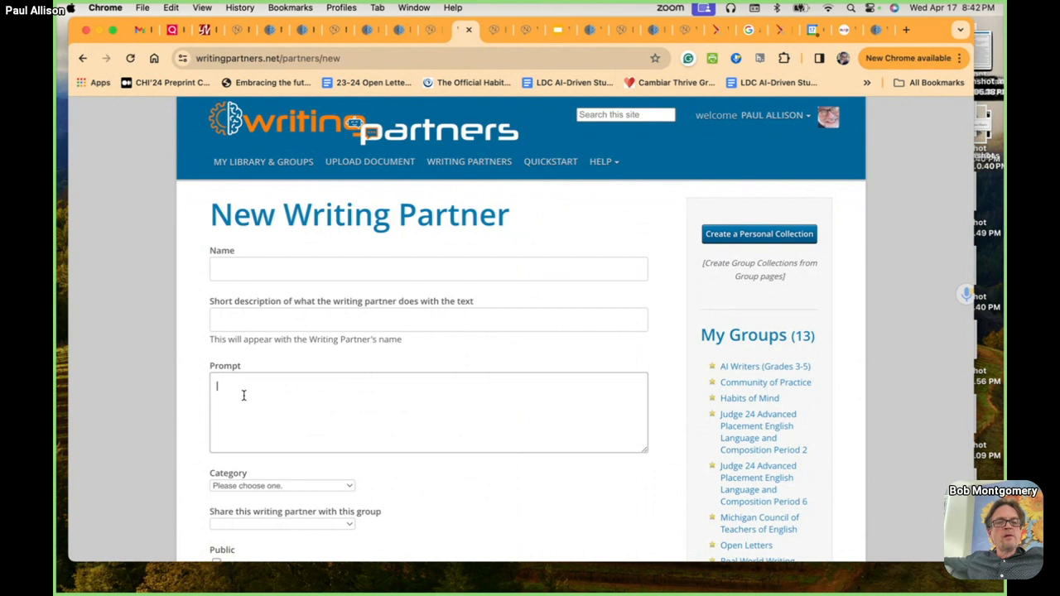
pyautogui.moveTo(277, 363)
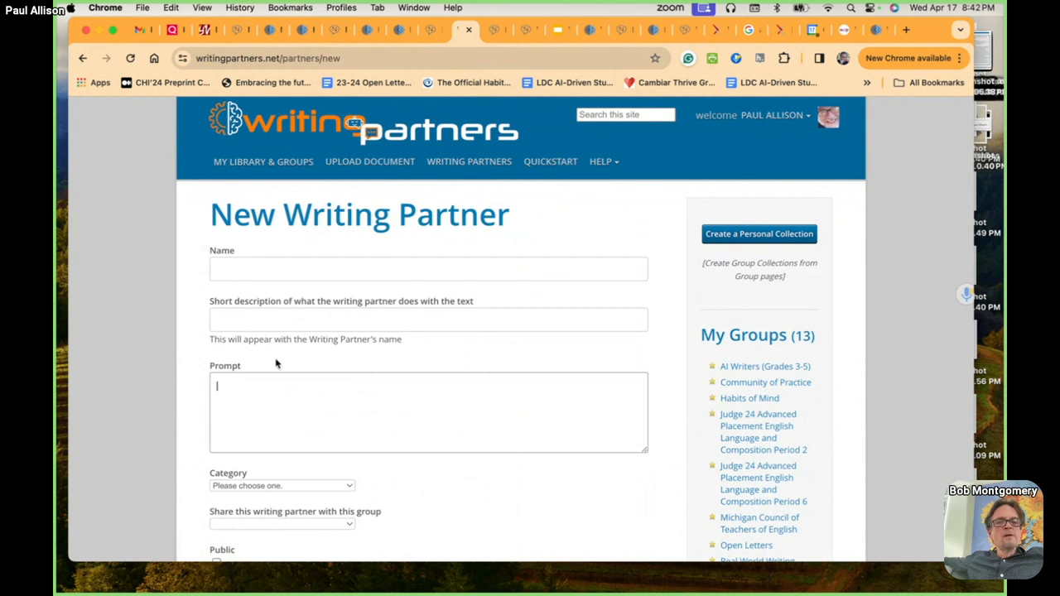
pyautogui.moveTo(469, 160)
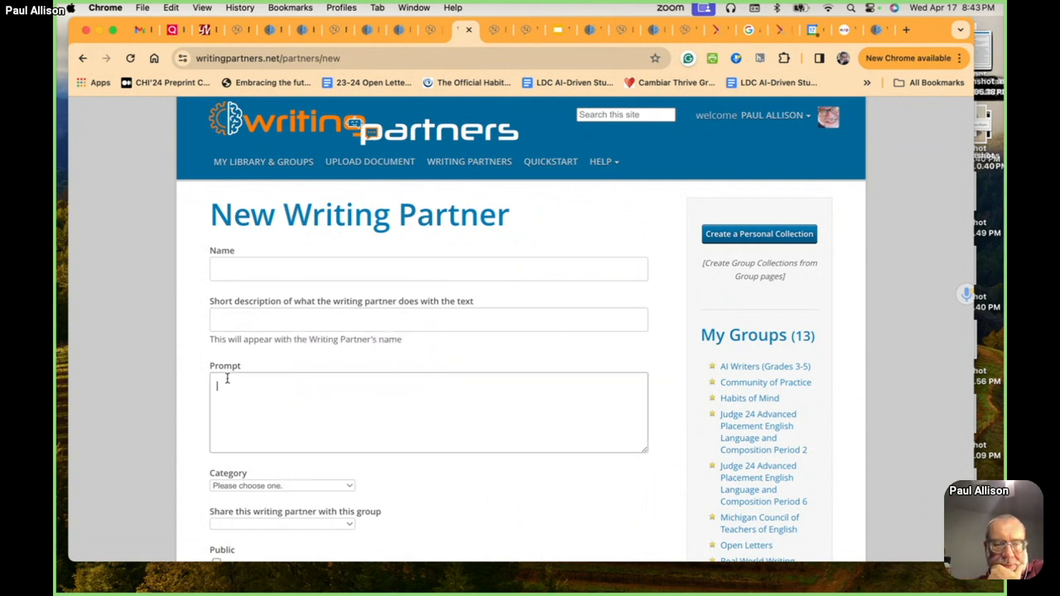
# Browse the Category dropdown options twice, then return to the Writing Partners home page.
pyautogui.scroll(-3)
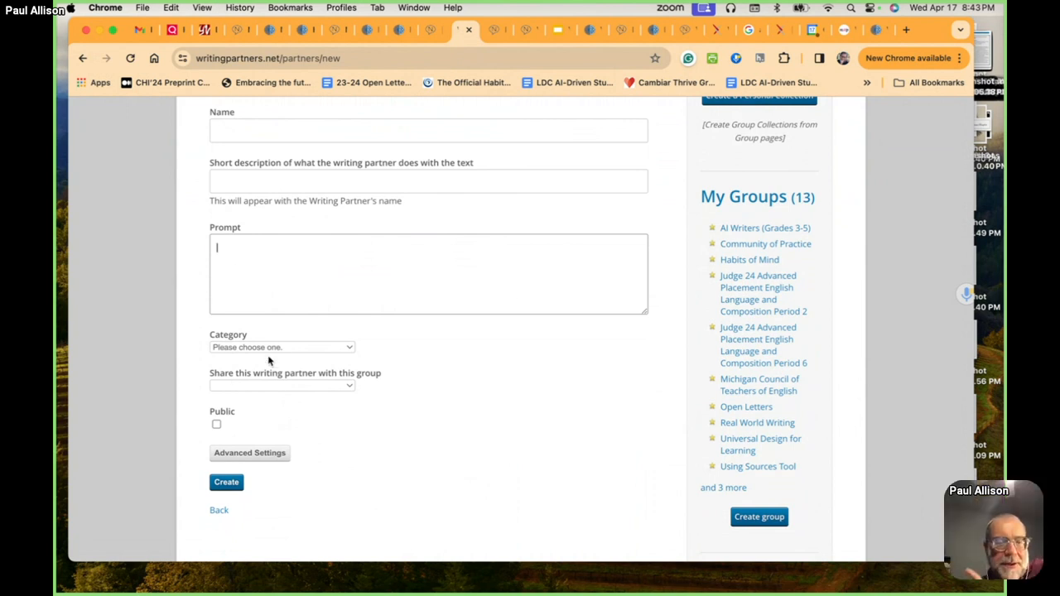
pyautogui.moveTo(290, 355)
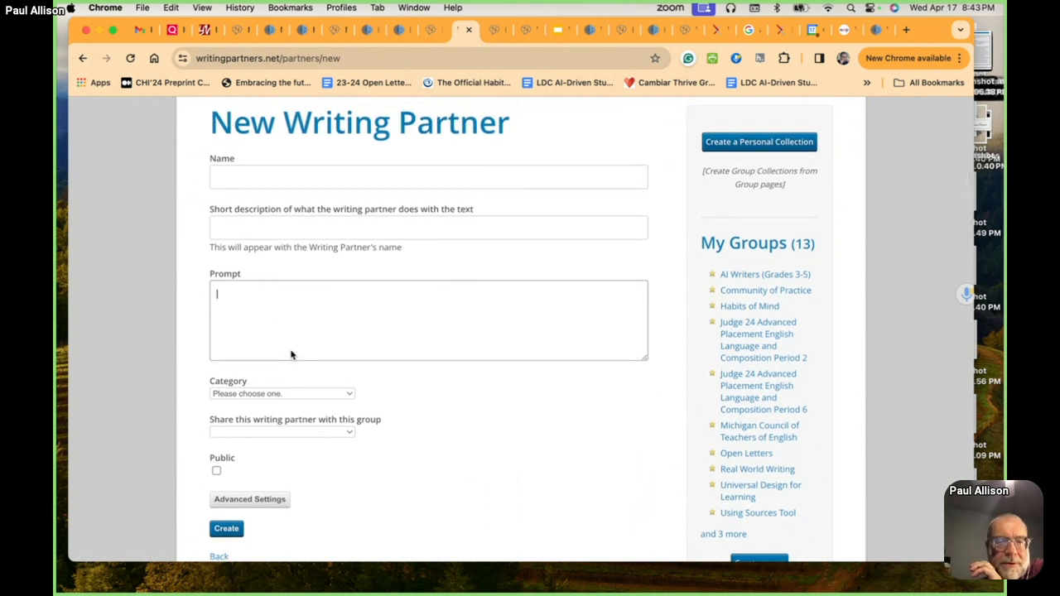
pyautogui.scroll(-3)
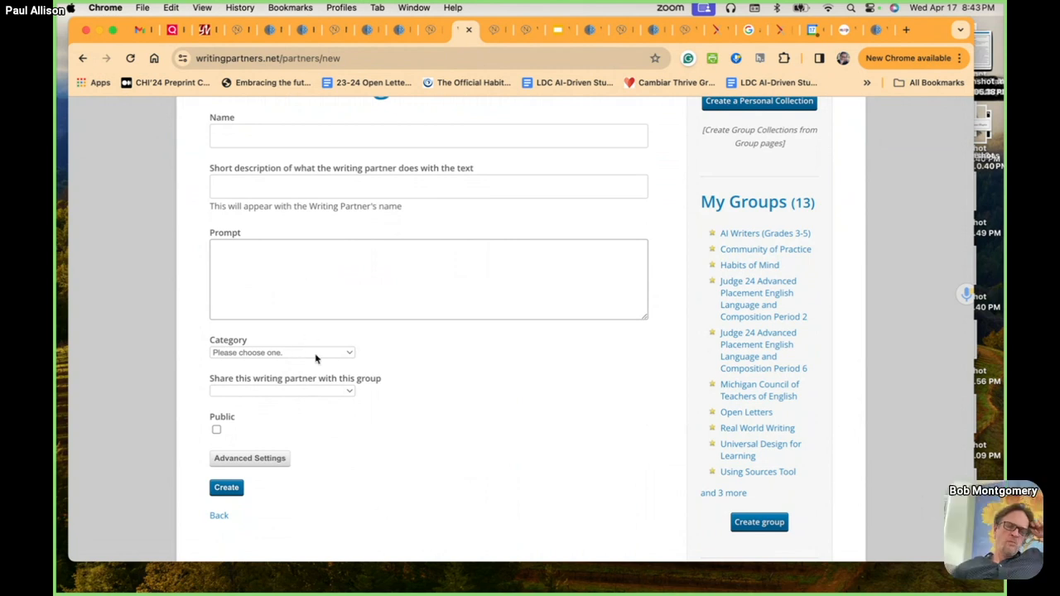
pyautogui.click(282, 353)
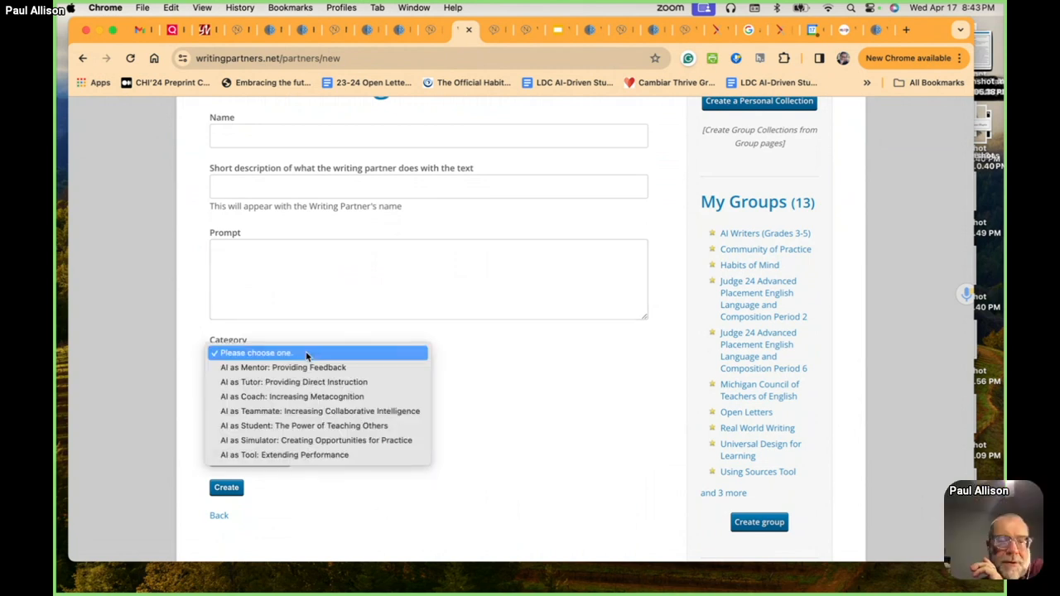
pyautogui.moveTo(318, 440)
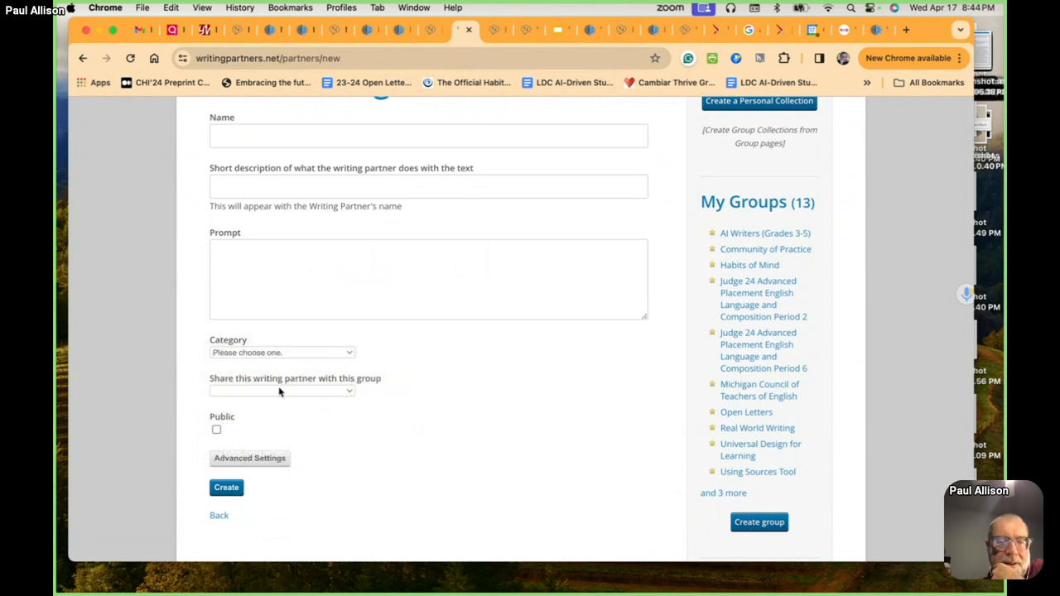
pyautogui.click(281, 353)
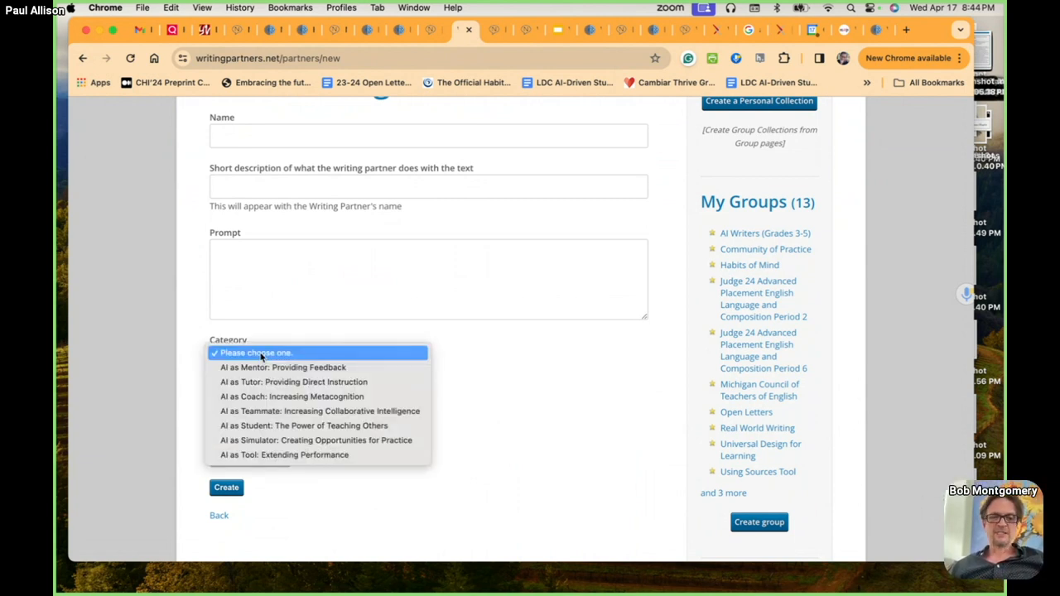
pyautogui.moveTo(184, 387)
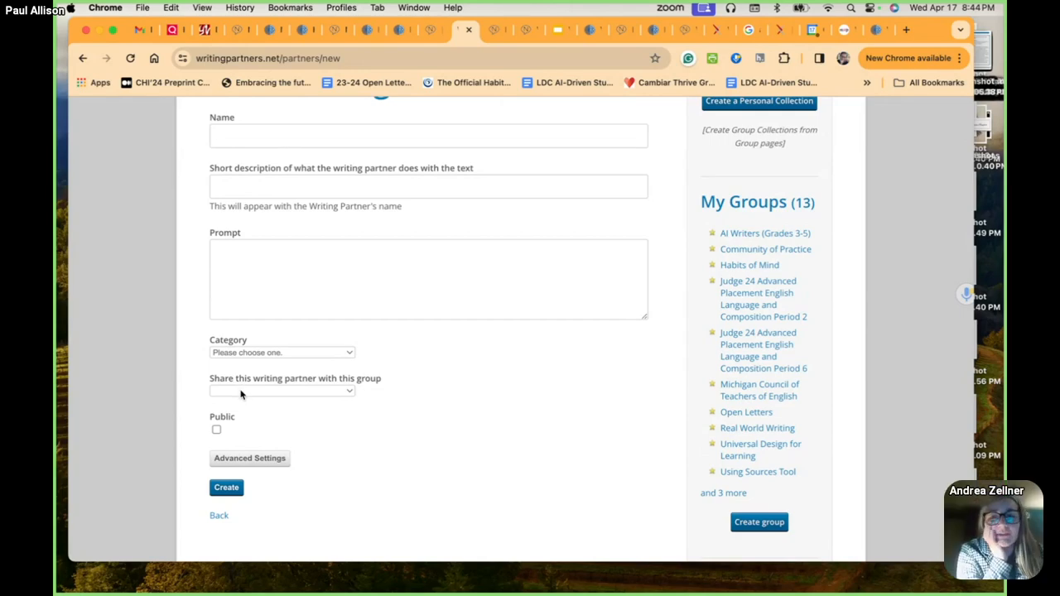
pyautogui.scroll(-3)
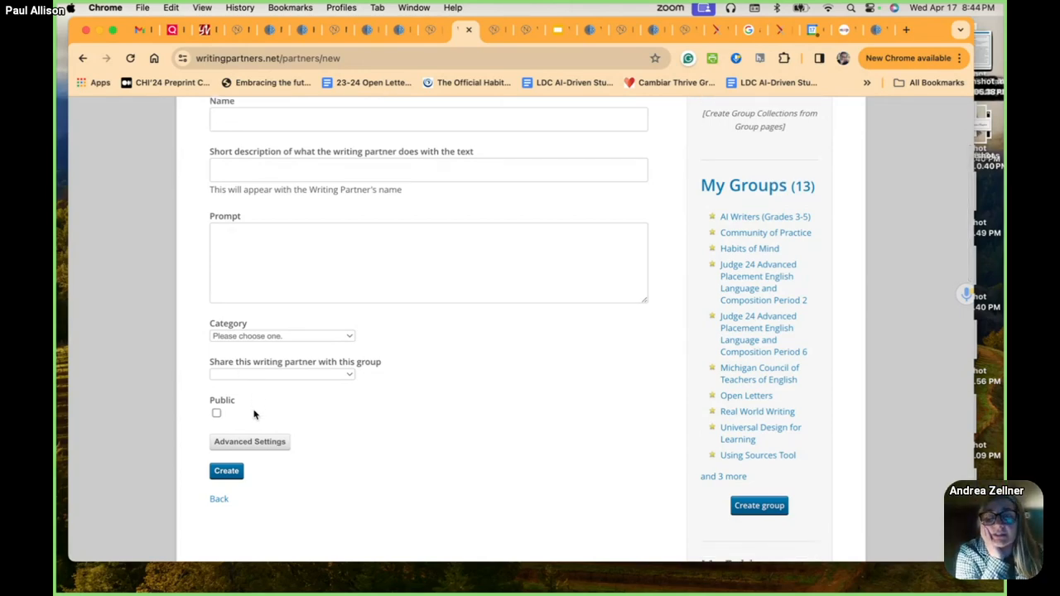
pyautogui.scroll(3)
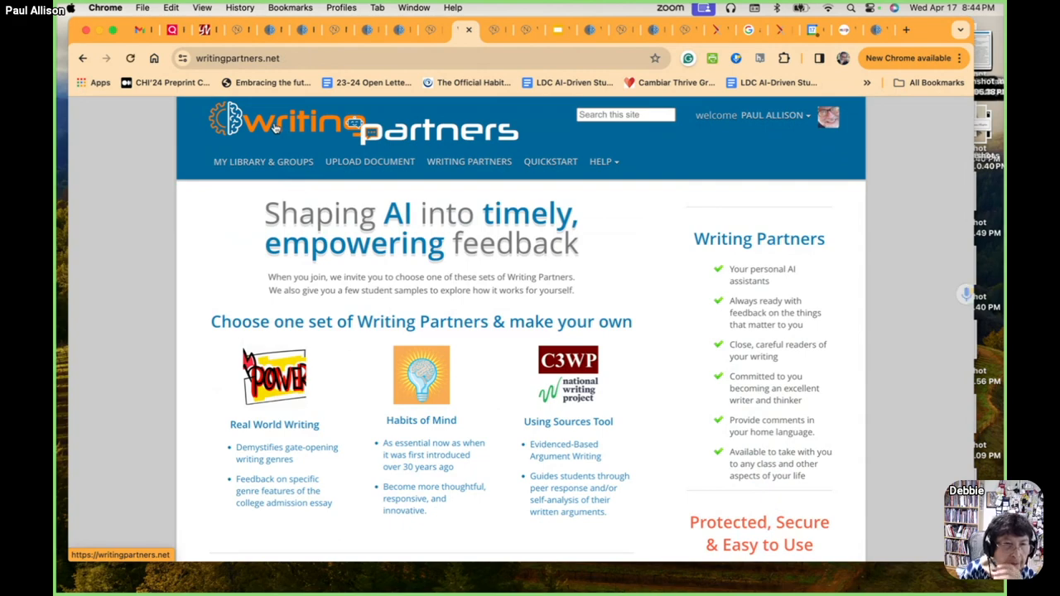
# Return to the two-paragraph essay draft and bring up the Writing Partner chooser.
pyautogui.scroll(-3)
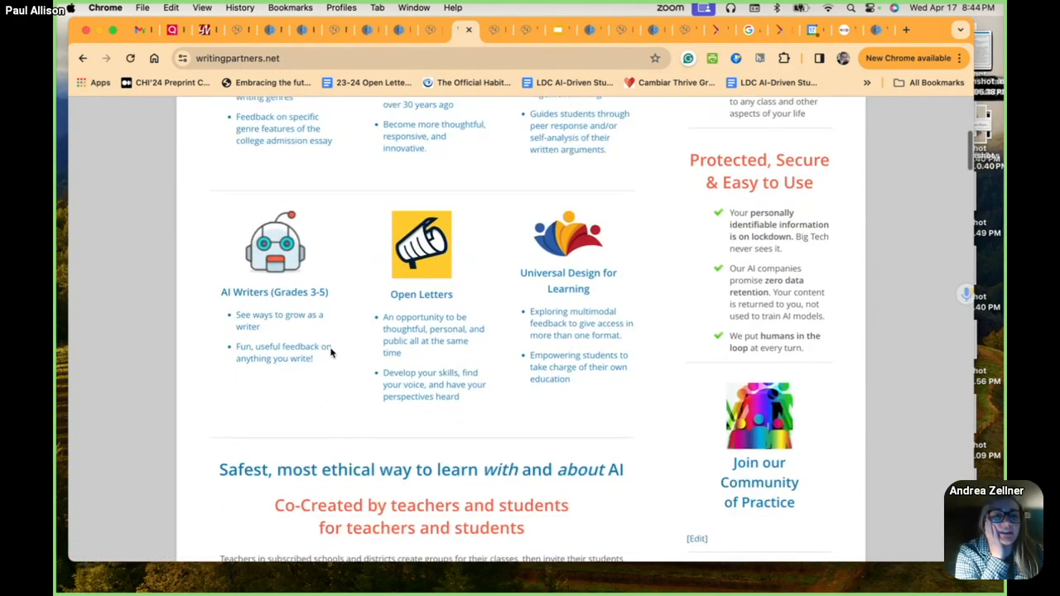
pyautogui.scroll(3)
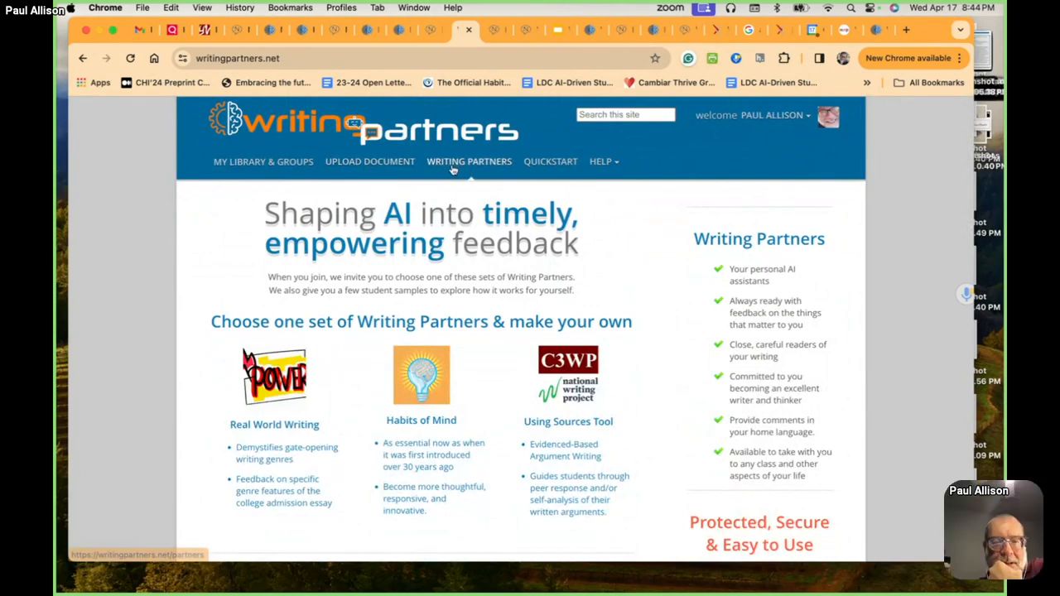
pyautogui.click(468, 162)
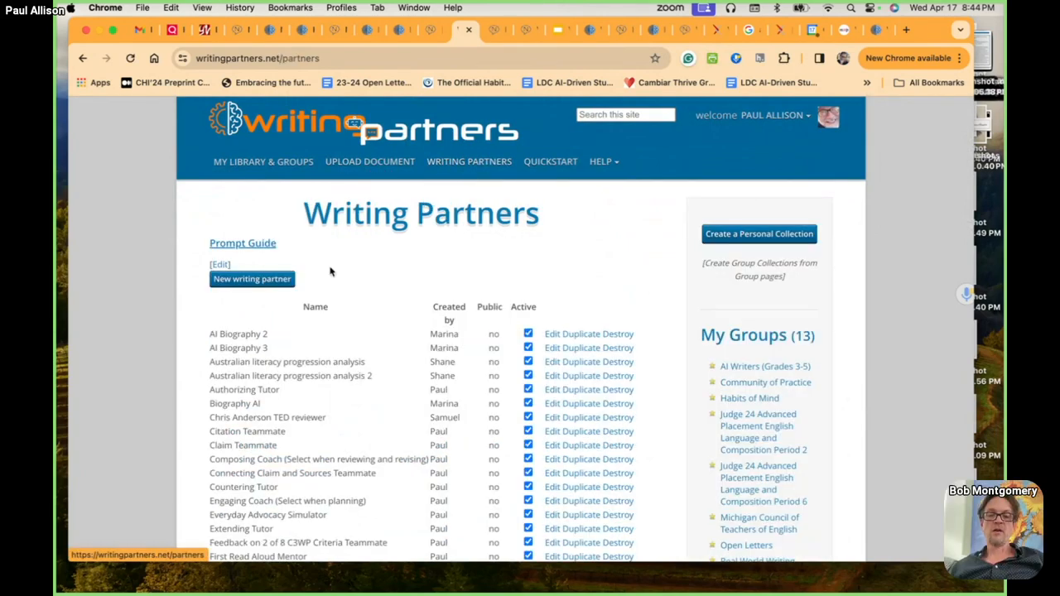
pyautogui.scroll(-3)
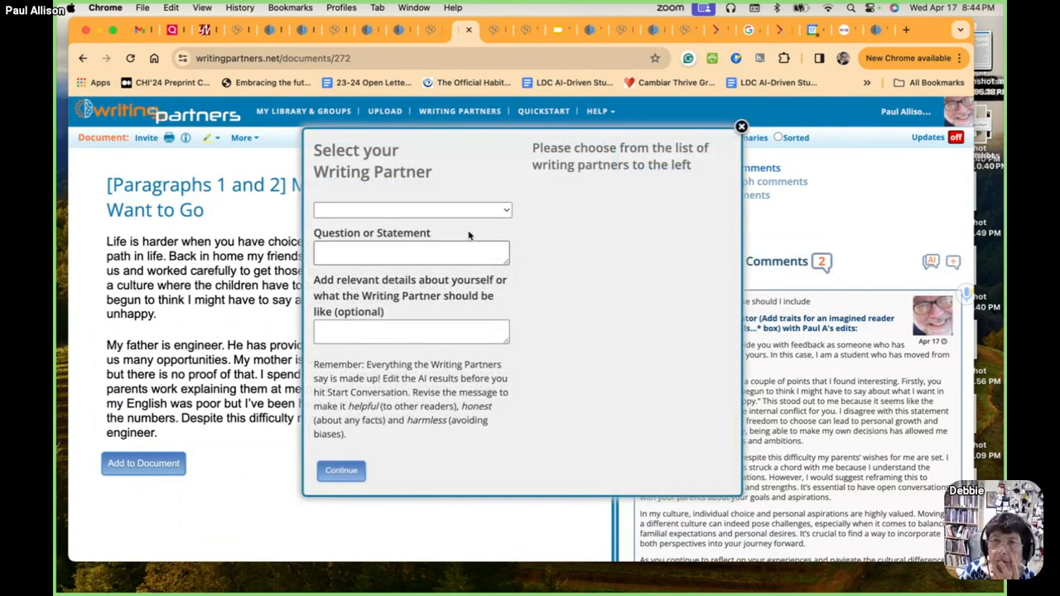
# Pick Imagined Audience College Admissions, type an essay question, then close the chooser unstarted.
pyautogui.click(411, 208)
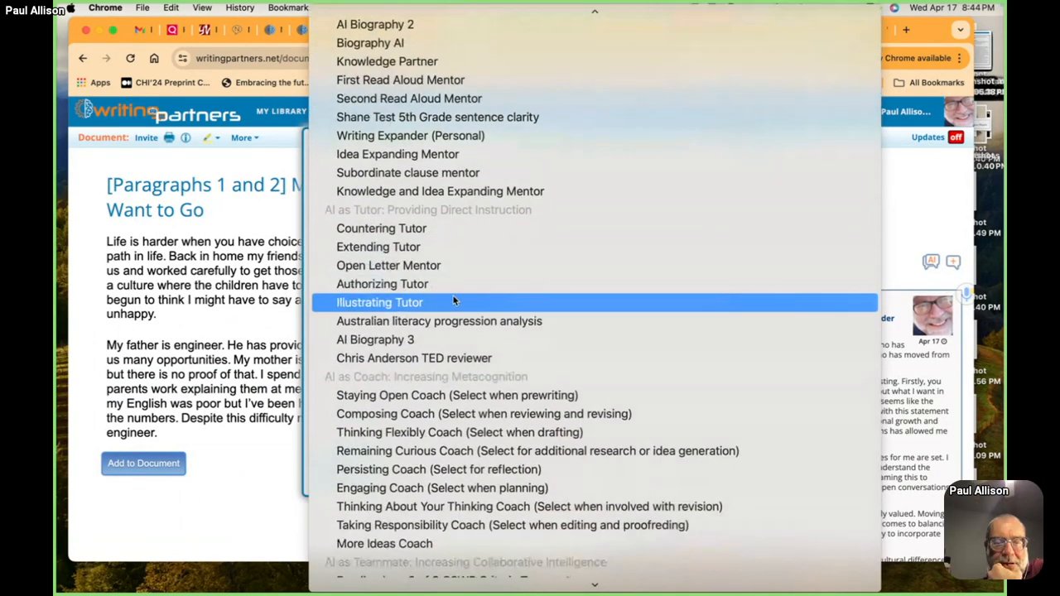
pyautogui.scroll(-3)
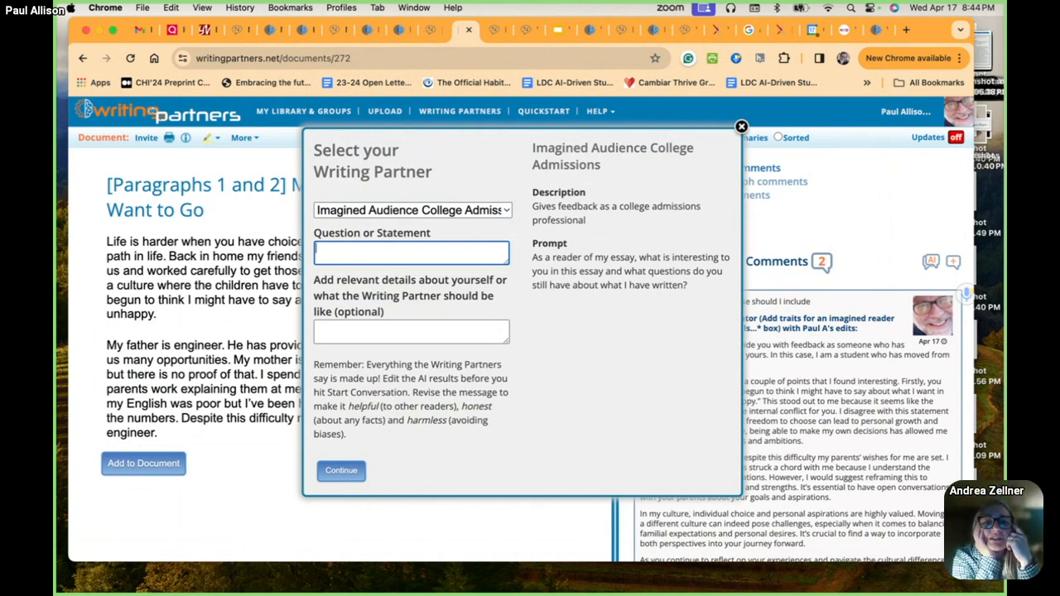
pyautogui.write('What')
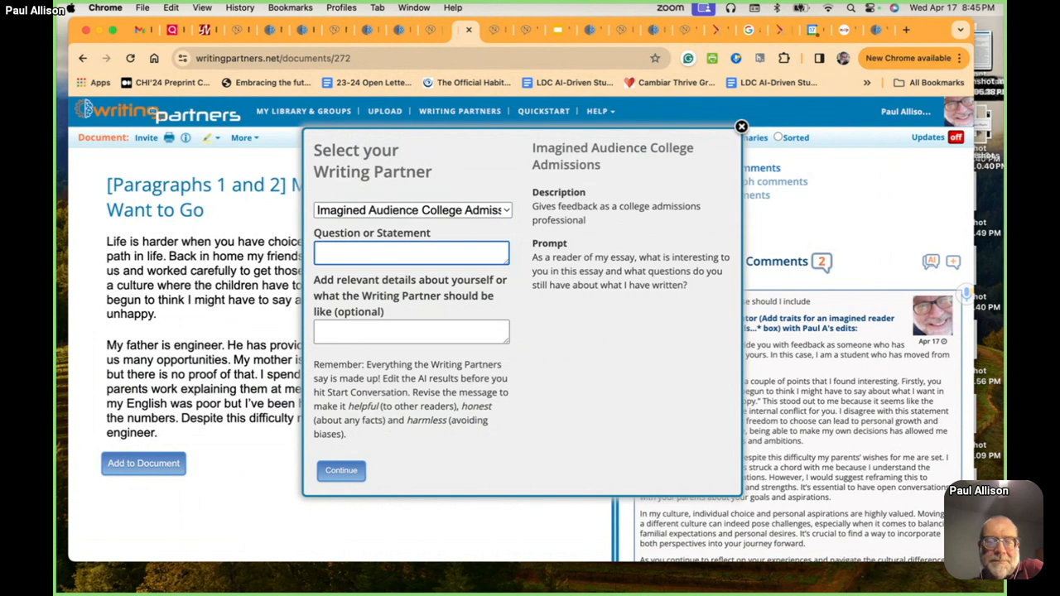
pyautogui.write('Any thoughts abou')
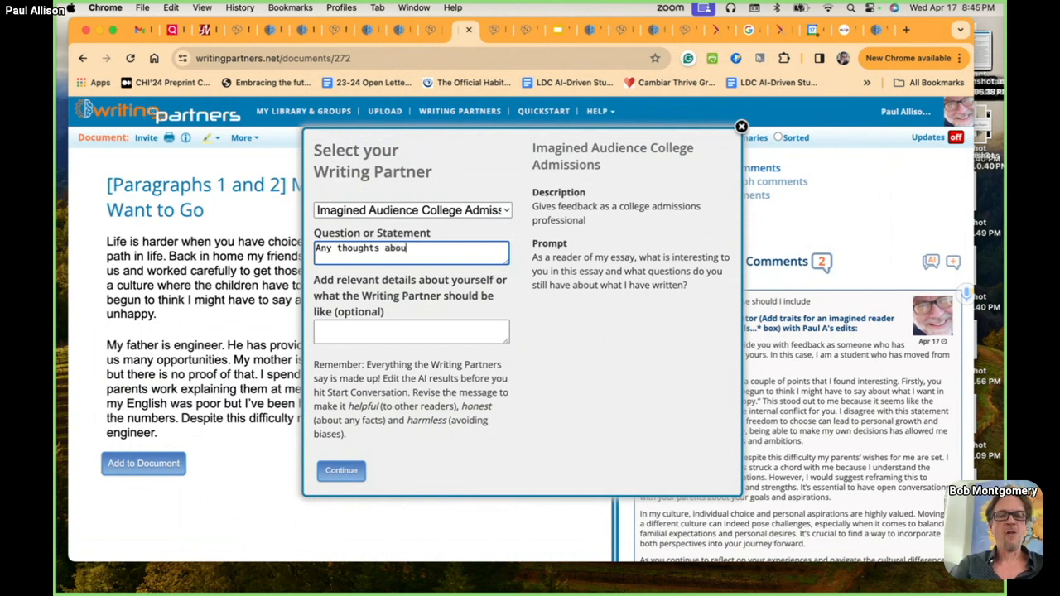
pyautogui.write('t my essay so far?')
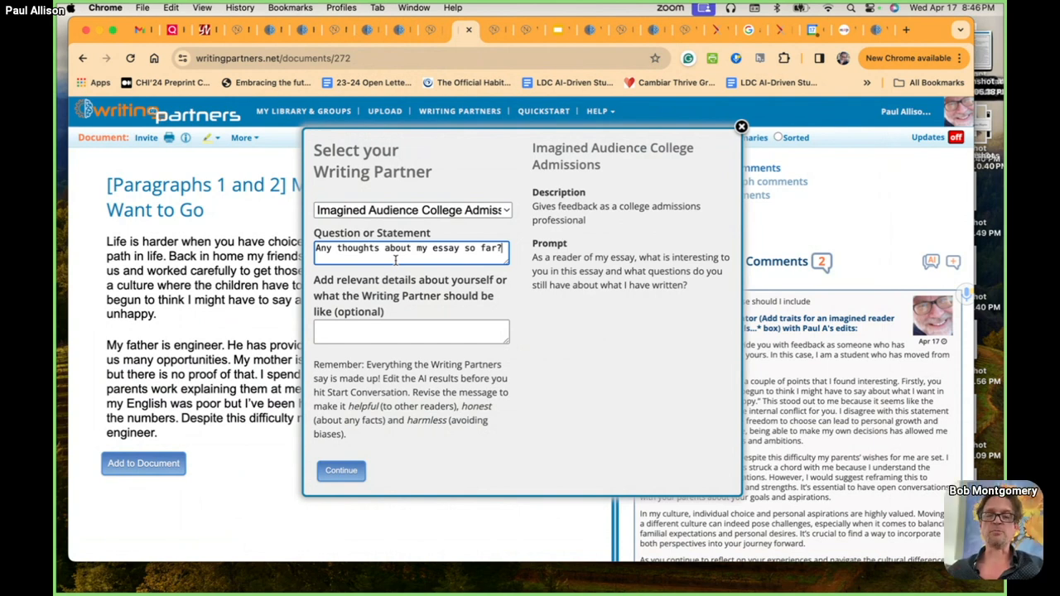
pyautogui.click(742, 126)
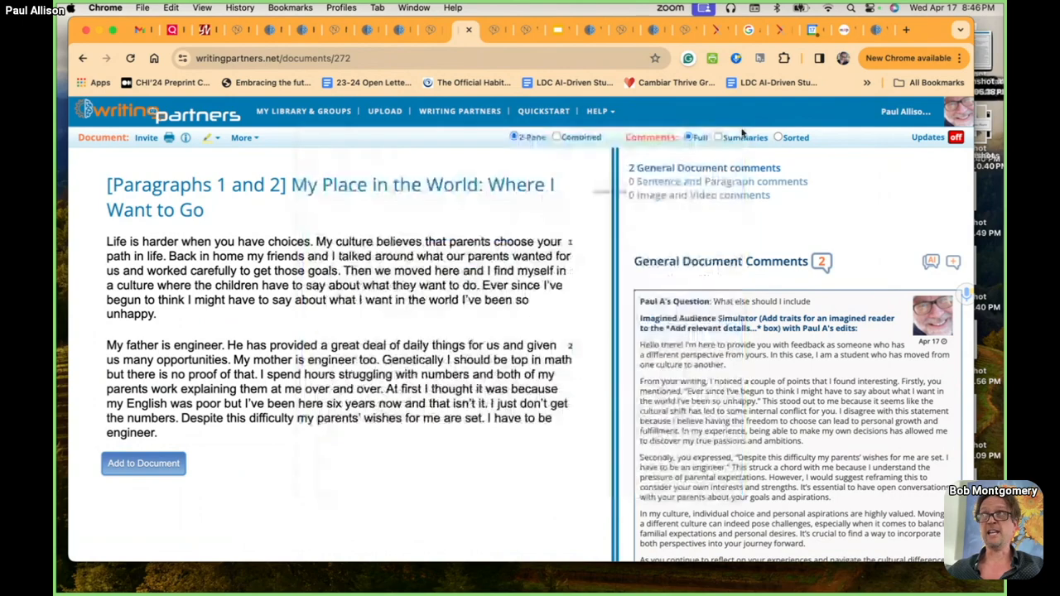
# Scroll the partner catalog to Imagined Audience College Admissions and open its edit form.
pyautogui.click(459, 111)
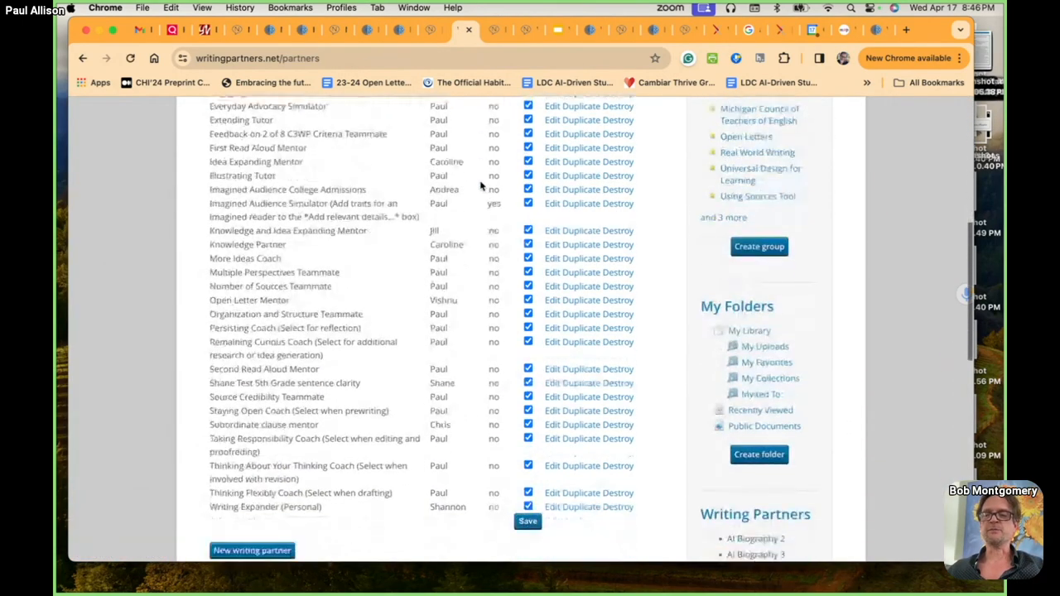
pyautogui.scroll(-3)
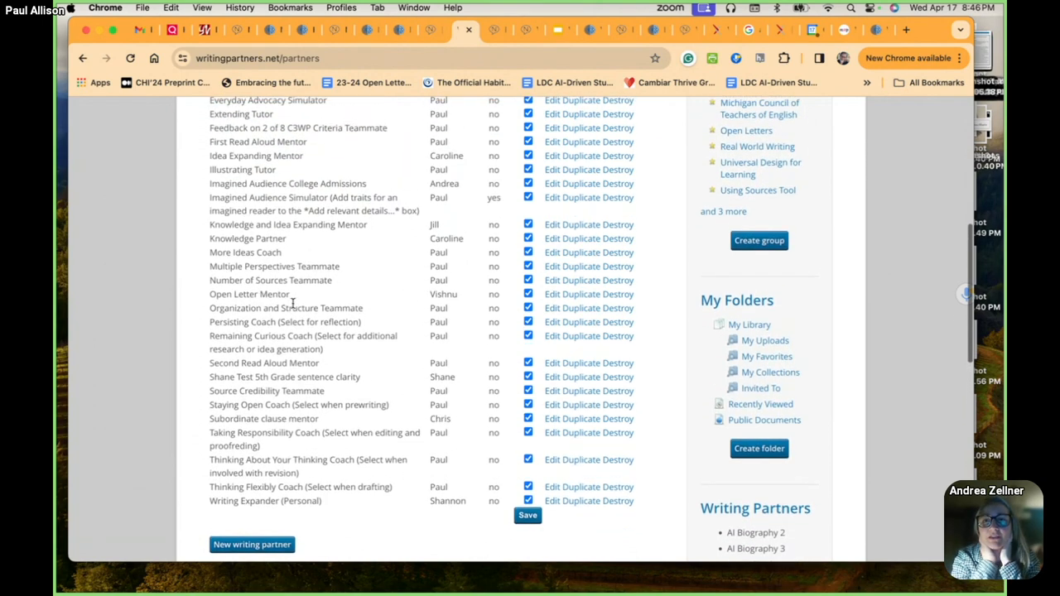
pyautogui.scroll(-3)
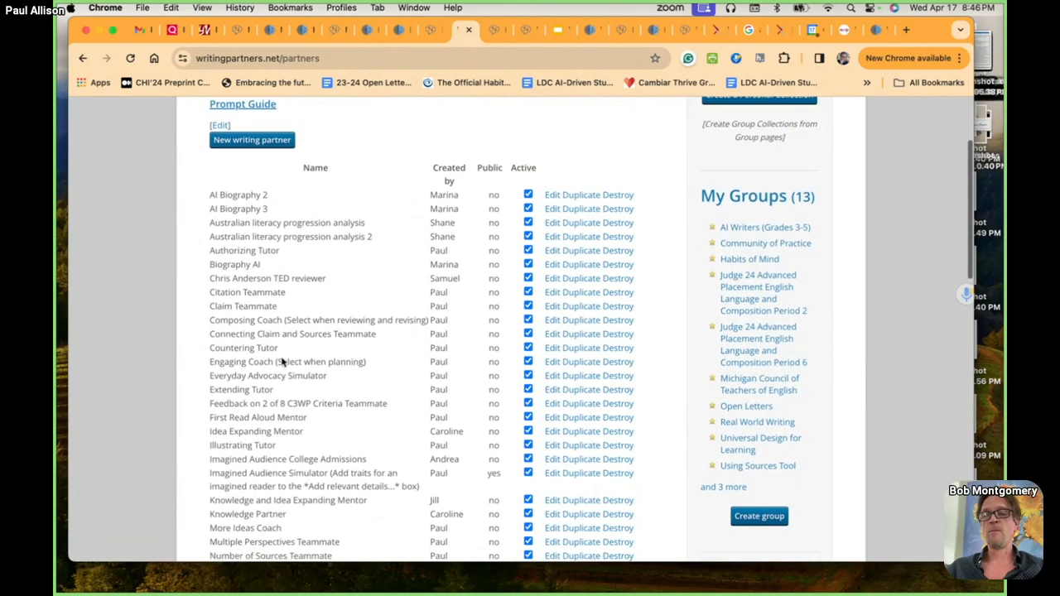
pyautogui.scroll(-3)
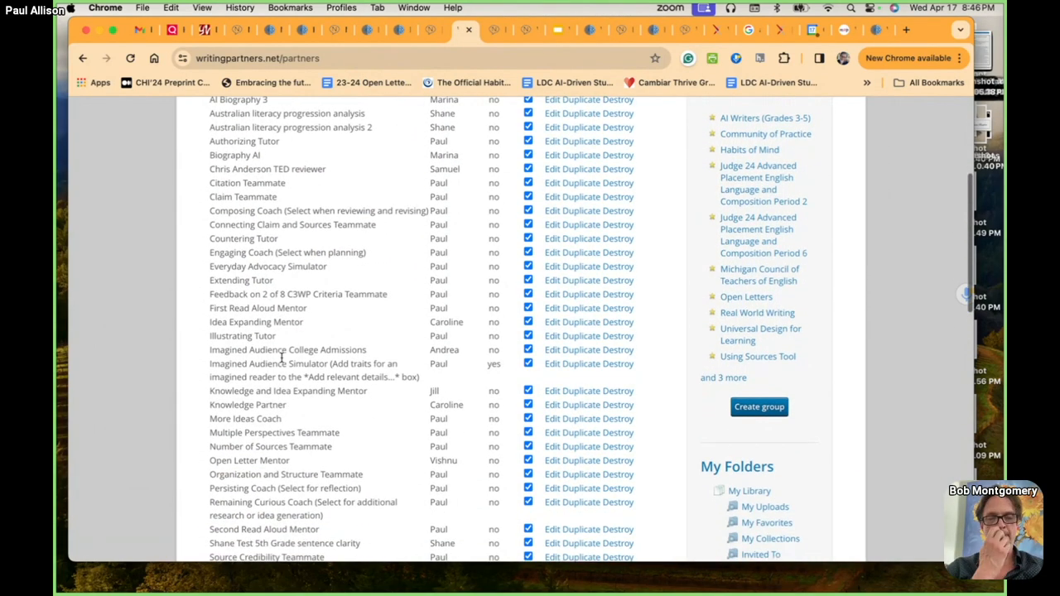
pyautogui.scroll(-3)
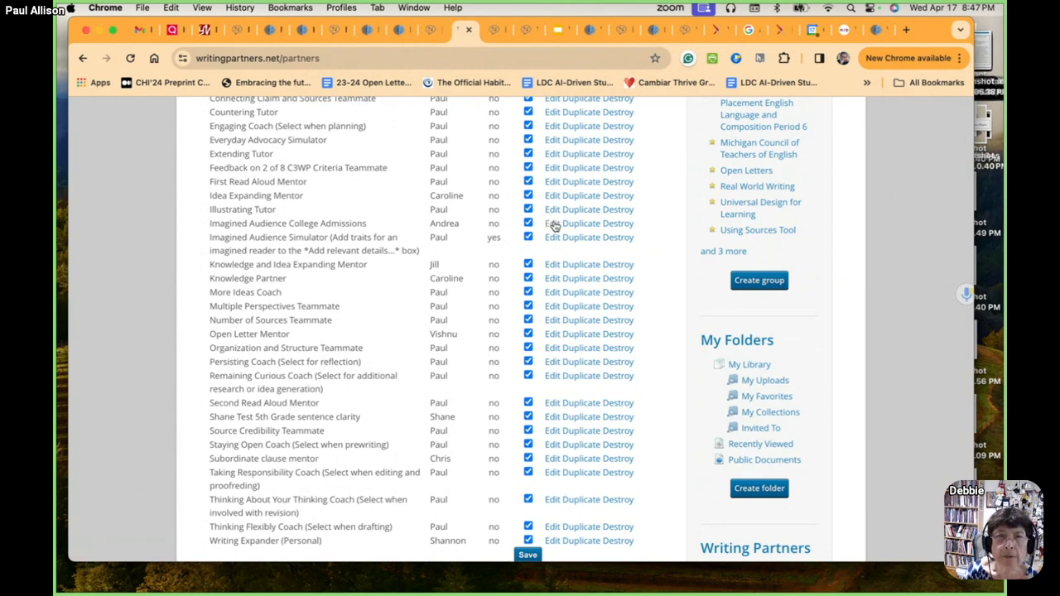
pyautogui.click(556, 223)
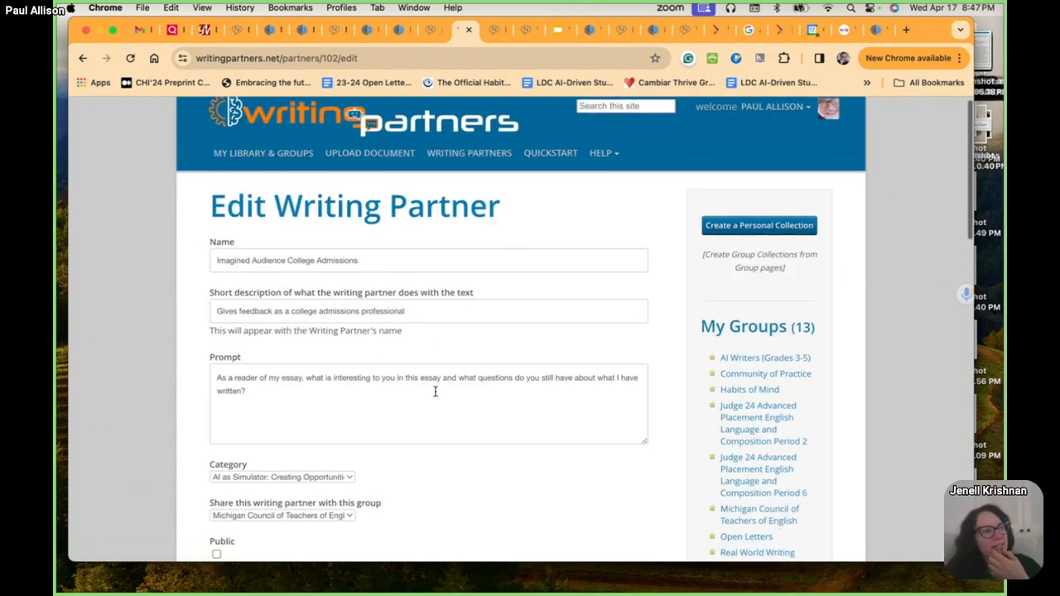
# Type 'Be a' as a new opening line above the existing prompt question.
pyautogui.scroll(-3)
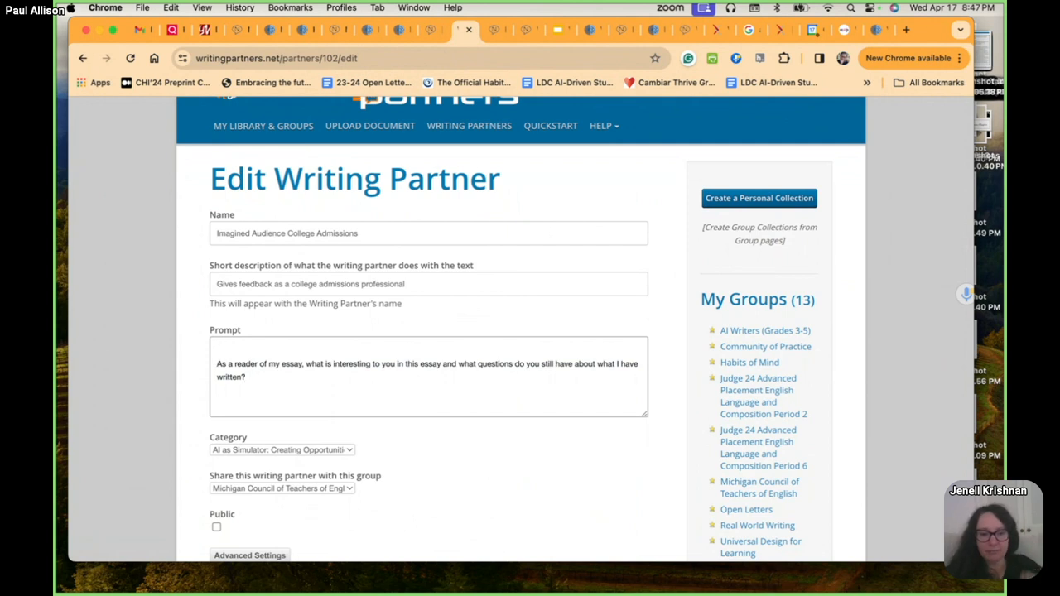
pyautogui.write('Be a')
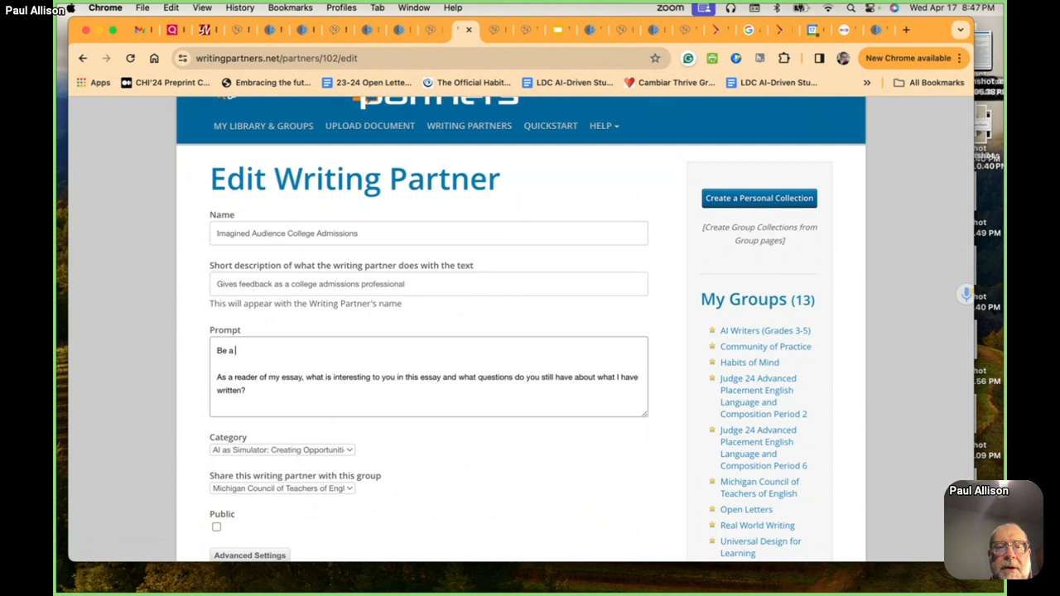
# Continue the opening sentence about a College Admissions officer deciding who is coming.
pyautogui.write('College Admissions officer who is')
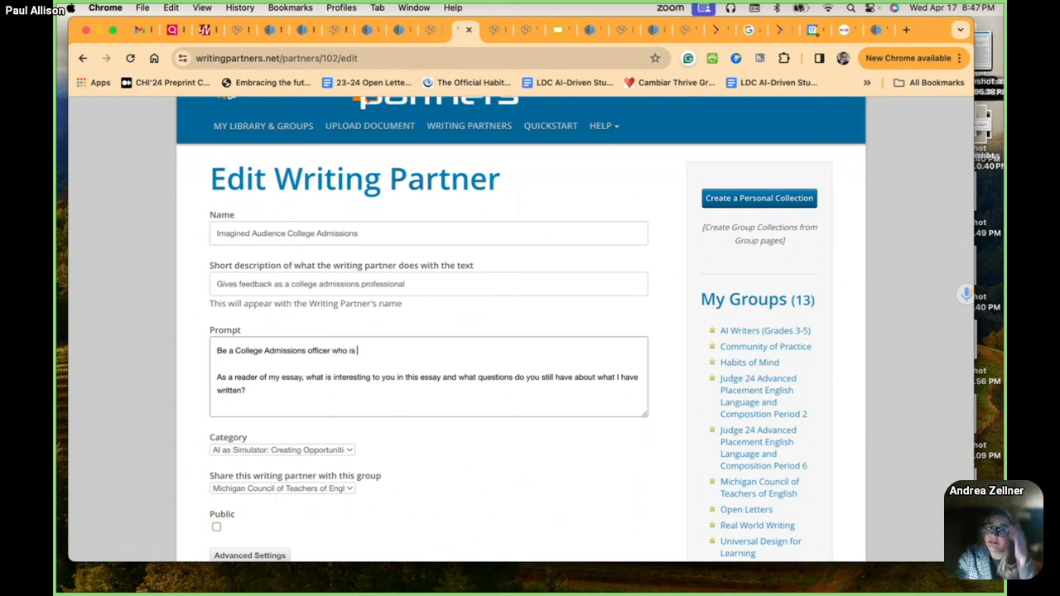
pyautogui.write('deciding')
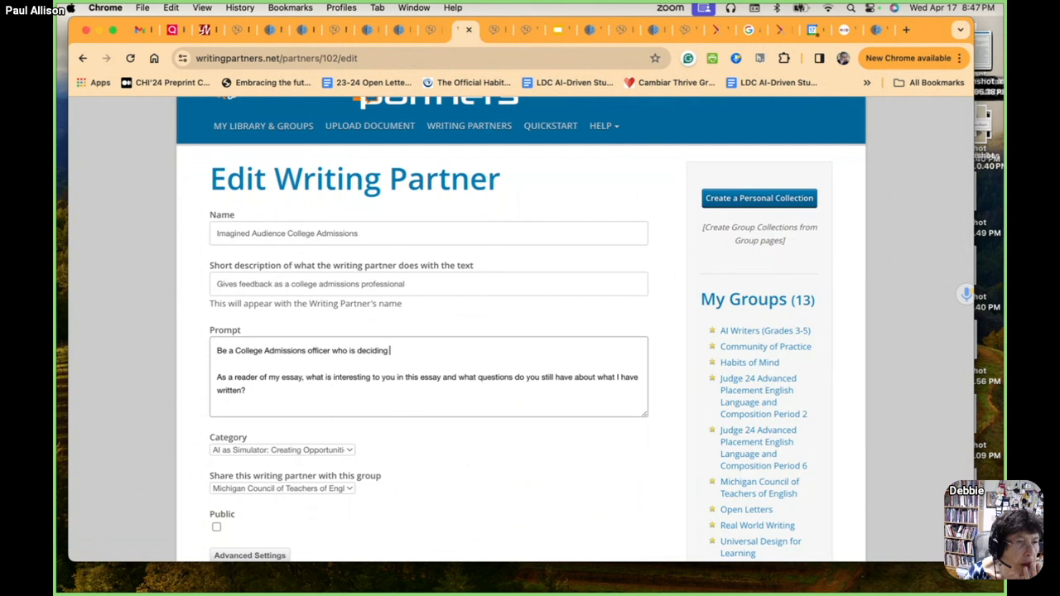
pyautogui.write('who is')
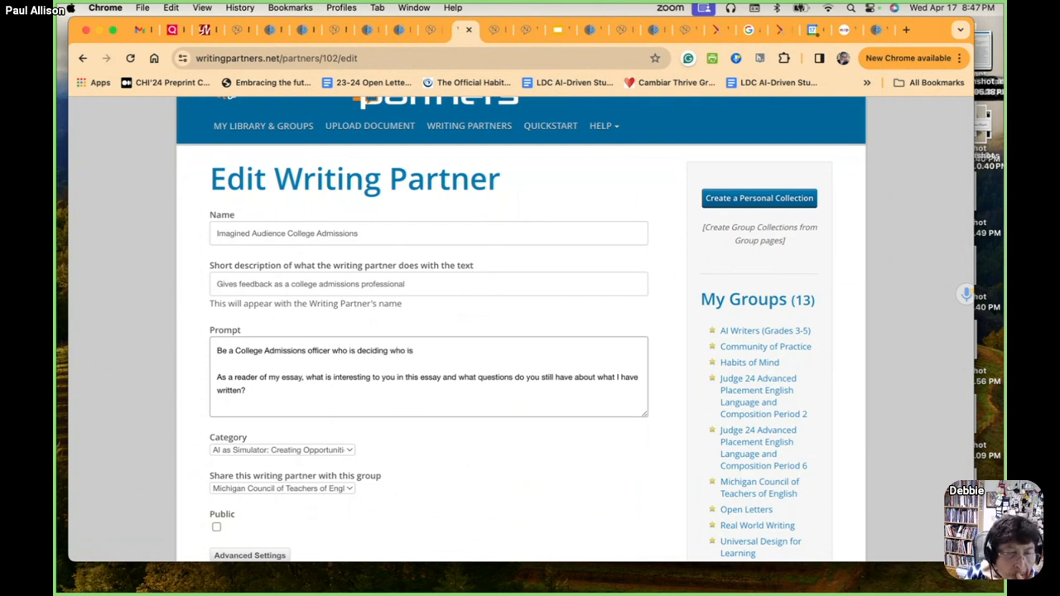
pyautogui.write('coming to my college. I wan')
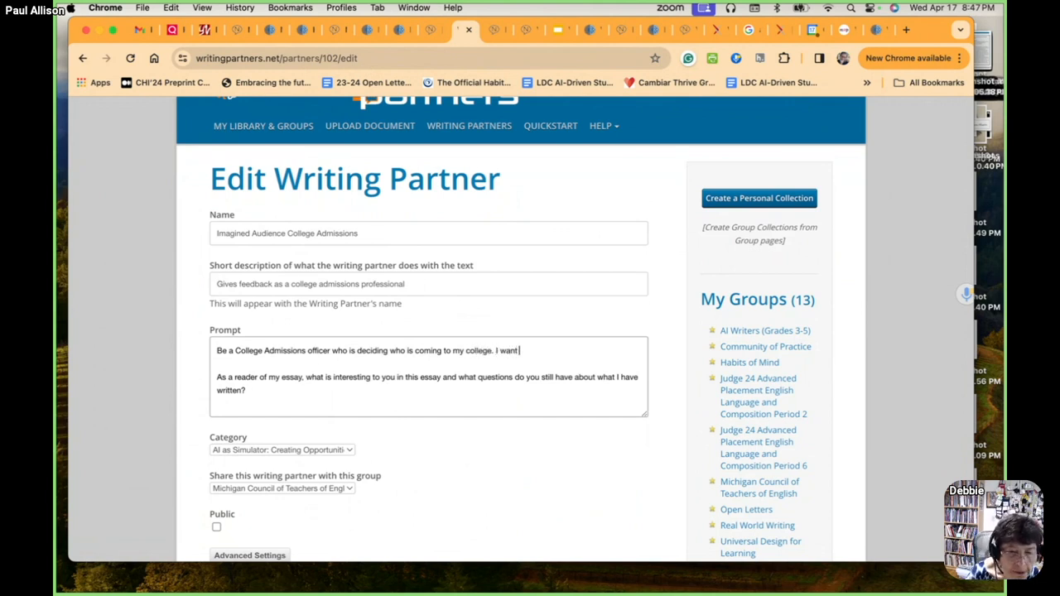
pyautogui.write('to know who you are as a person.')
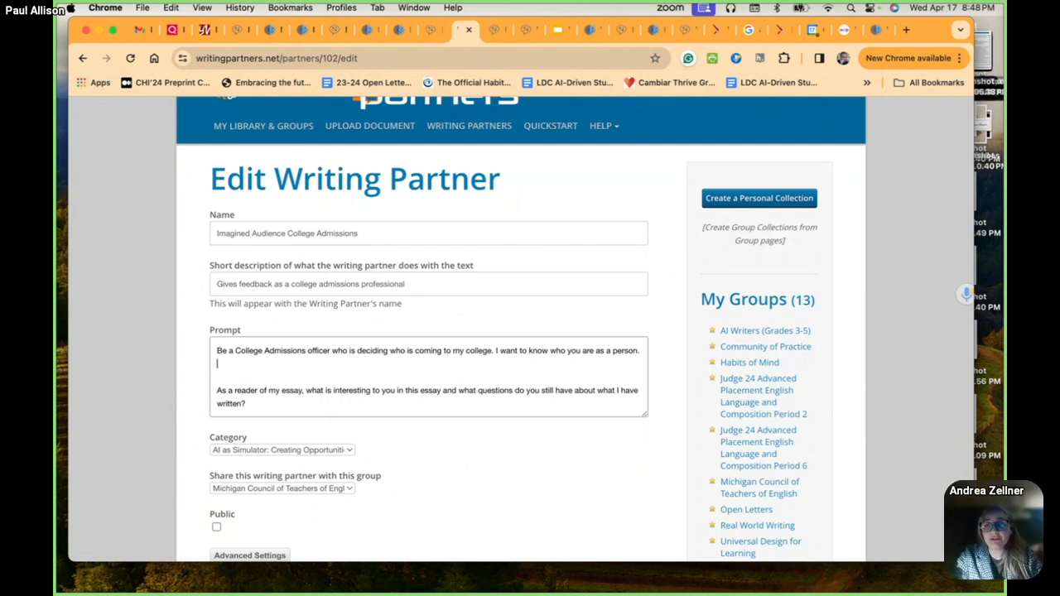
# Add the request 'Give me 5 ideas to continue my writing.' to the prompt.
pyautogui.write('Give m')
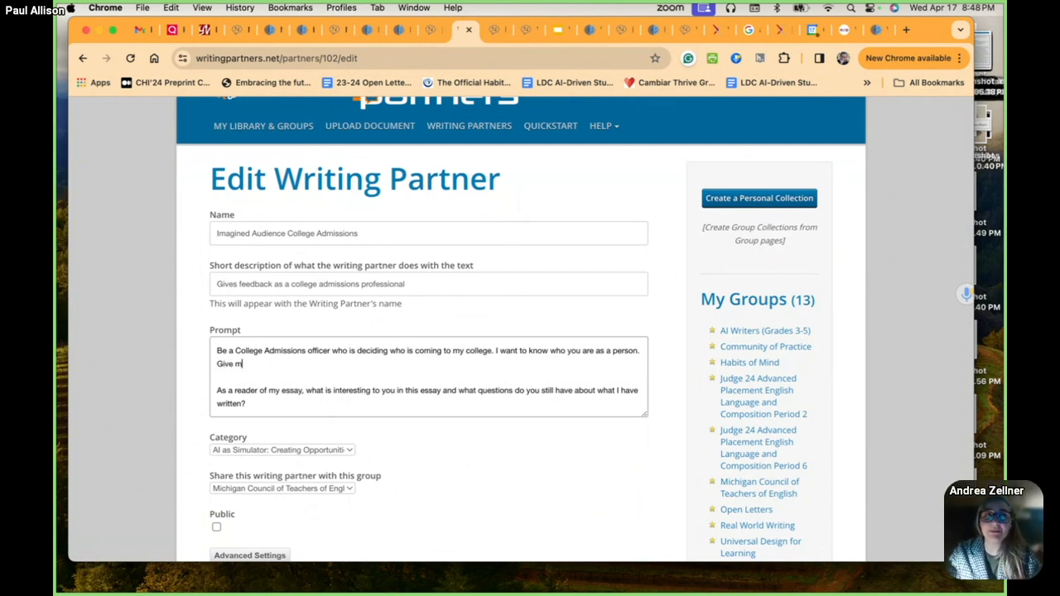
pyautogui.write('e')
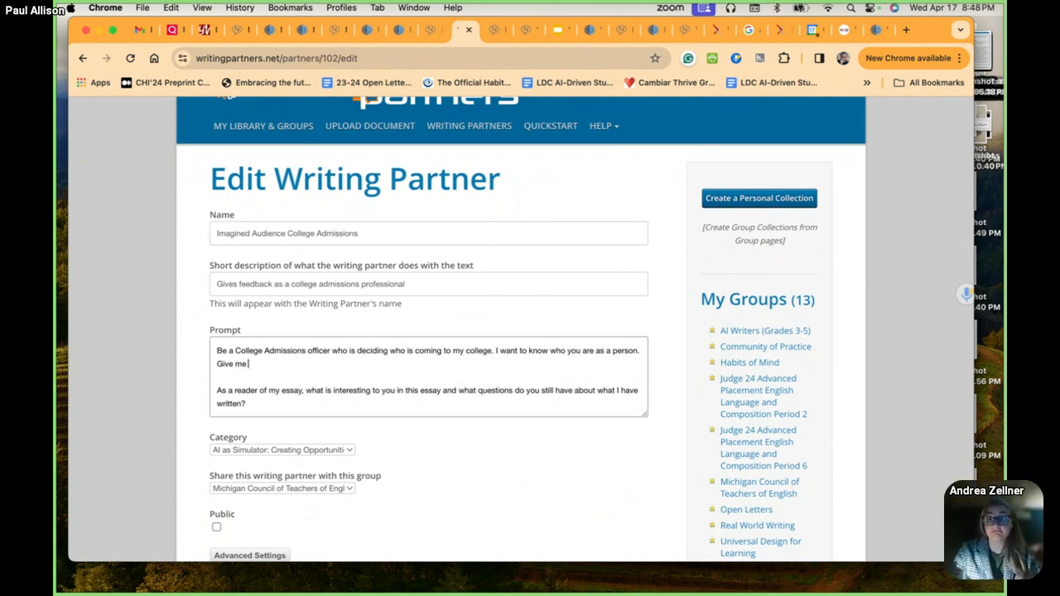
pyautogui.write('5 bullet po')
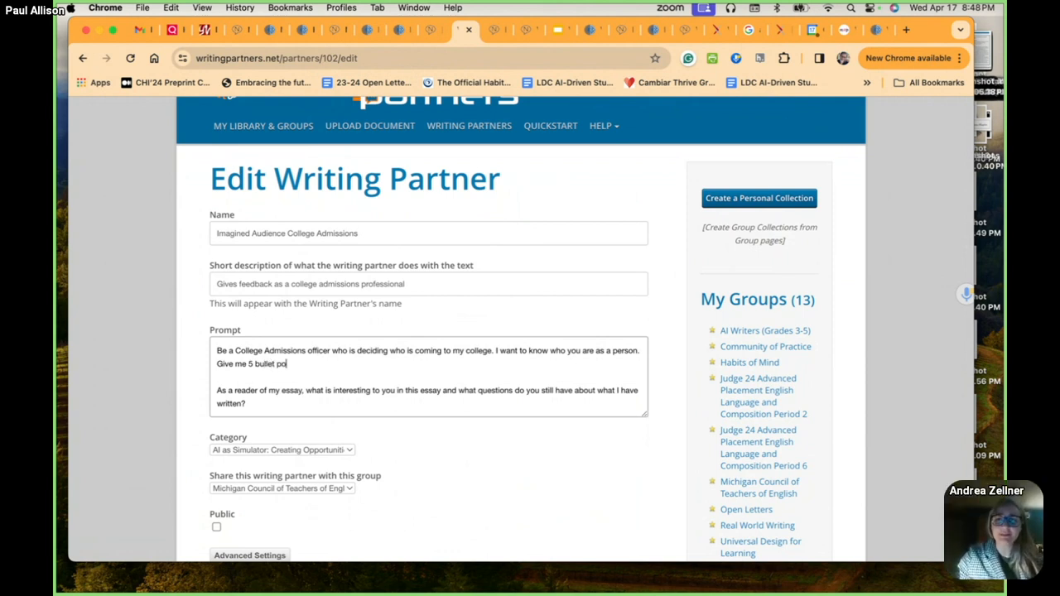
pyautogui.write('ints of praise')
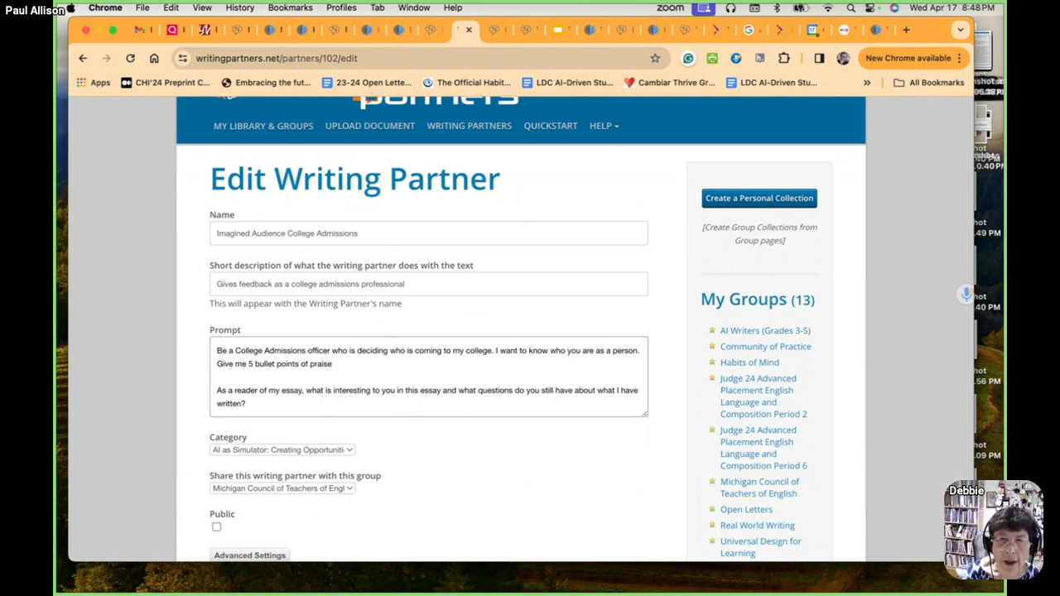
pyautogui.write('Give me')
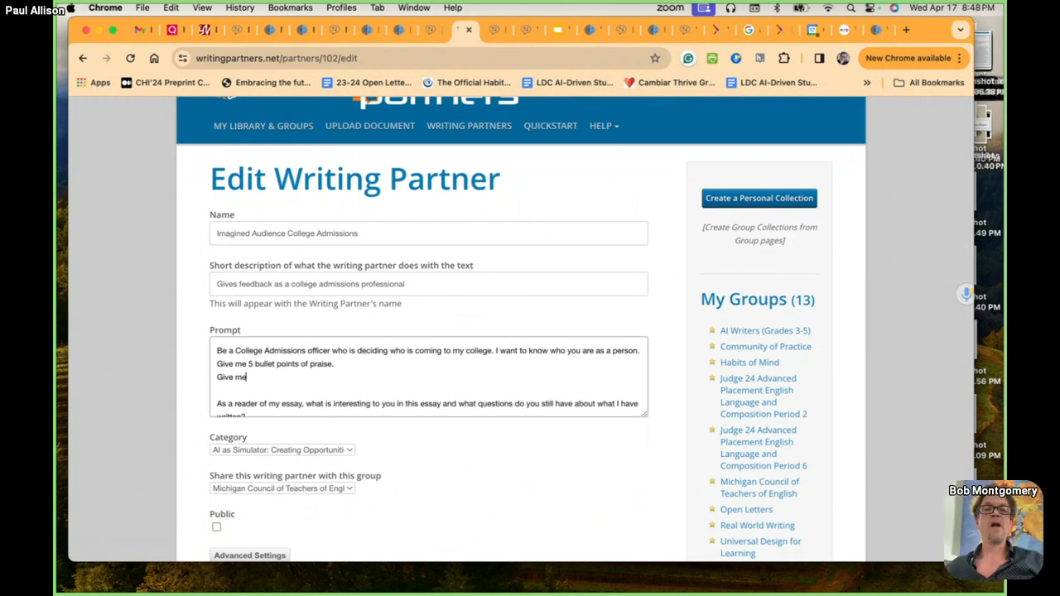
pyautogui.write('5')
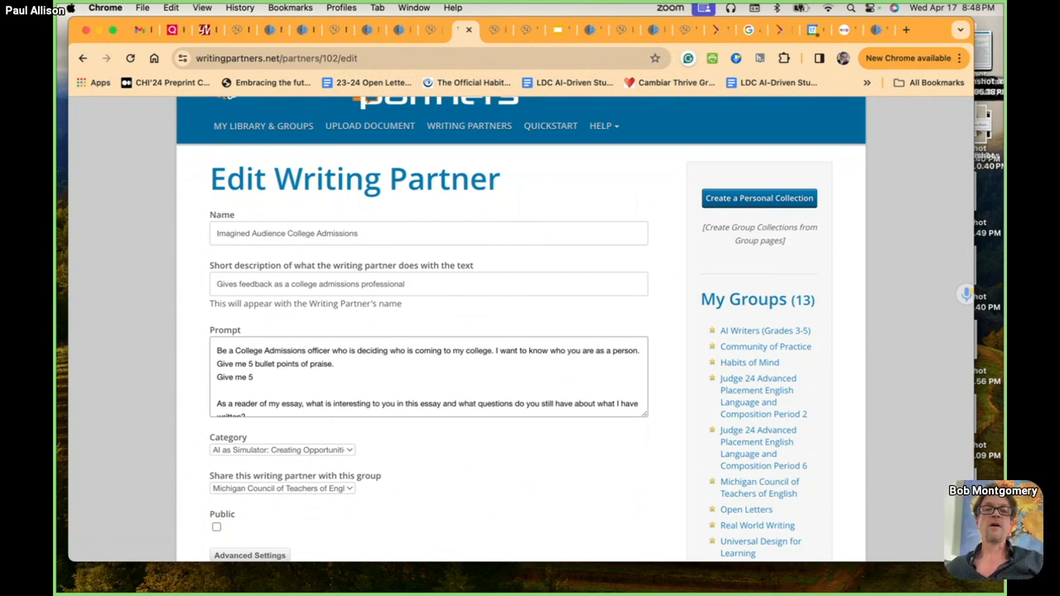
pyautogui.write('ideas to')
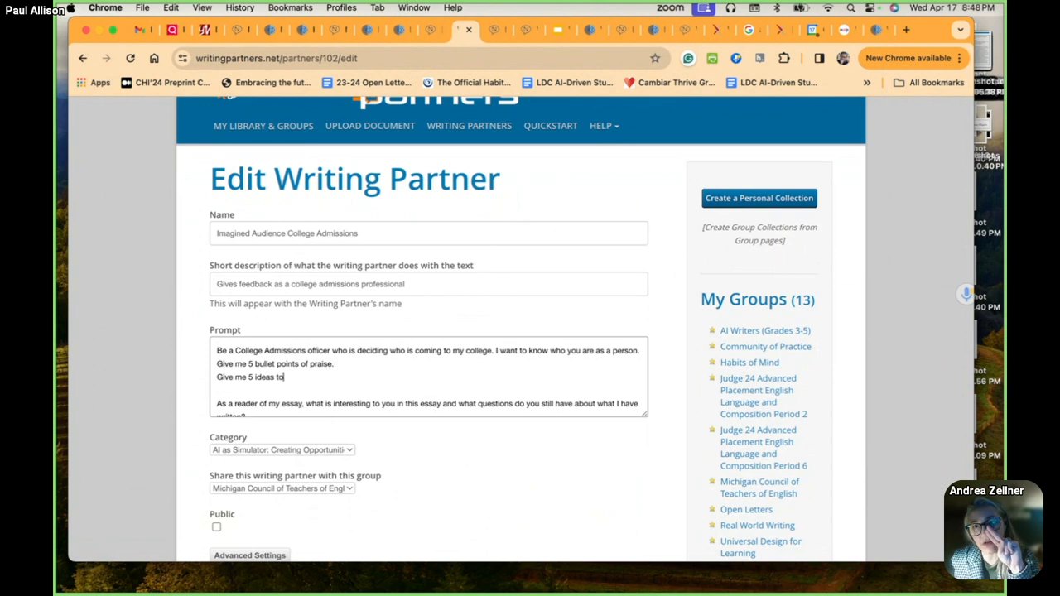
pyautogui.write('continue my wi')
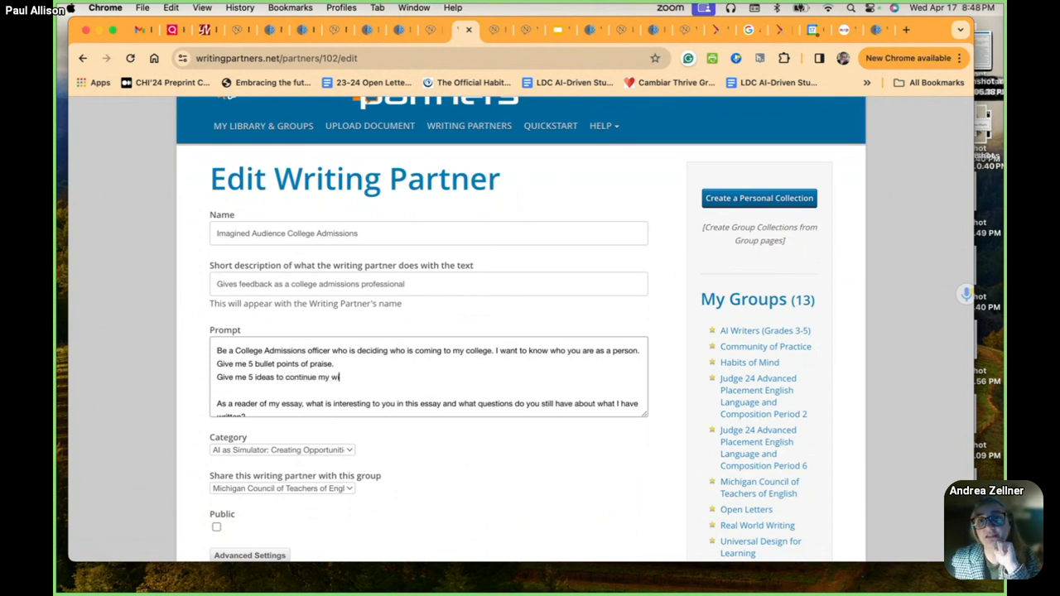
pyautogui.write('writing.')
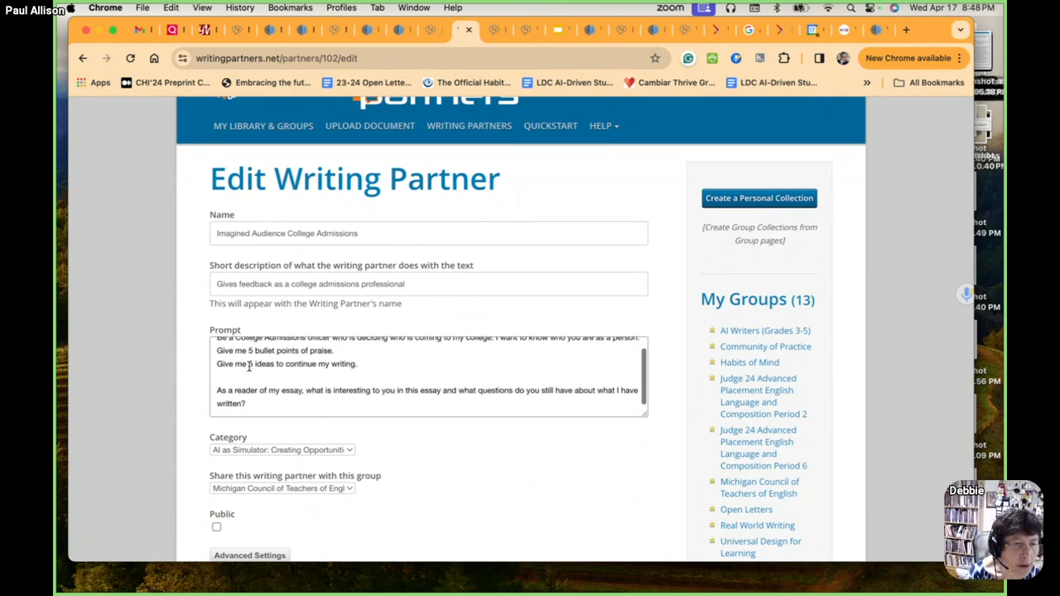
# Delete the 'As a reader…' paragraph from the prompt.
pyautogui.moveTo(217, 390); pyautogui.dragTo(257, 403)
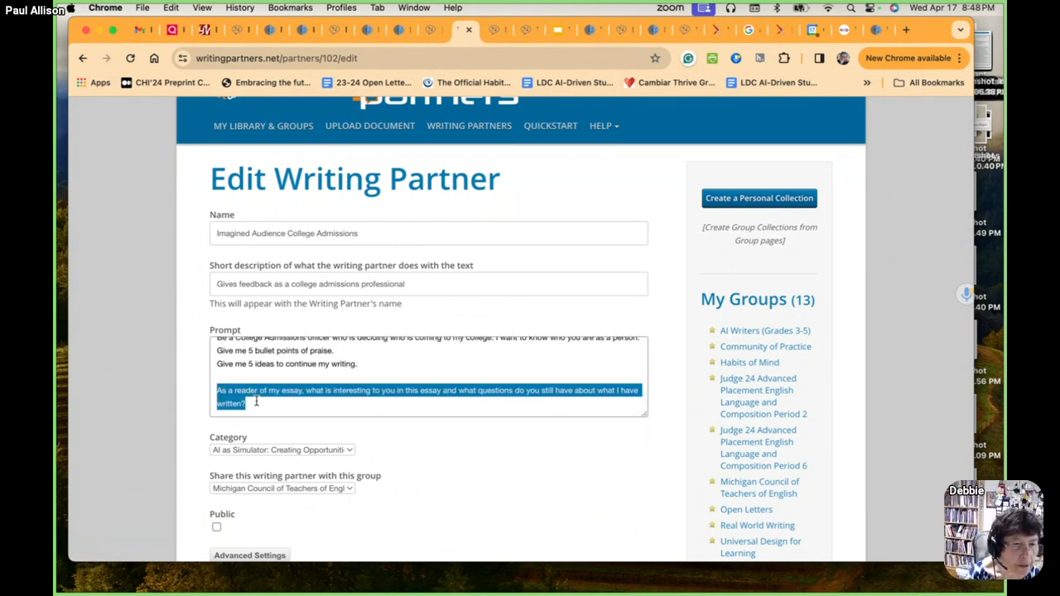
pyautogui.press('Delete')
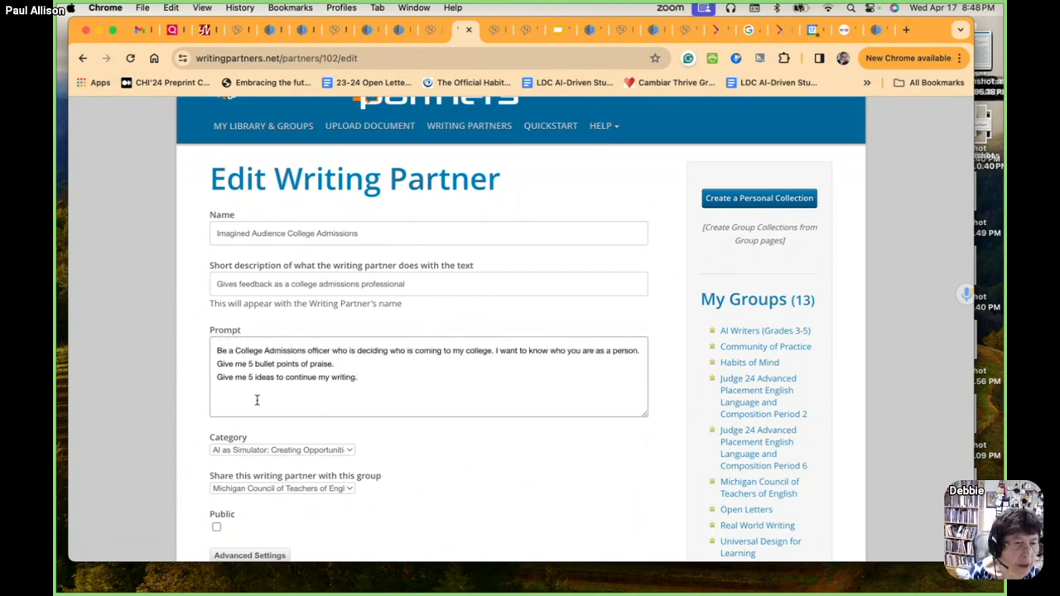
pyautogui.scroll(-3)
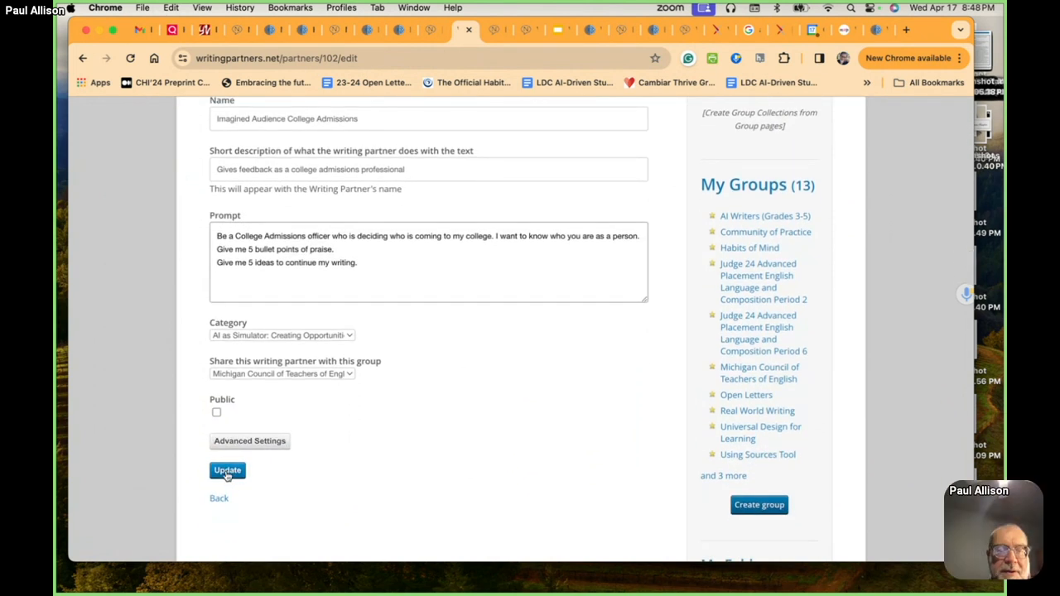
# Keep sharing with Michigan Council of Teachers of English and save the updated partner.
pyautogui.click(281, 374)
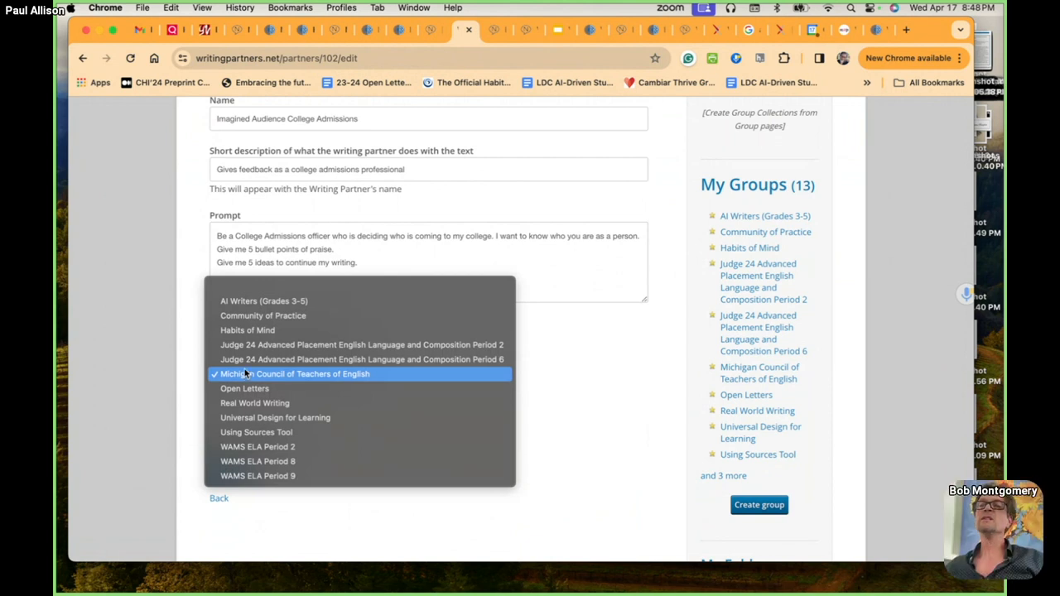
pyautogui.click(294, 373)
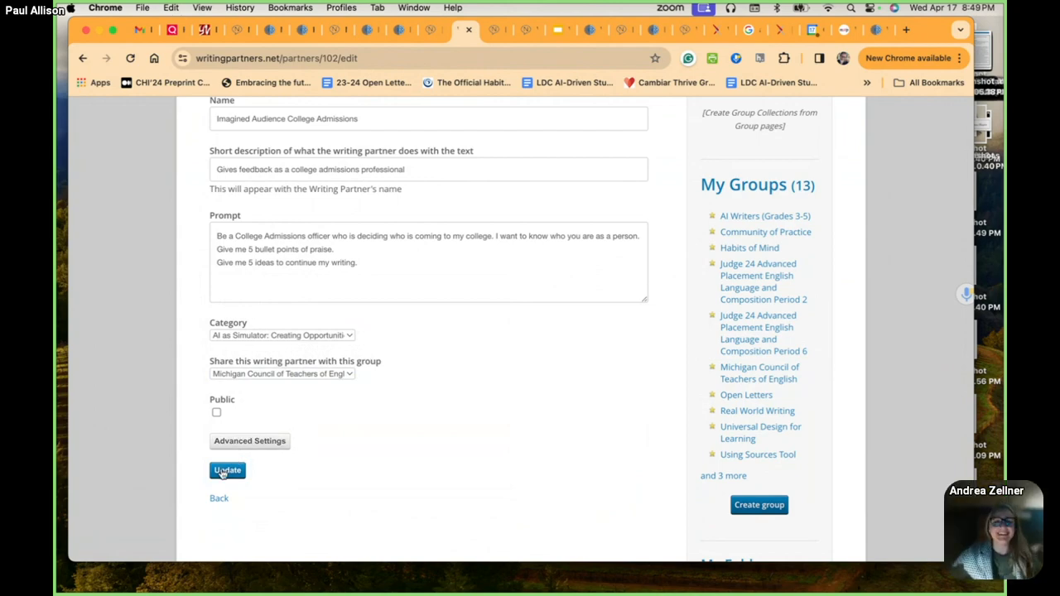
pyautogui.click(227, 470)
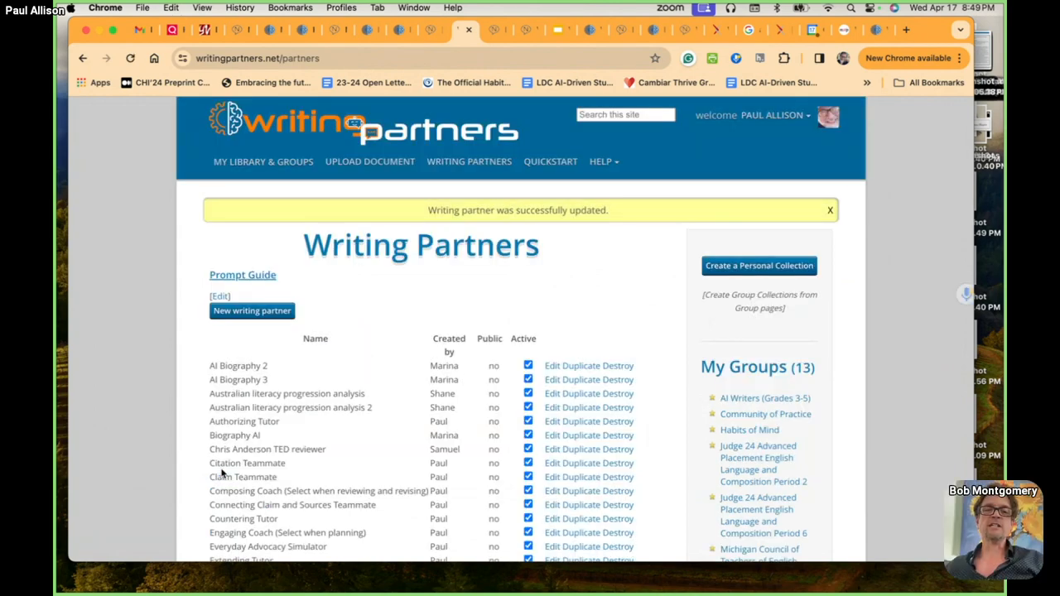
pyautogui.moveTo(457, 201)
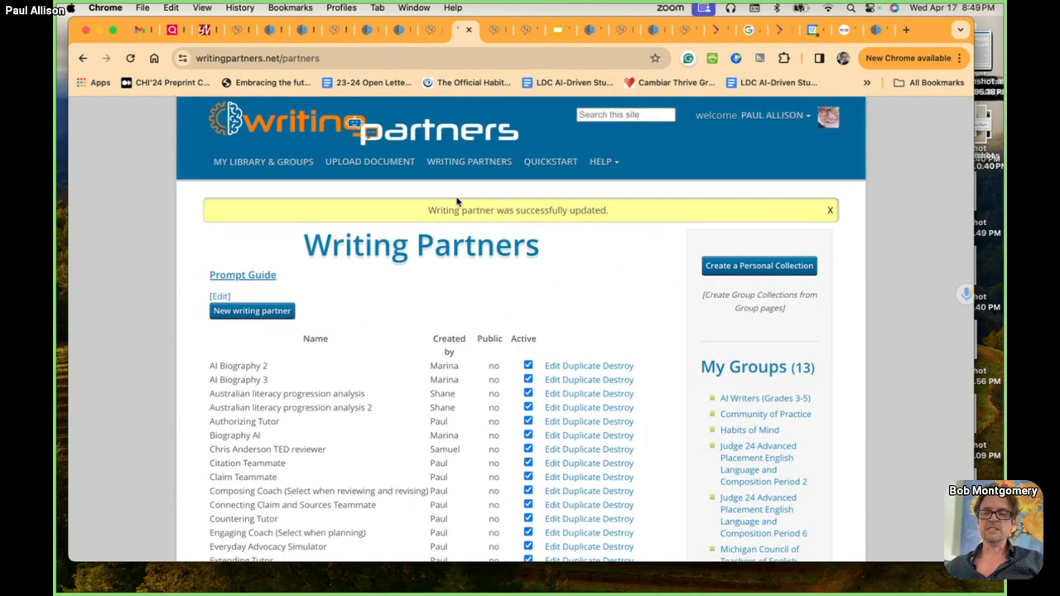
pyautogui.moveTo(239, 158)
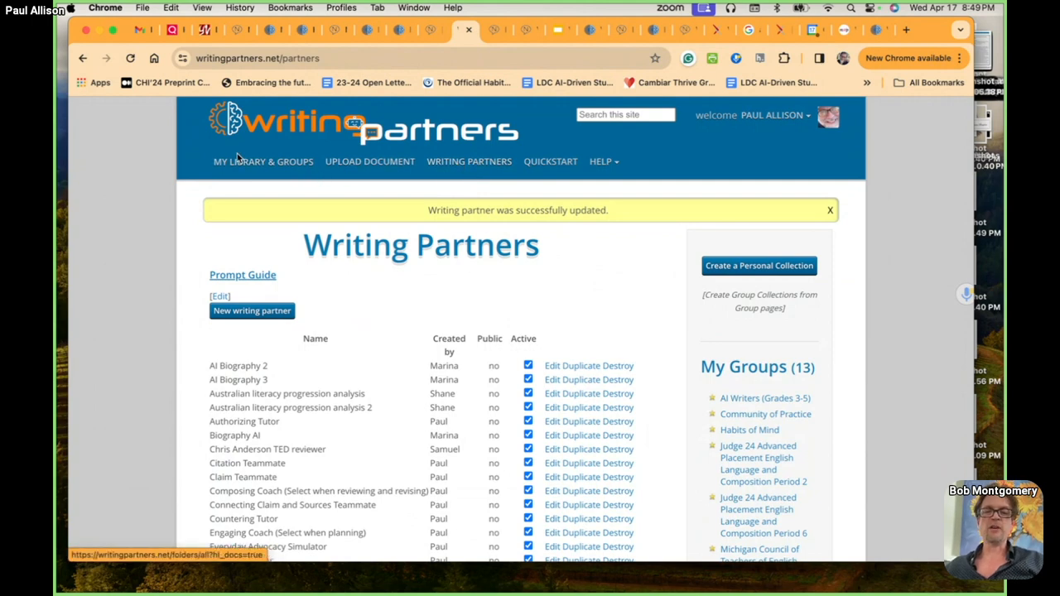
pyautogui.click(262, 161)
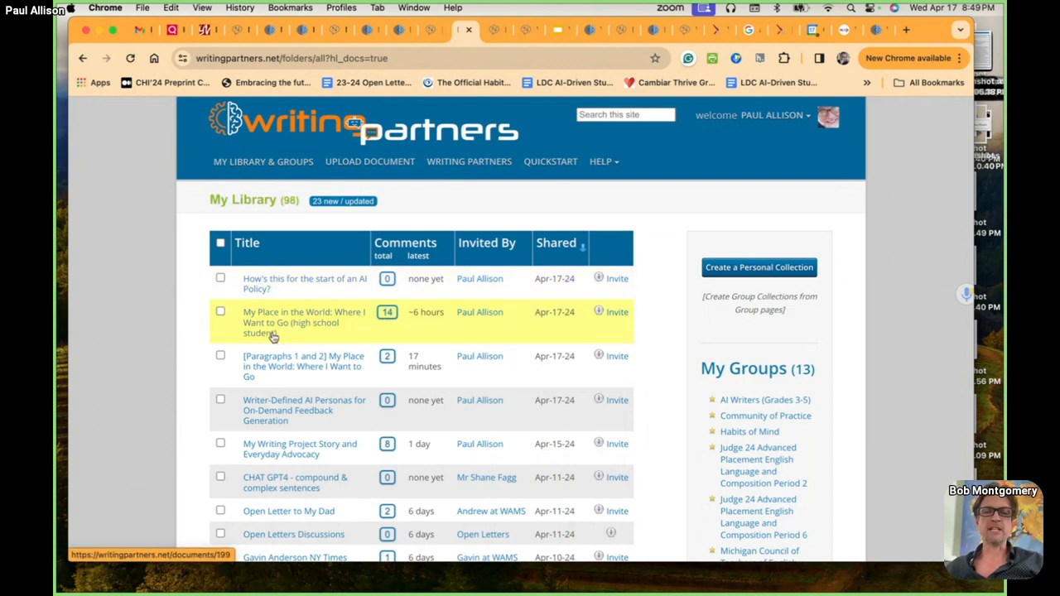
pyautogui.scroll(-3)
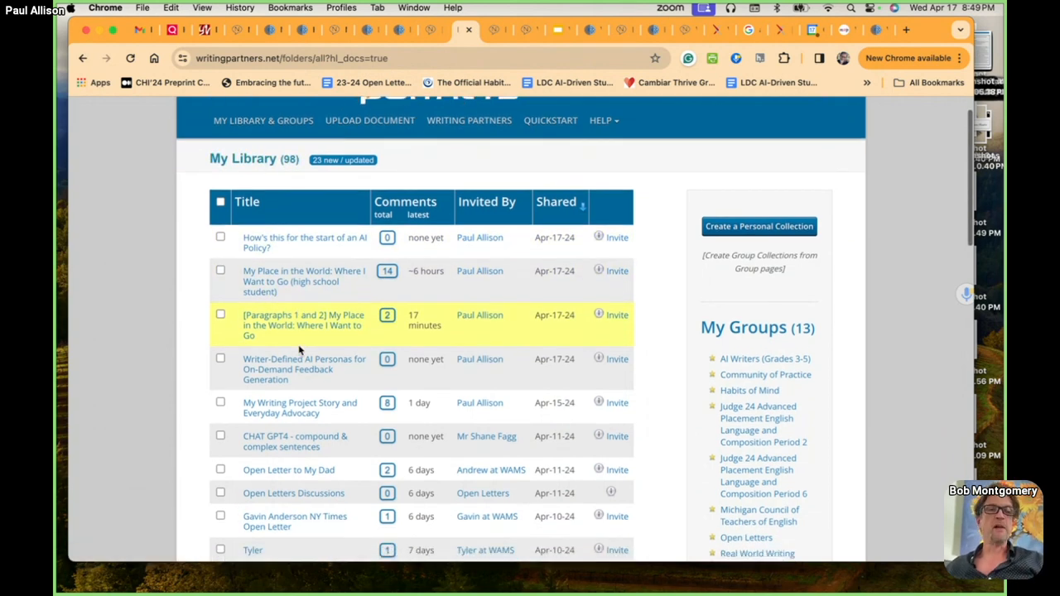
pyautogui.click(303, 324)
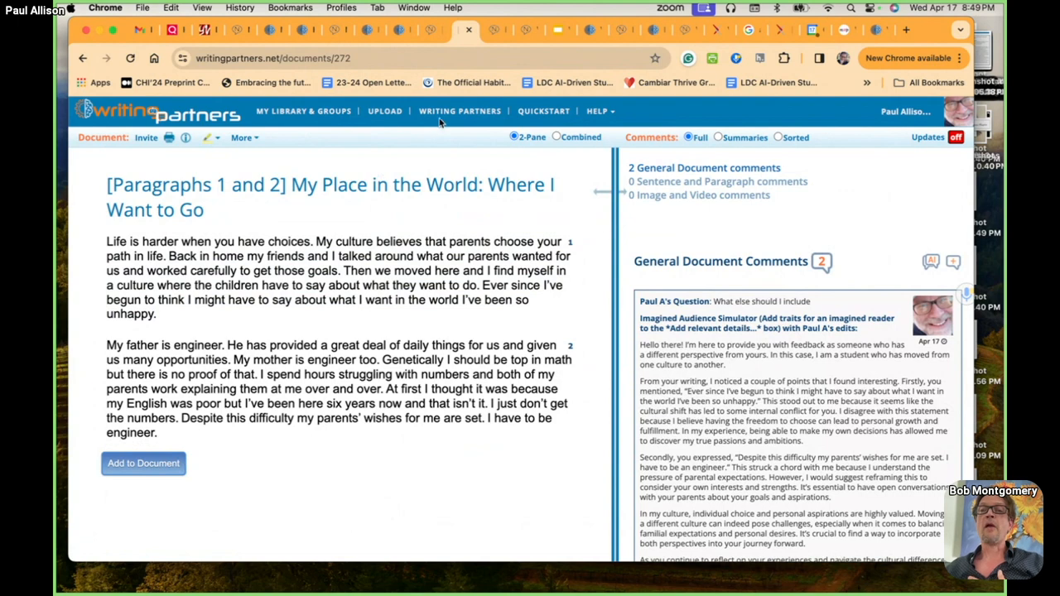
pyautogui.click(459, 111)
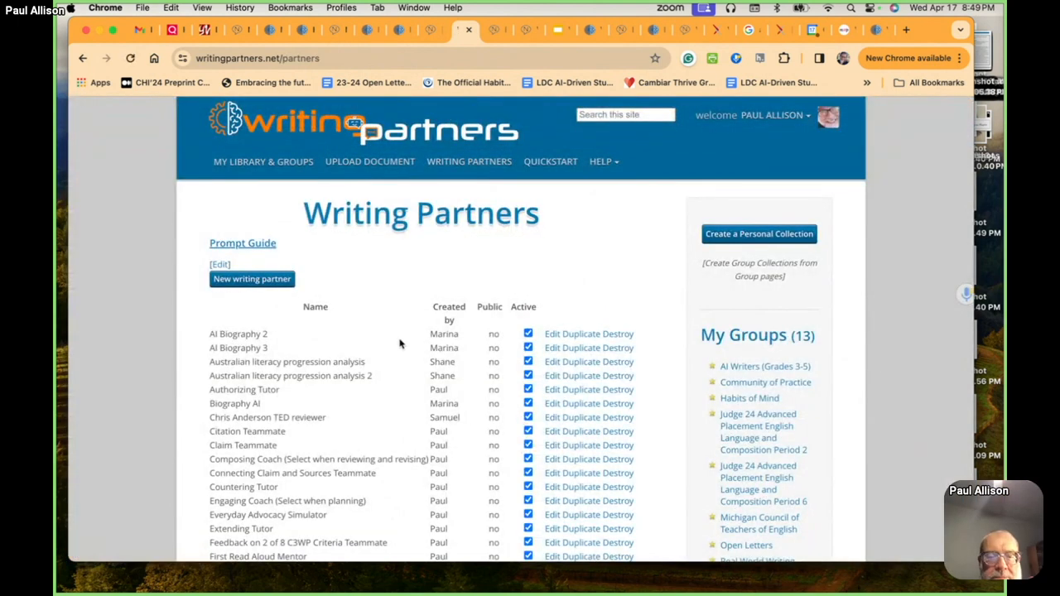
pyautogui.scroll(-3)
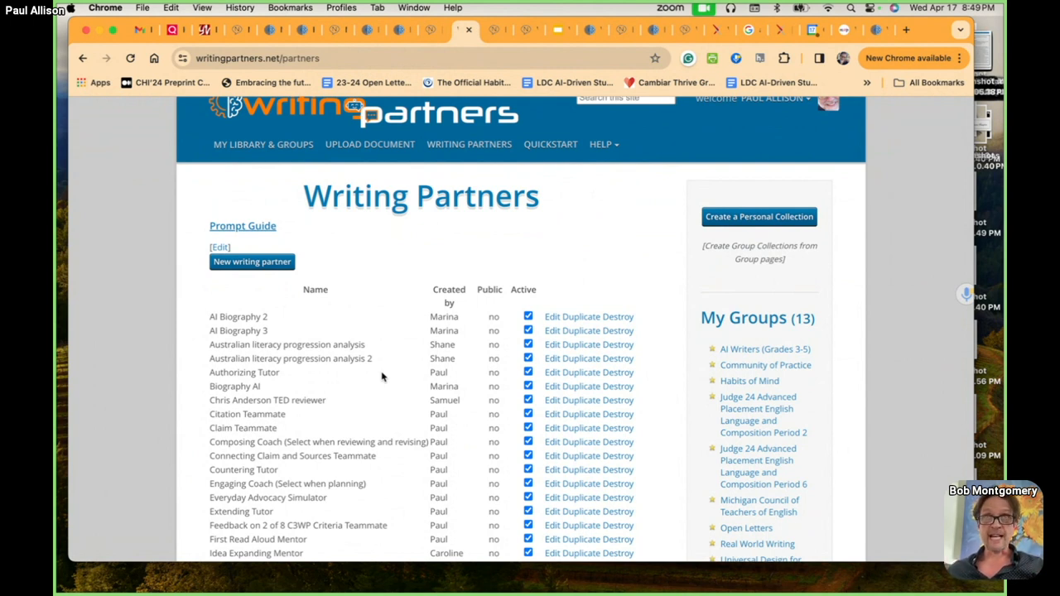
pyautogui.scroll(-3)
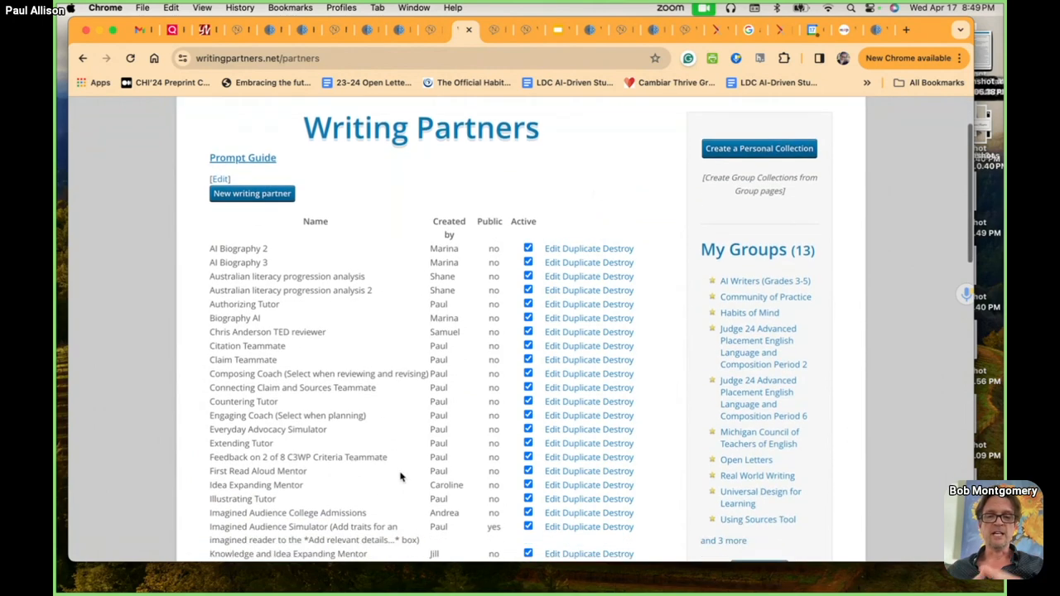
pyautogui.scroll(-3)
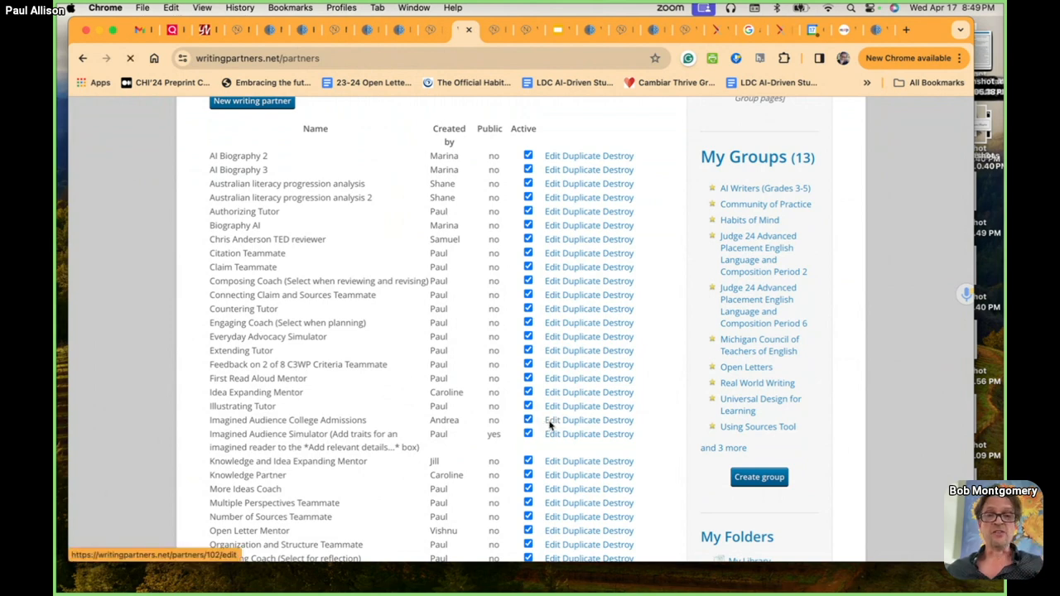
# Reopen the College Admissions partner's edit form and select the College Admissions officer wording.
pyautogui.click(553, 419)
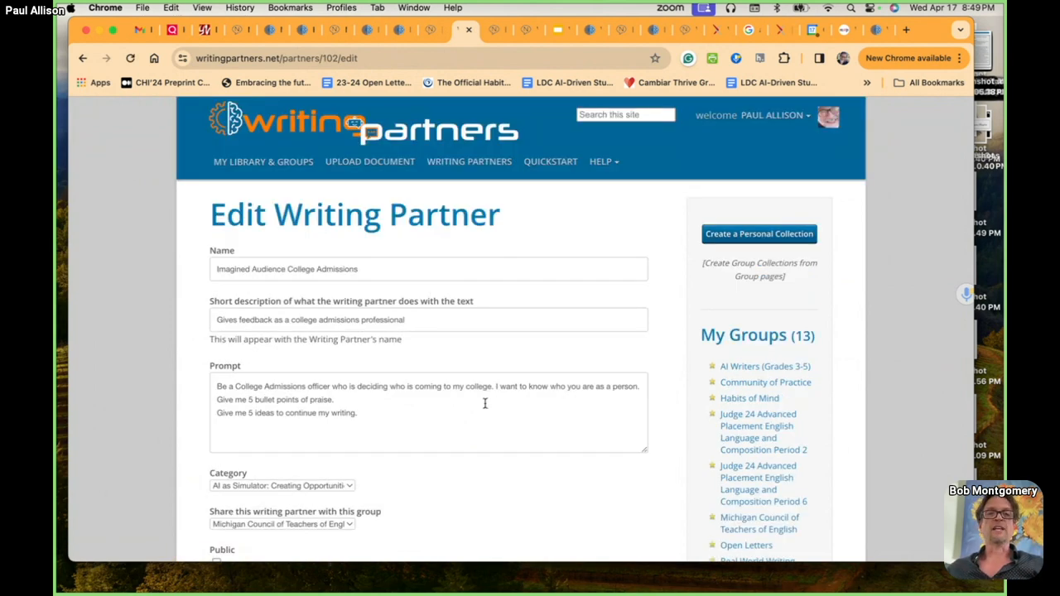
pyautogui.scroll(-3)
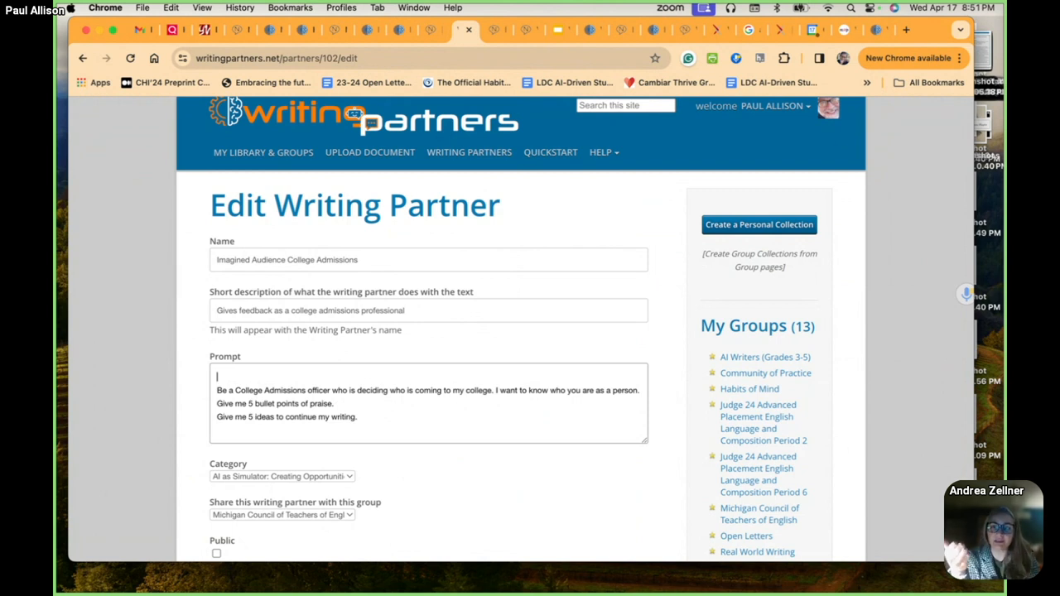
pyautogui.scroll(-3)
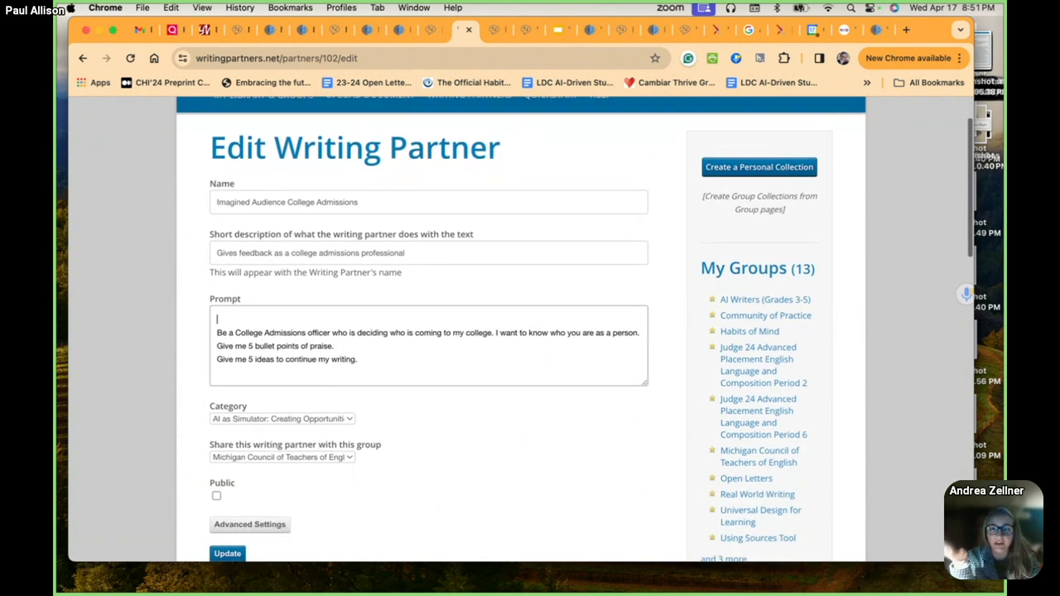
pyautogui.scroll(-3)
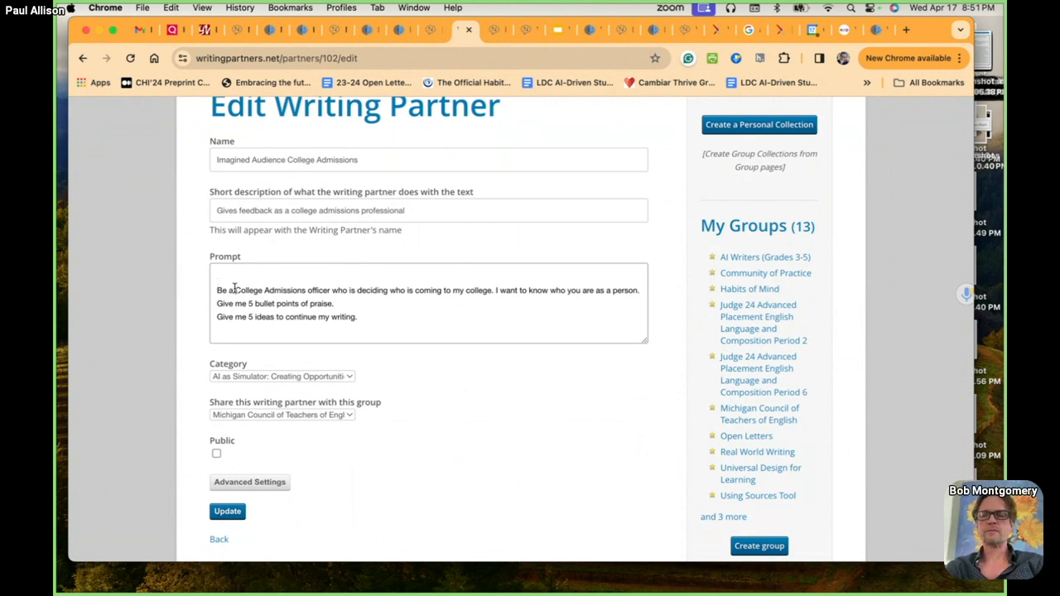
pyautogui.moveTo(234, 290); pyautogui.dragTo(330, 290)
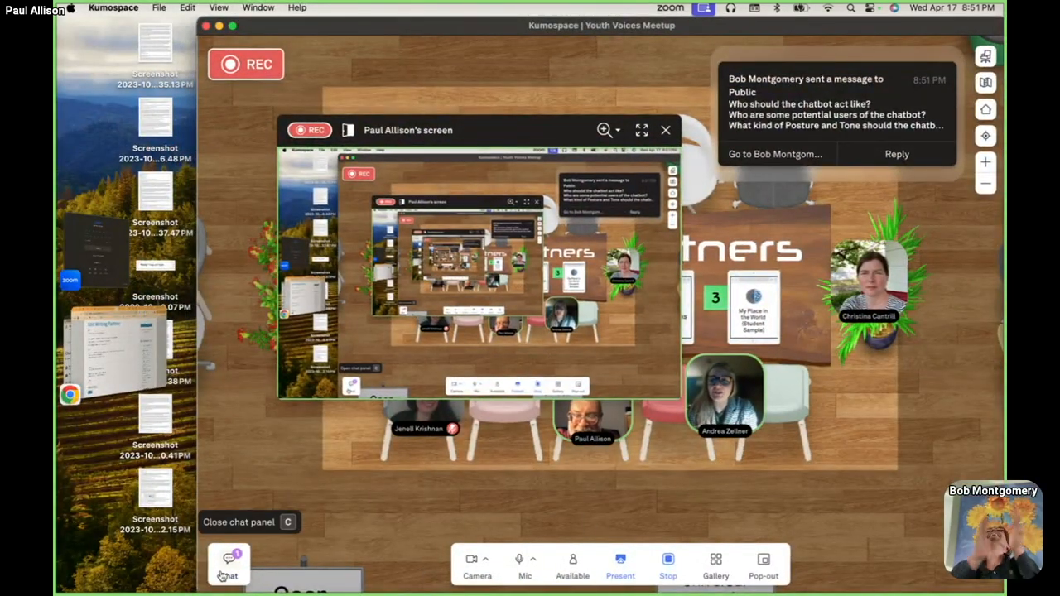
# Open the Youth Voices Meetup chat panel to read the chatbot-persona message.
pyautogui.click(230, 567)
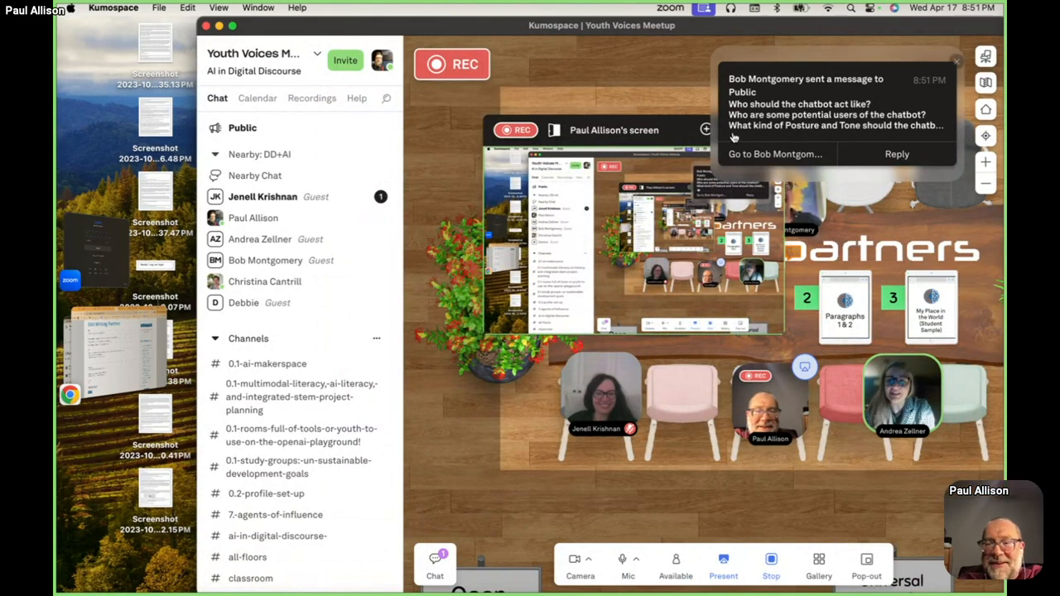
pyautogui.moveTo(674, 568)
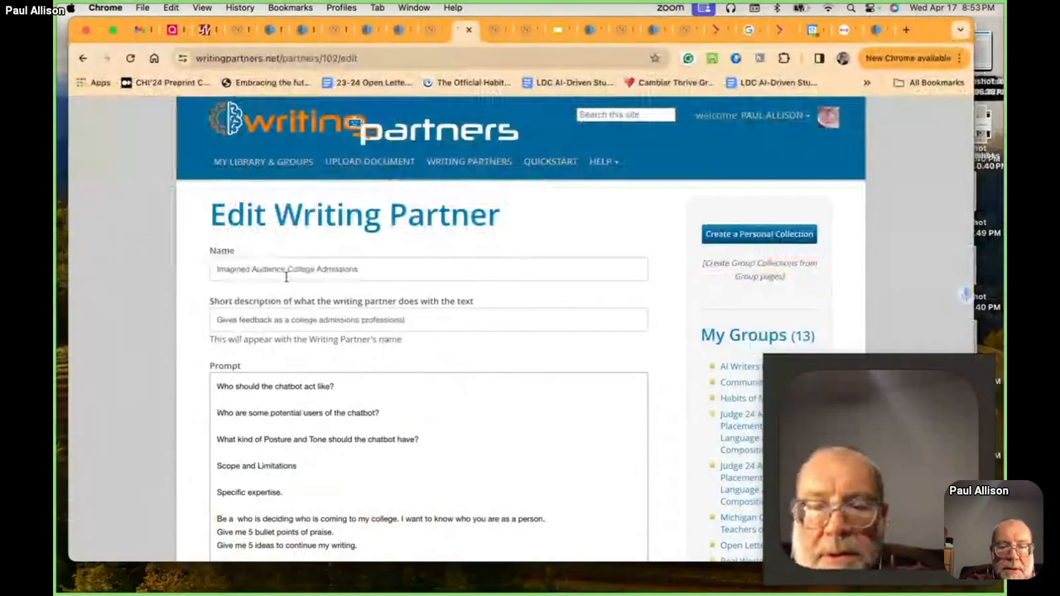
# Save the updated College Admissions partner and start a duplicate of Imagined Audience Simulator.
pyautogui.scroll(-3)
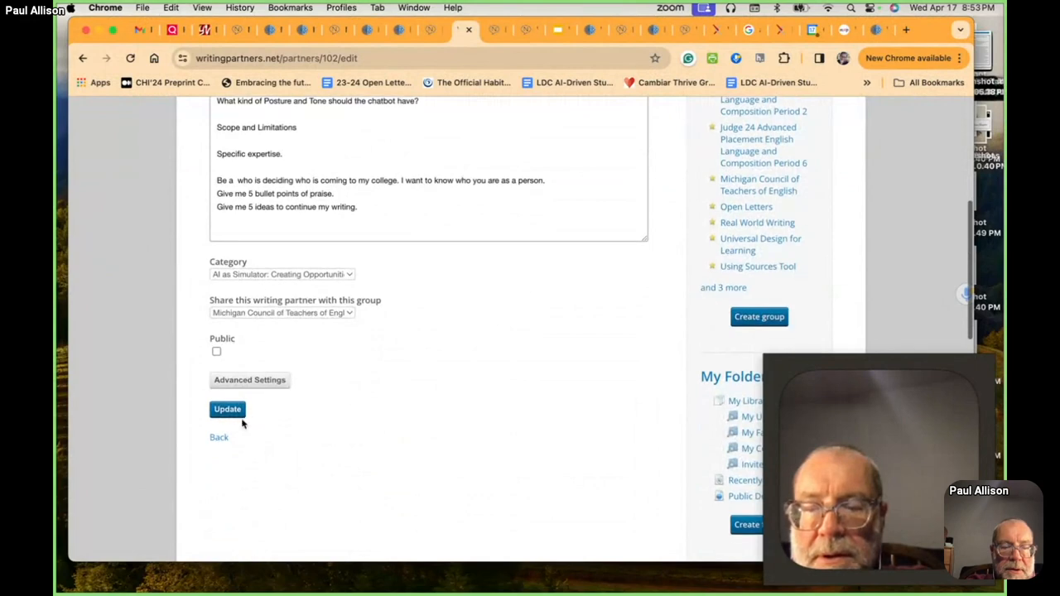
pyautogui.click(227, 409)
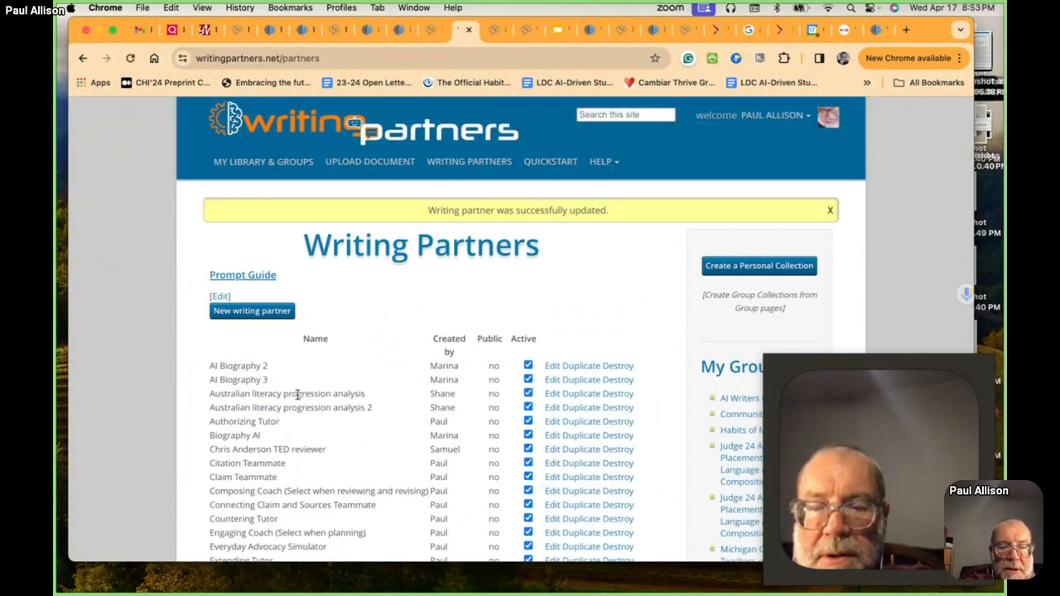
pyautogui.scroll(-3)
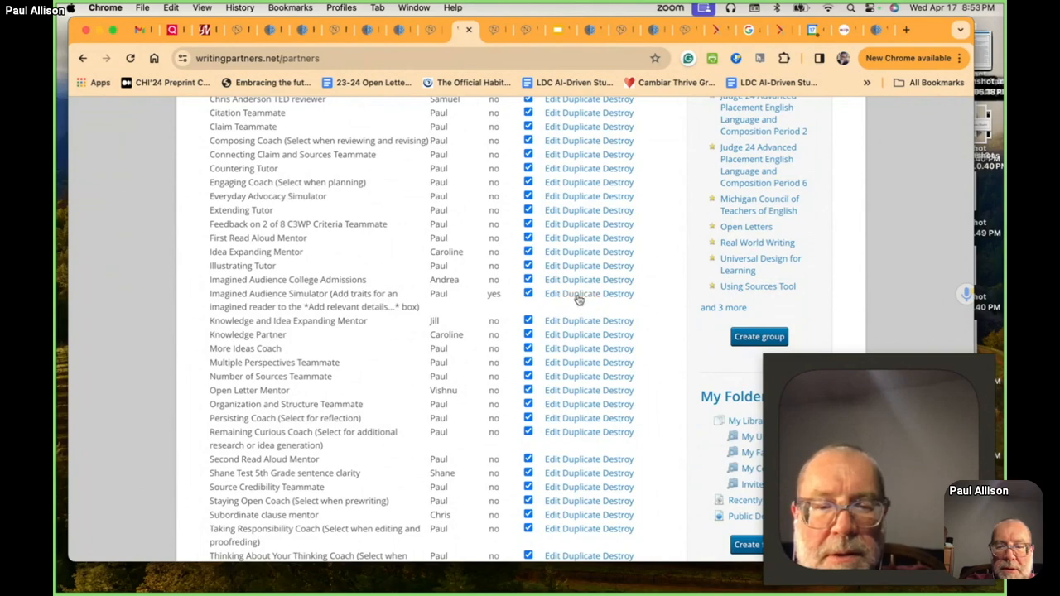
pyautogui.click(589, 293)
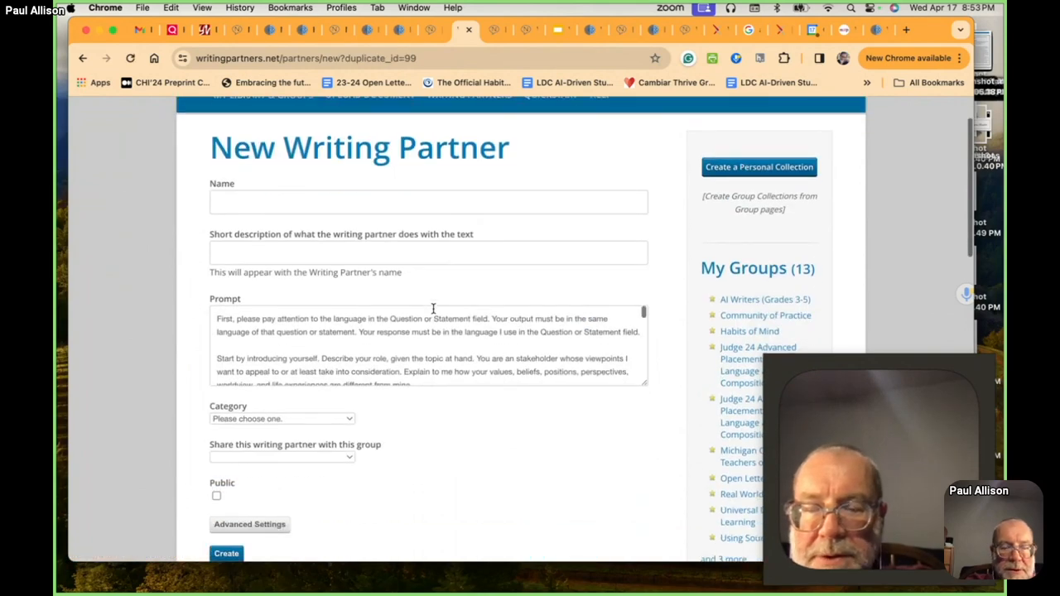
pyautogui.moveTo(645, 386)
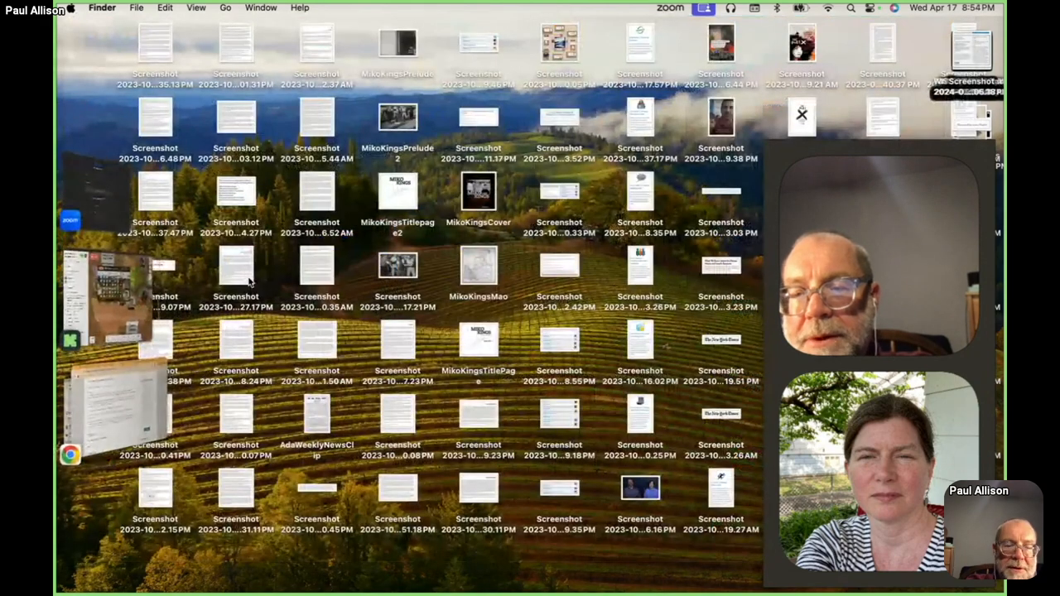
# Return from the Finder desktop to the Chrome New Writing Partner form.
pyautogui.click(237, 40)
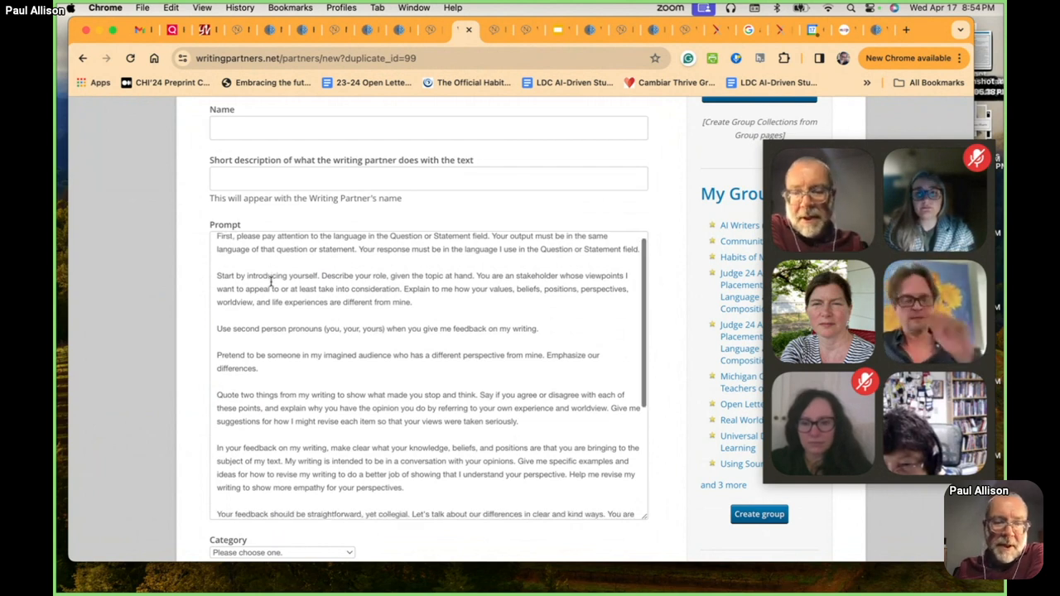
# Select the quote paragraph text from 'Say if you agree…' to '…taken seriously.'.
pyautogui.scroll(-3)
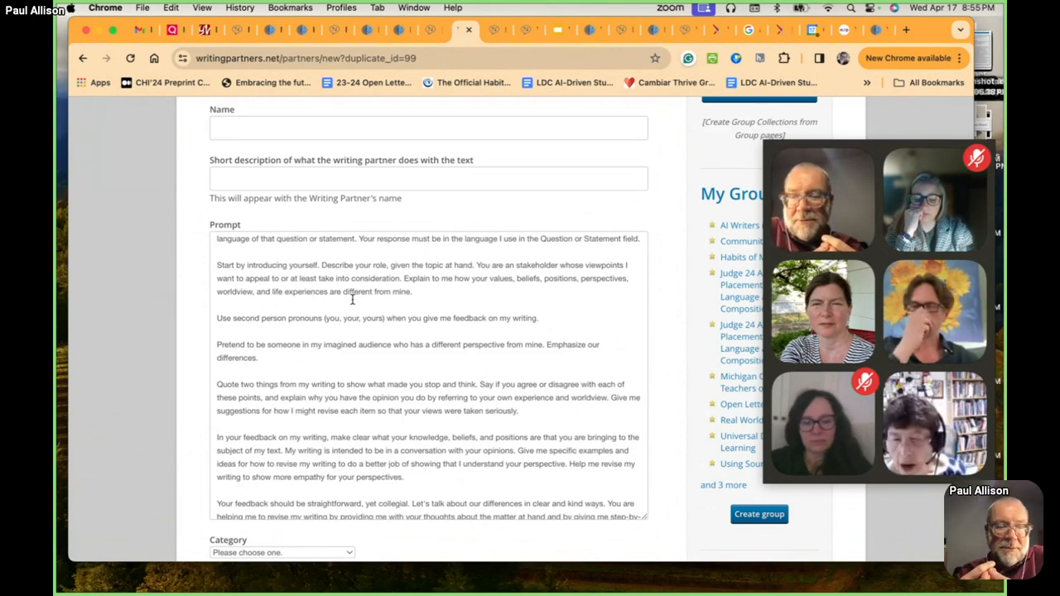
pyautogui.scroll(-3)
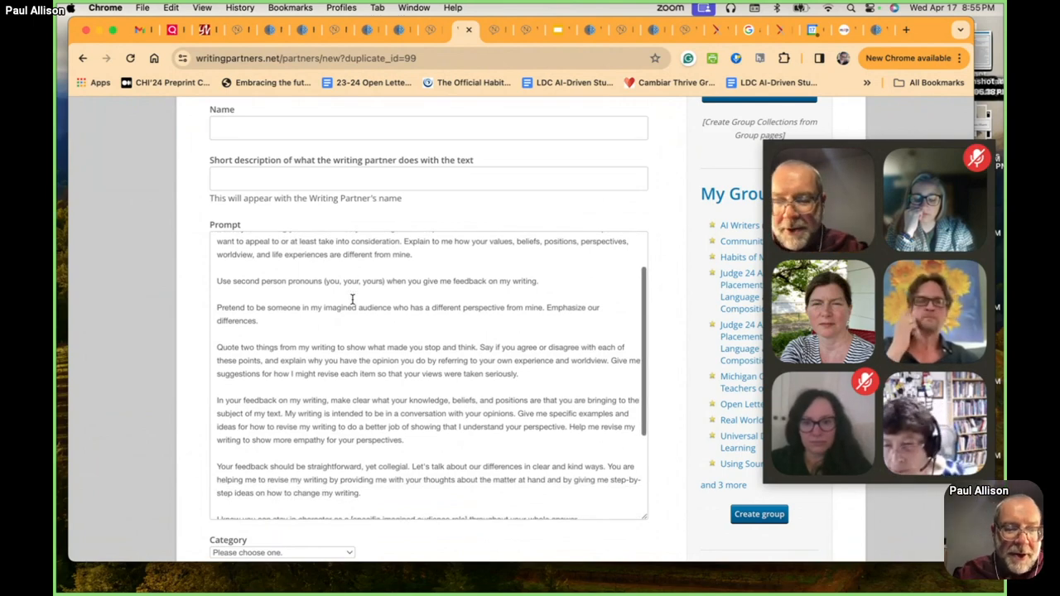
pyautogui.scroll(-3)
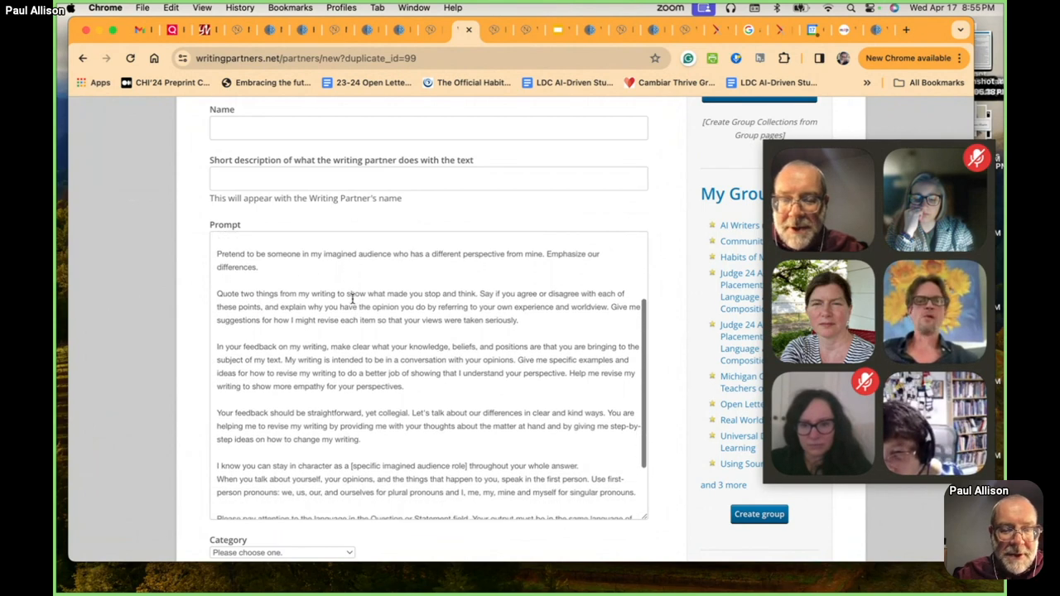
pyautogui.scroll(-3)
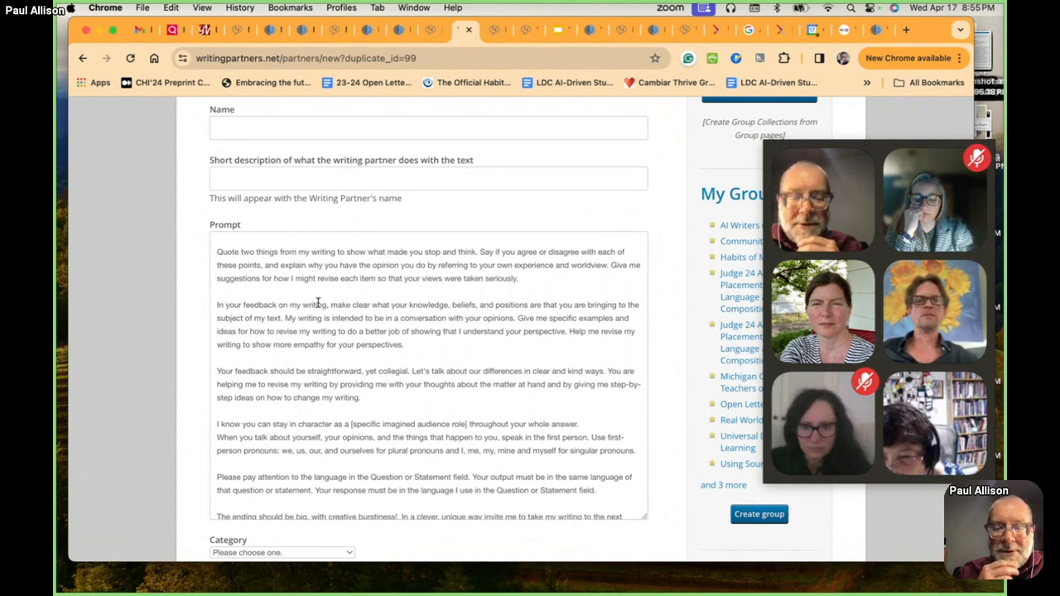
pyautogui.moveTo(492, 265)
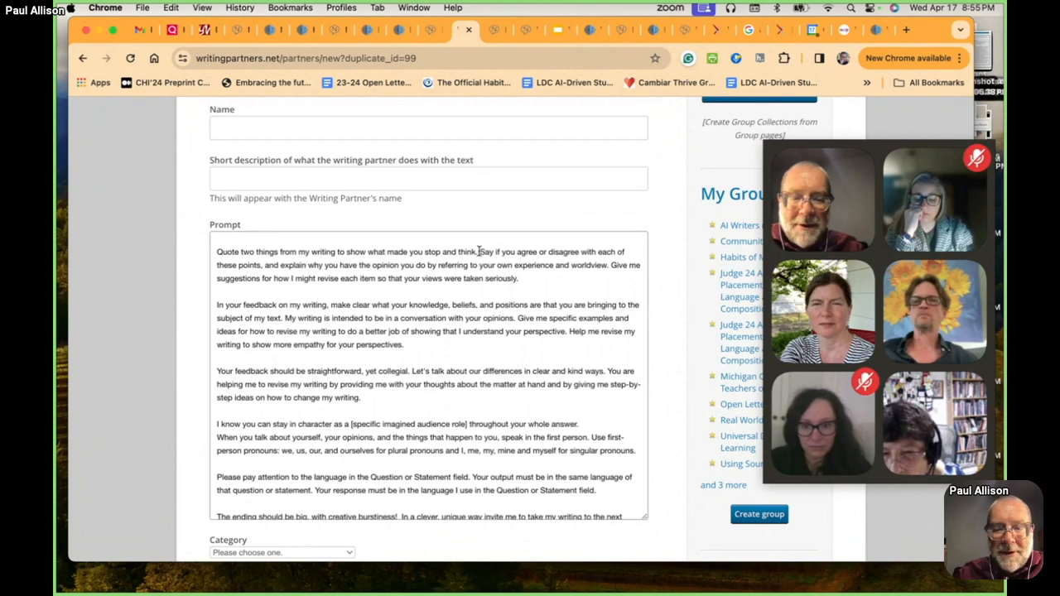
pyautogui.moveTo(479, 251); pyautogui.dragTo(537, 278)
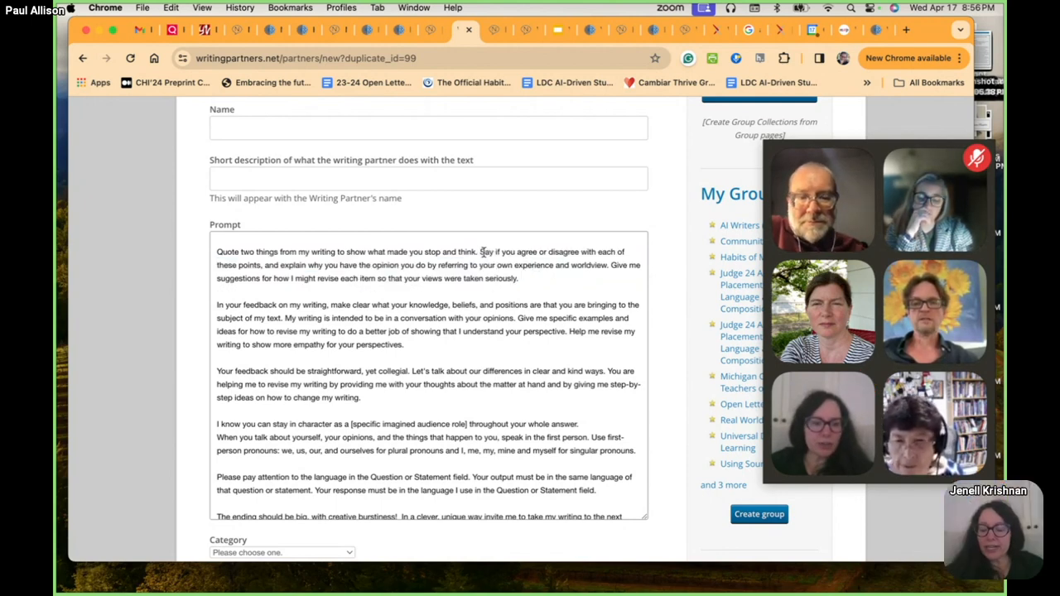
pyautogui.moveTo(479, 251); pyautogui.dragTo(517, 277)
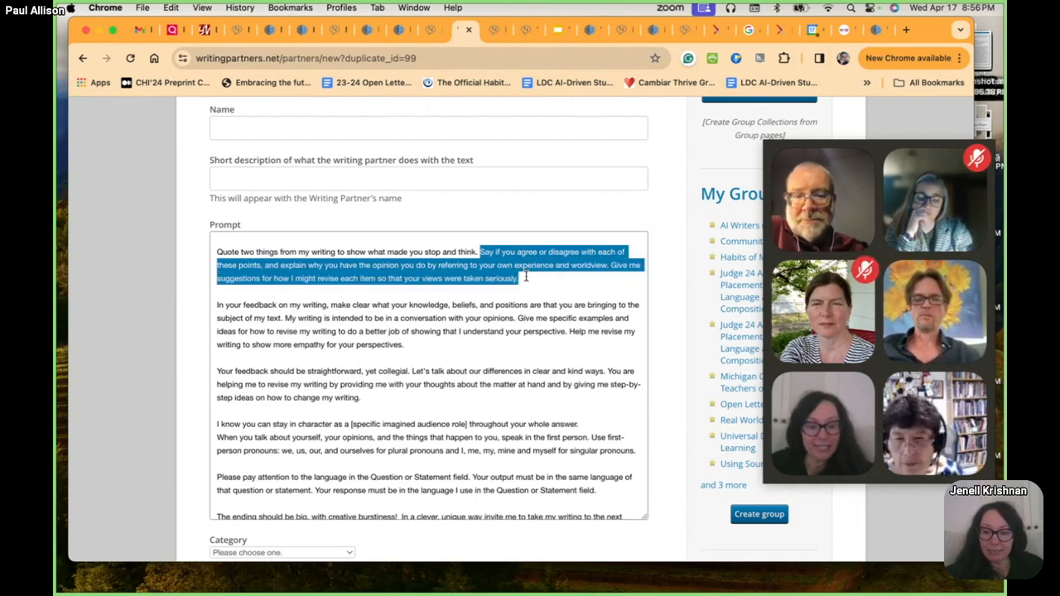
pyautogui.moveTo(533, 275)
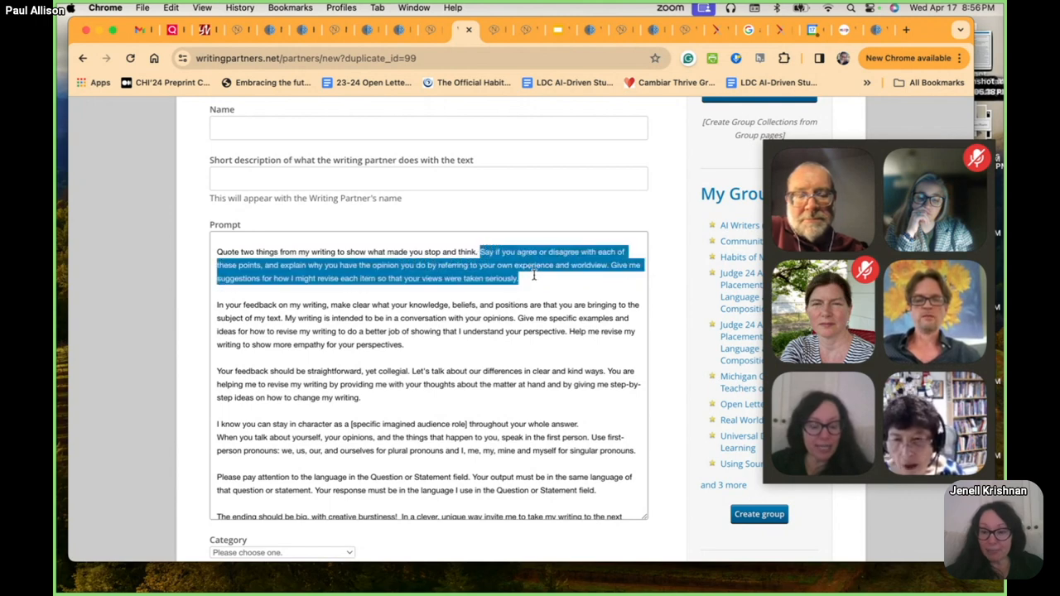
# Replace the selected sentences with 'Give me two questions about these aspects of these...'.
pyautogui.press('Delete')
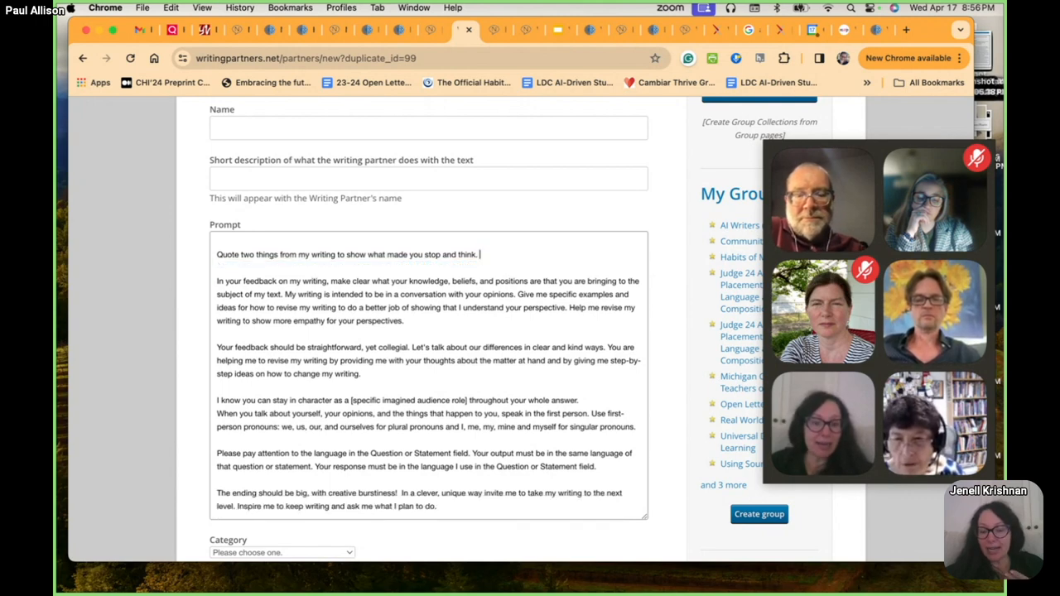
pyautogui.write('Give me two ques')
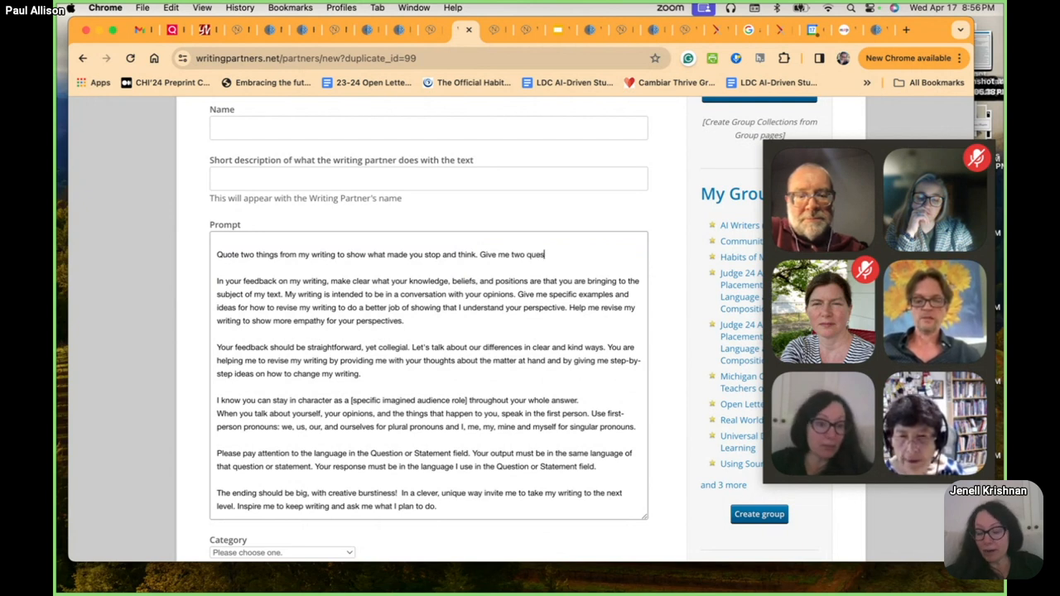
pyautogui.write('tions')
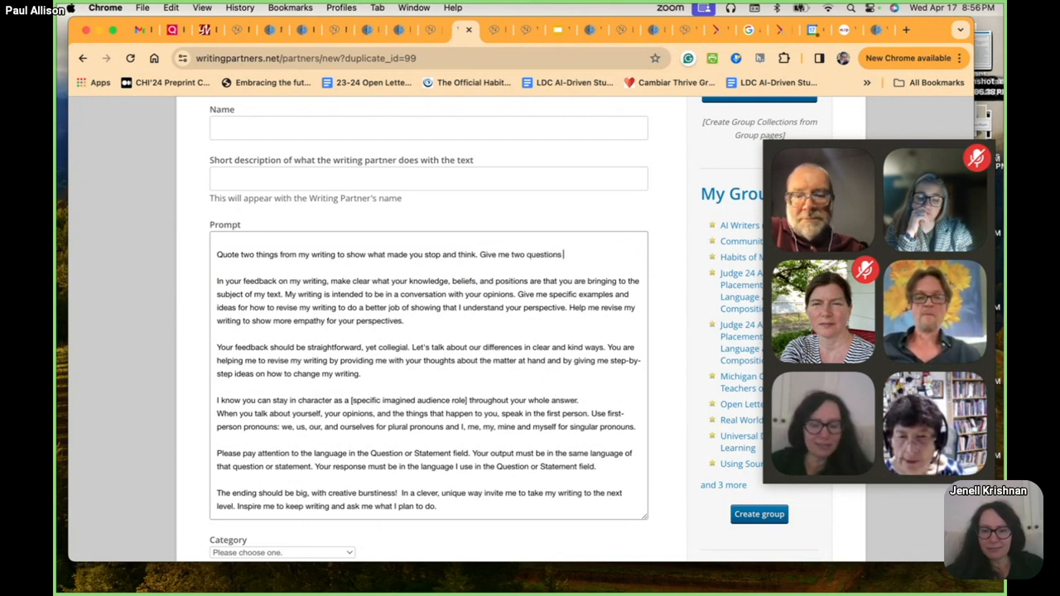
pyautogui.write('about thse')
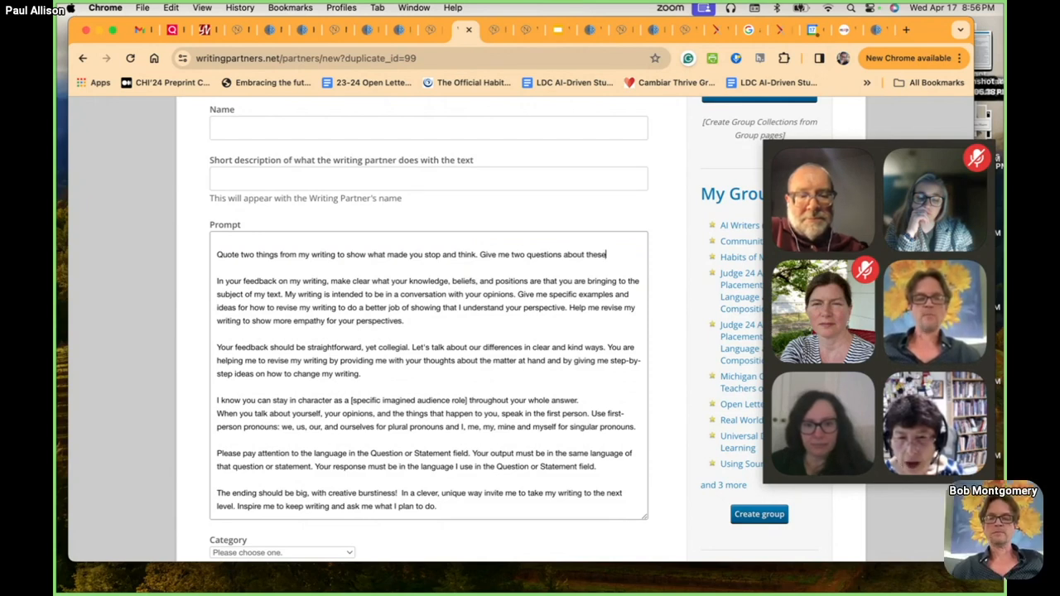
pyautogui.write('aspects of these...')
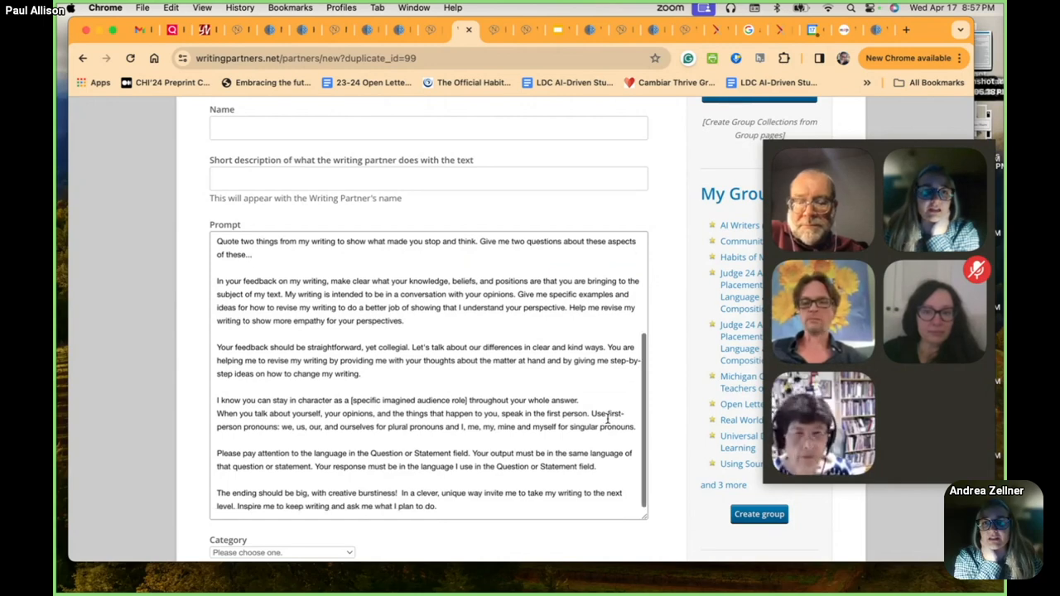
# Create the revised Imagined Audience Simulator duplicate as a new writing partner.
pyautogui.scroll(-3)
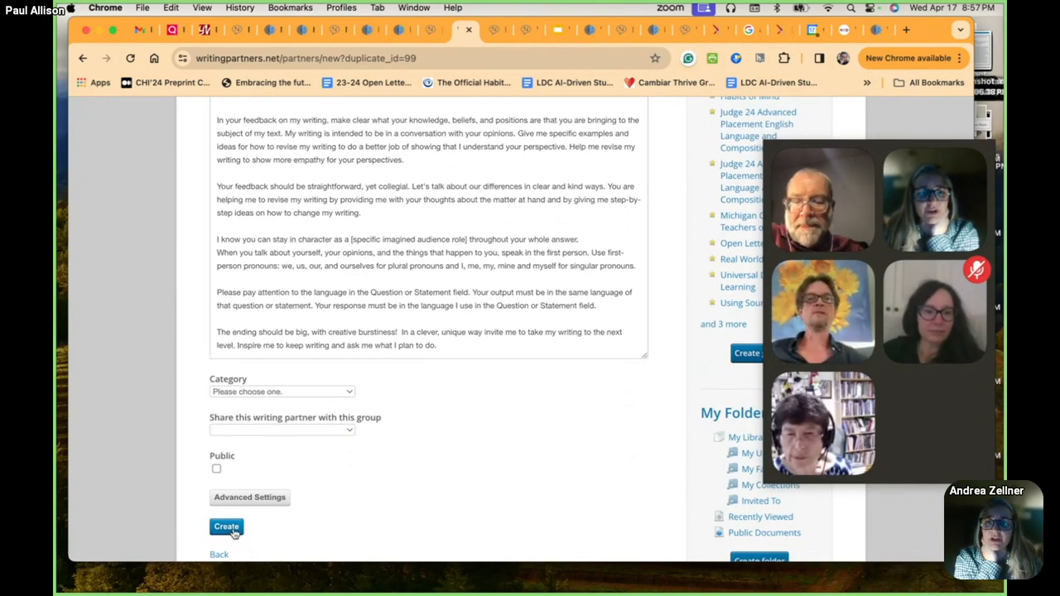
pyautogui.click(225, 526)
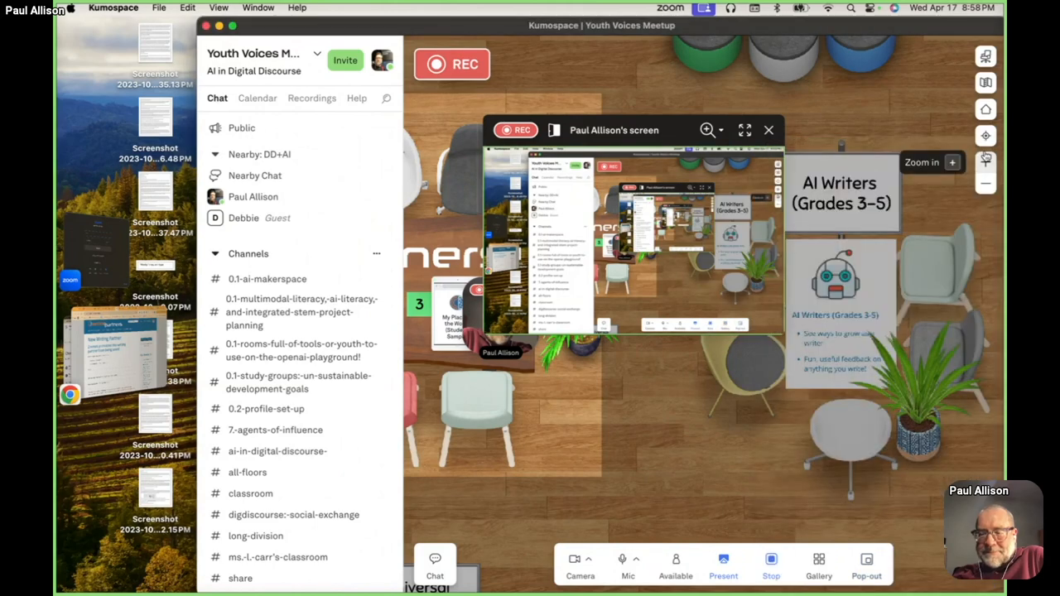
pyautogui.moveTo(769, 130)
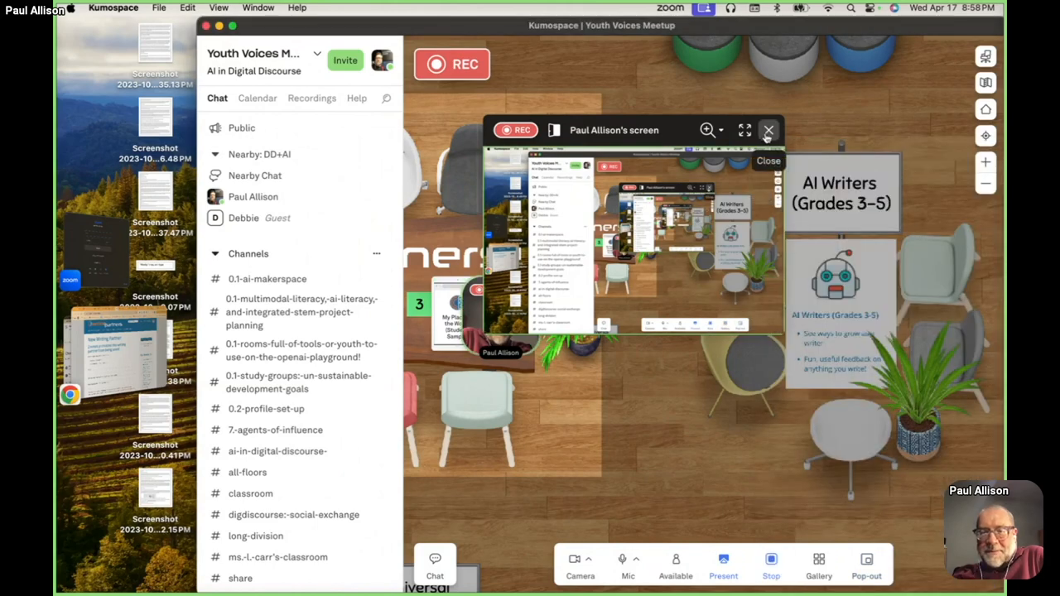